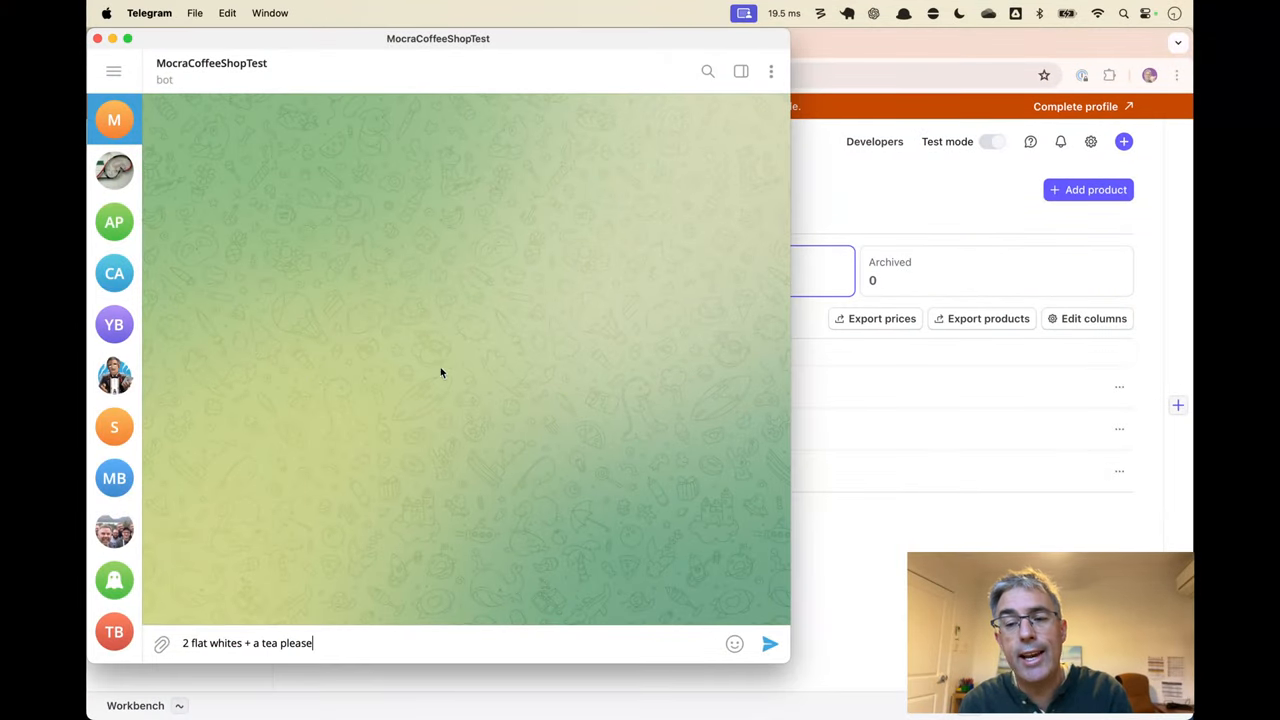
mouse_move(472, 350)
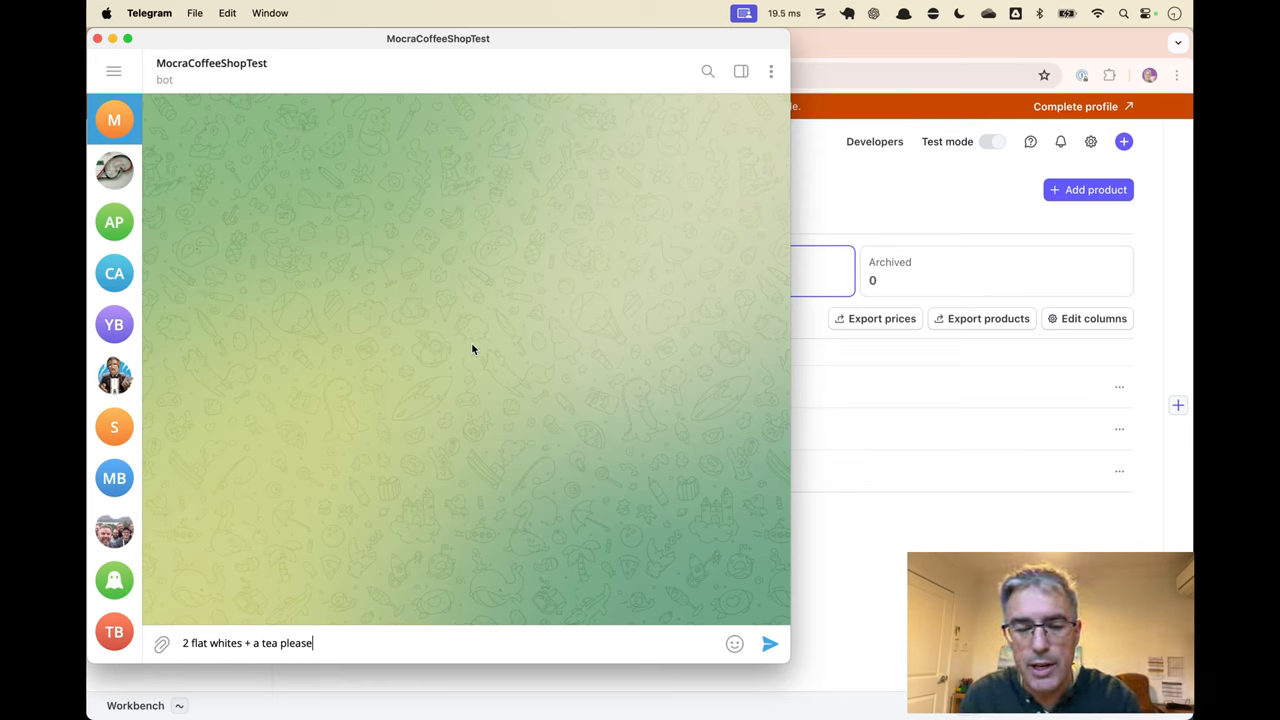
Send the order "2 flat whites + a tea please" and follow the bot's payment link
left_click(770, 644)
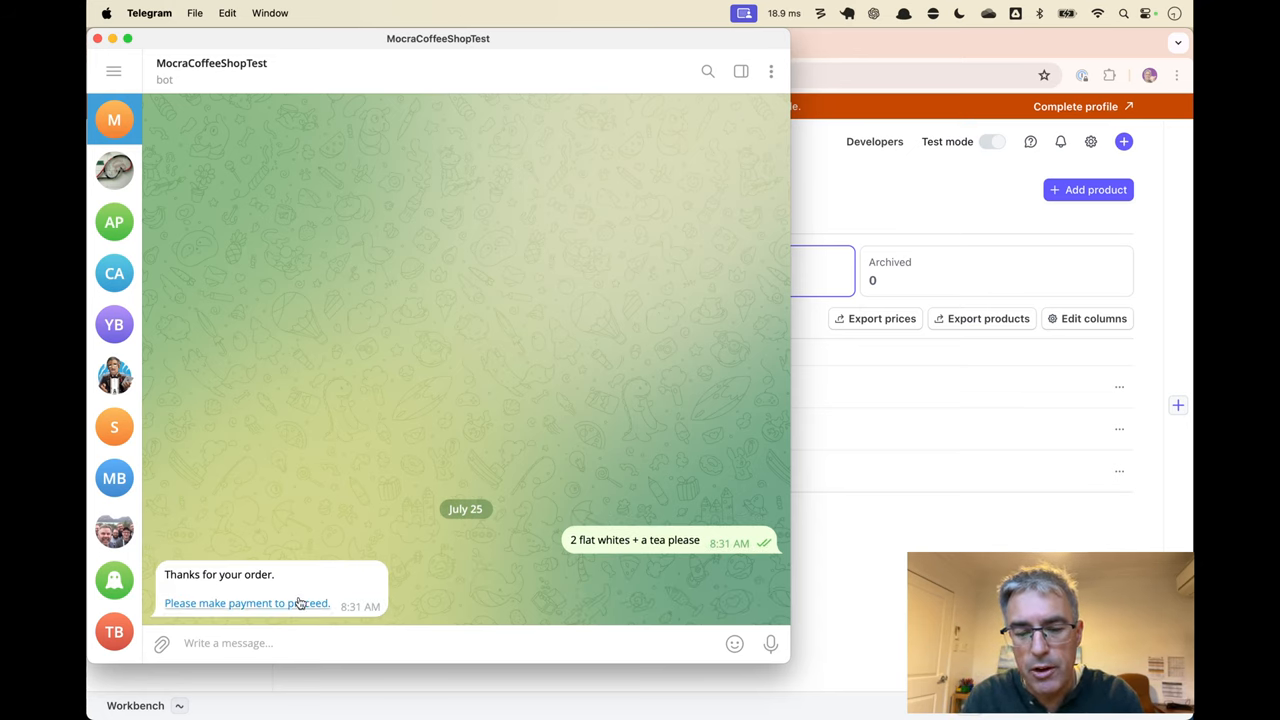
left_click(246, 604)
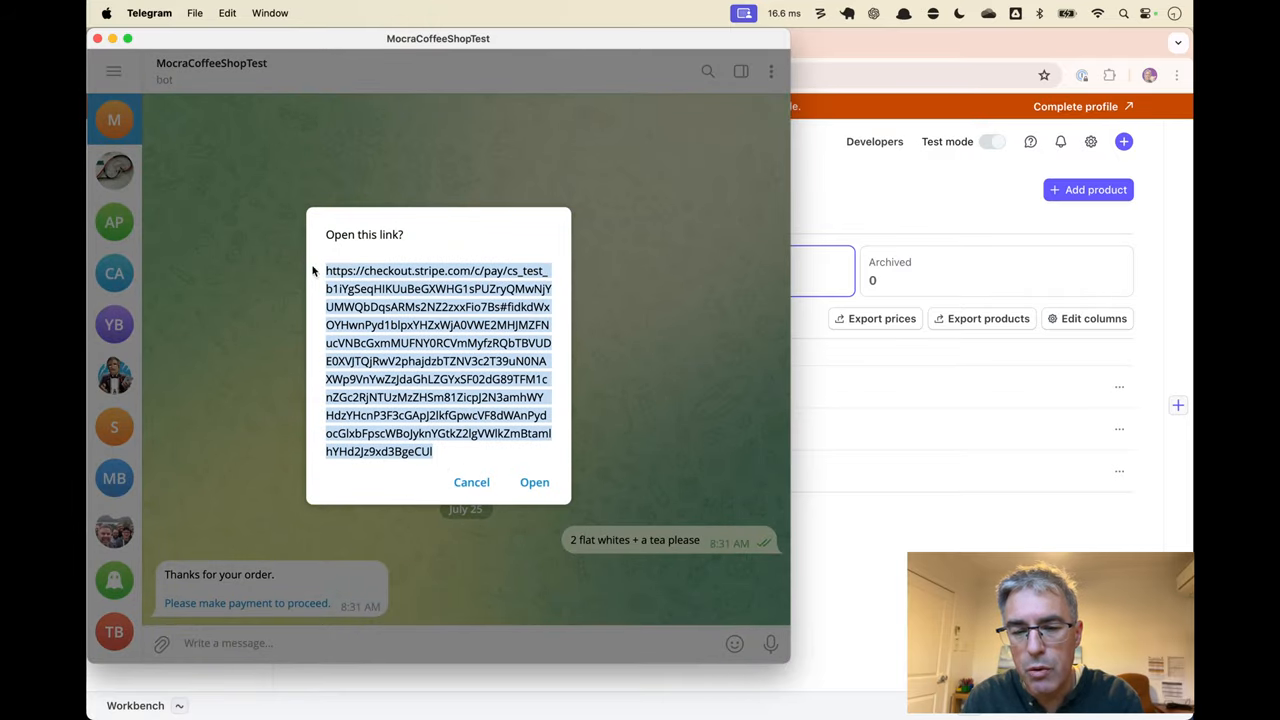
Confirm the checkout link and pay the A$11.00 order with Apple Pay
left_click(534, 482)
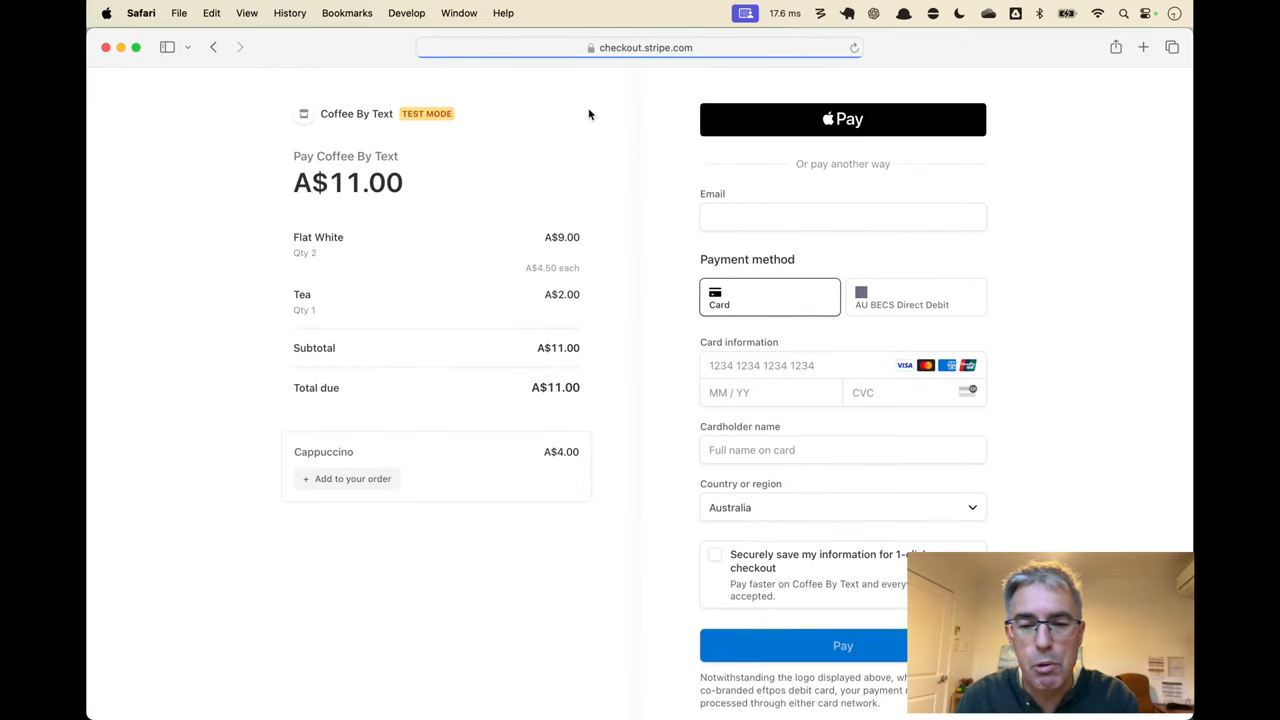
mouse_move(304, 252)
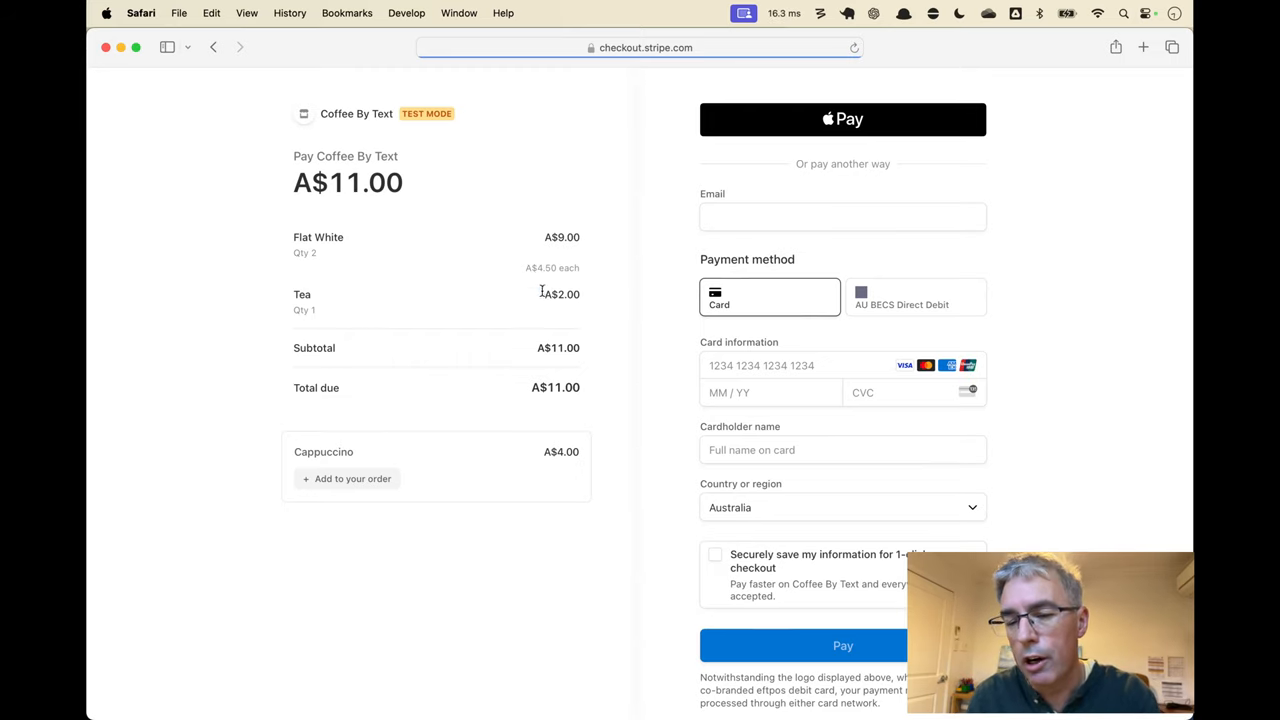
mouse_move(590, 300)
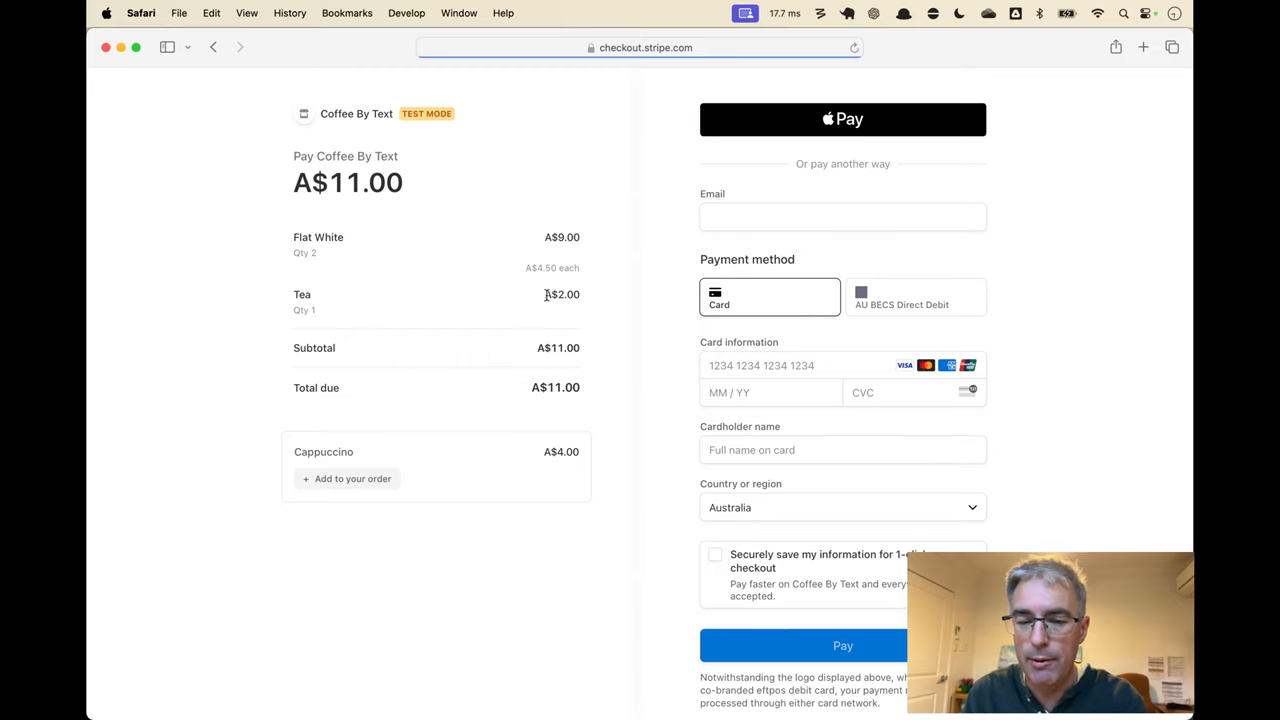
mouse_move(540, 302)
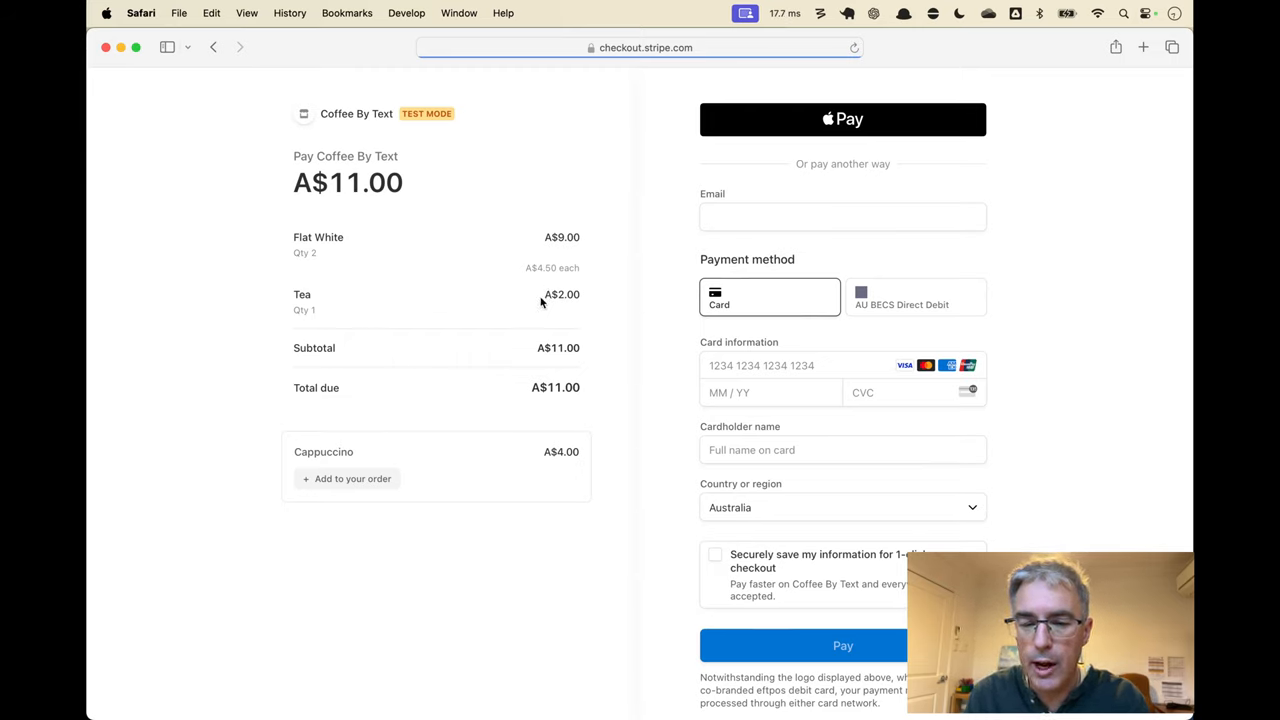
mouse_move(350, 396)
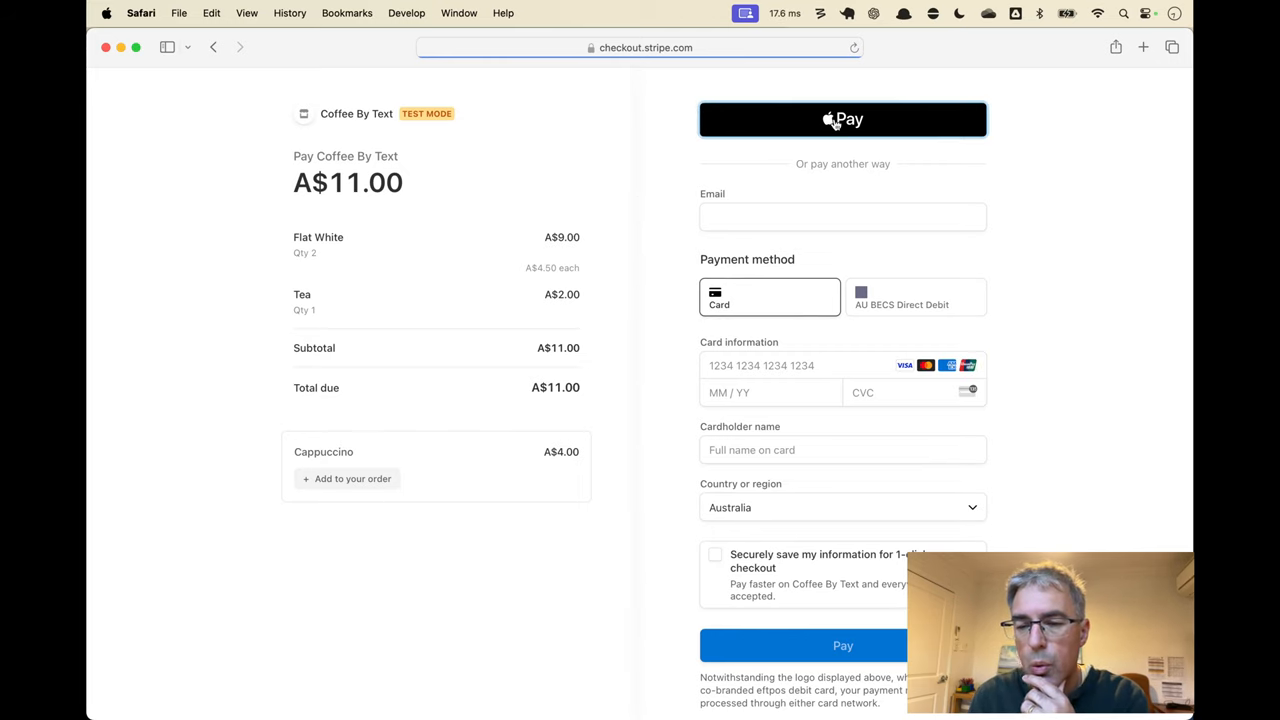
left_click(844, 120)
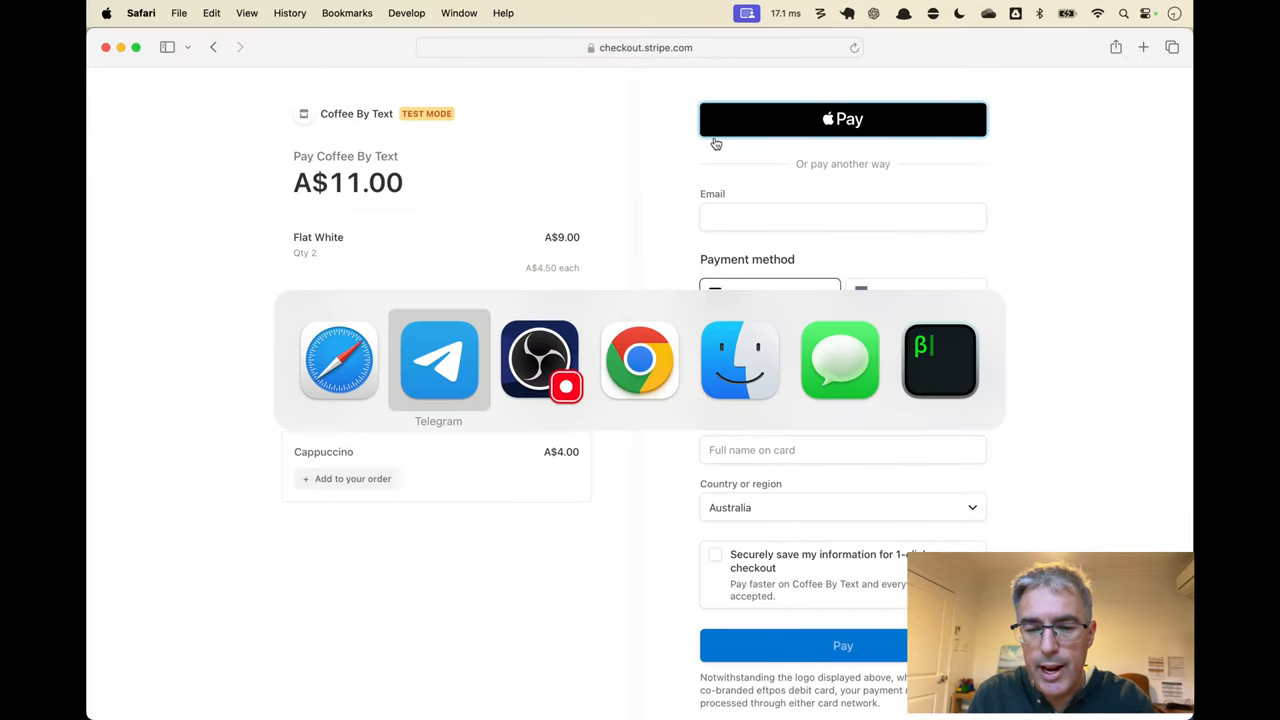
Return to the coffee shop chat and view the bot's order-confirmation message
left_click(438, 360)
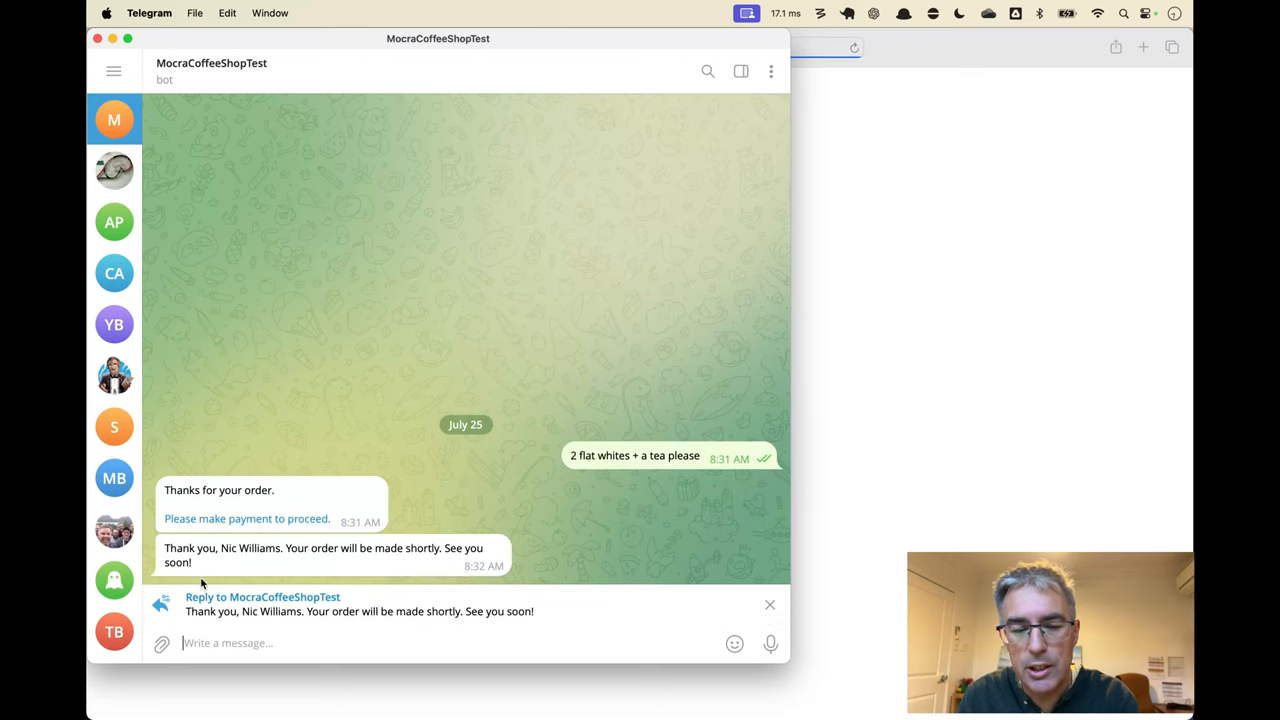
left_click(768, 604)
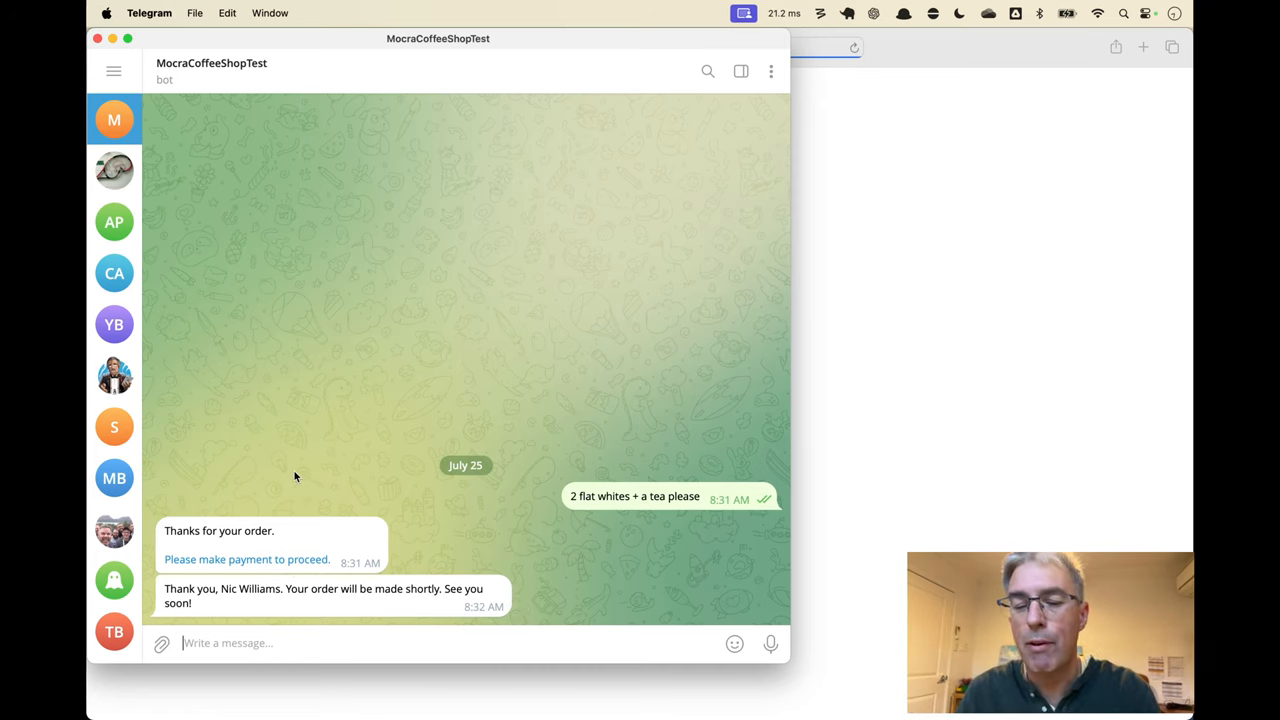
mouse_move(410, 460)
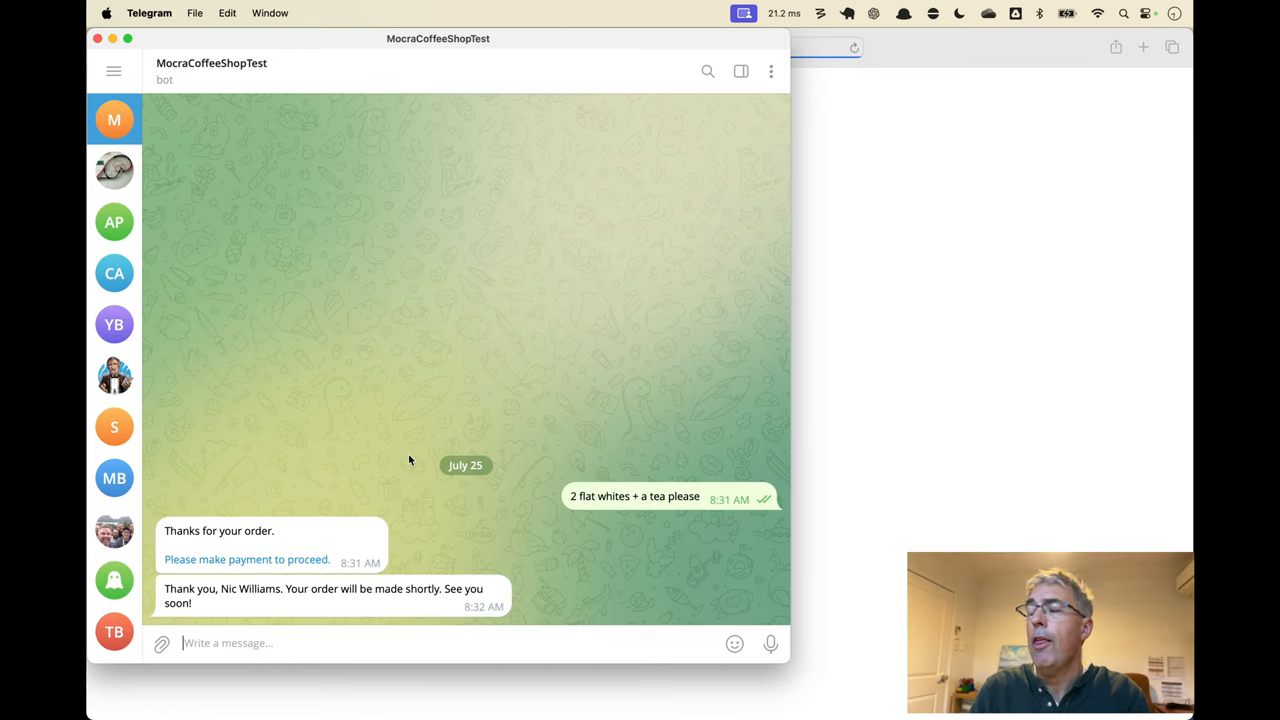
mouse_move(448, 452)
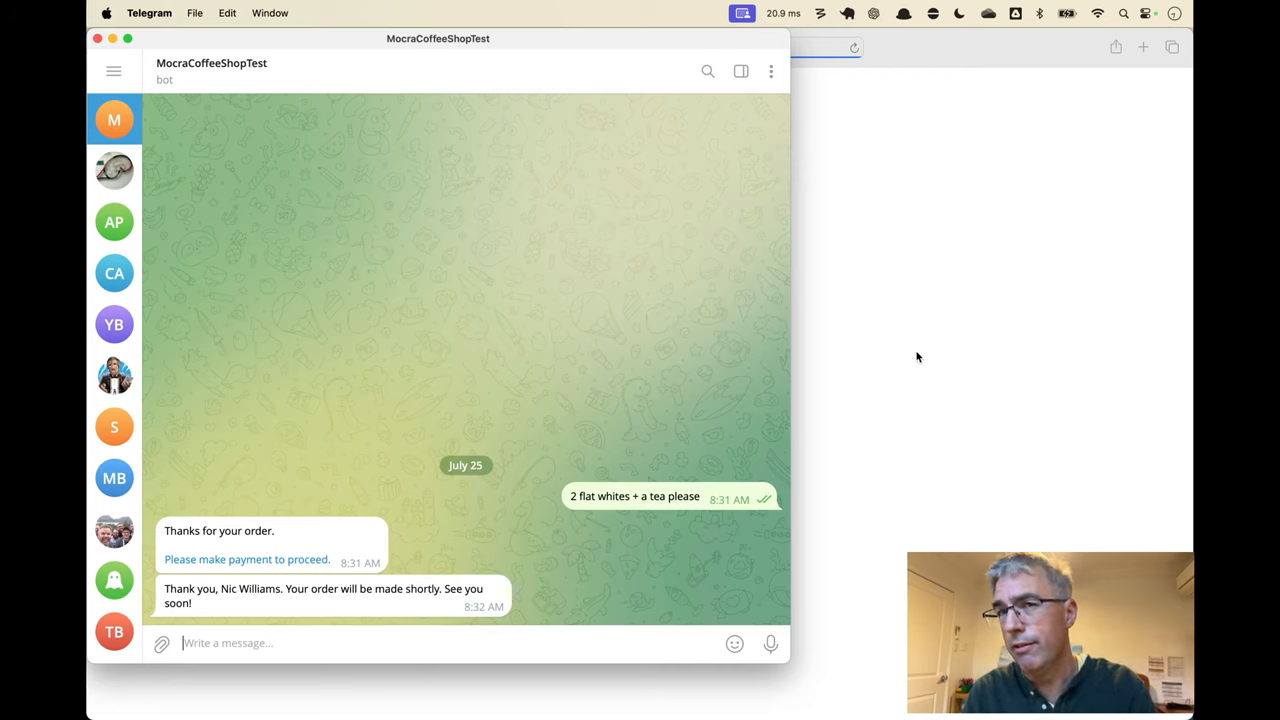
mouse_move(648, 302)
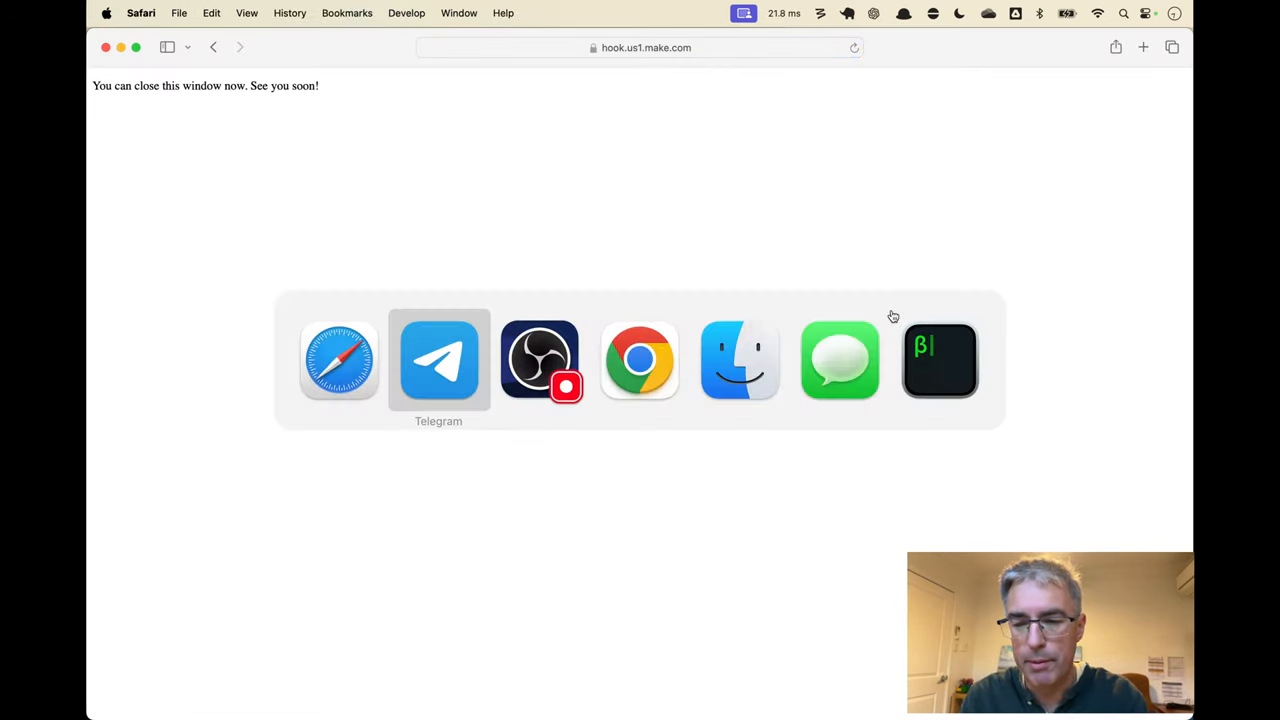
Bring up the Stripe product catalogue listing Tea, Flat White and Cappuccino
left_click(640, 360)
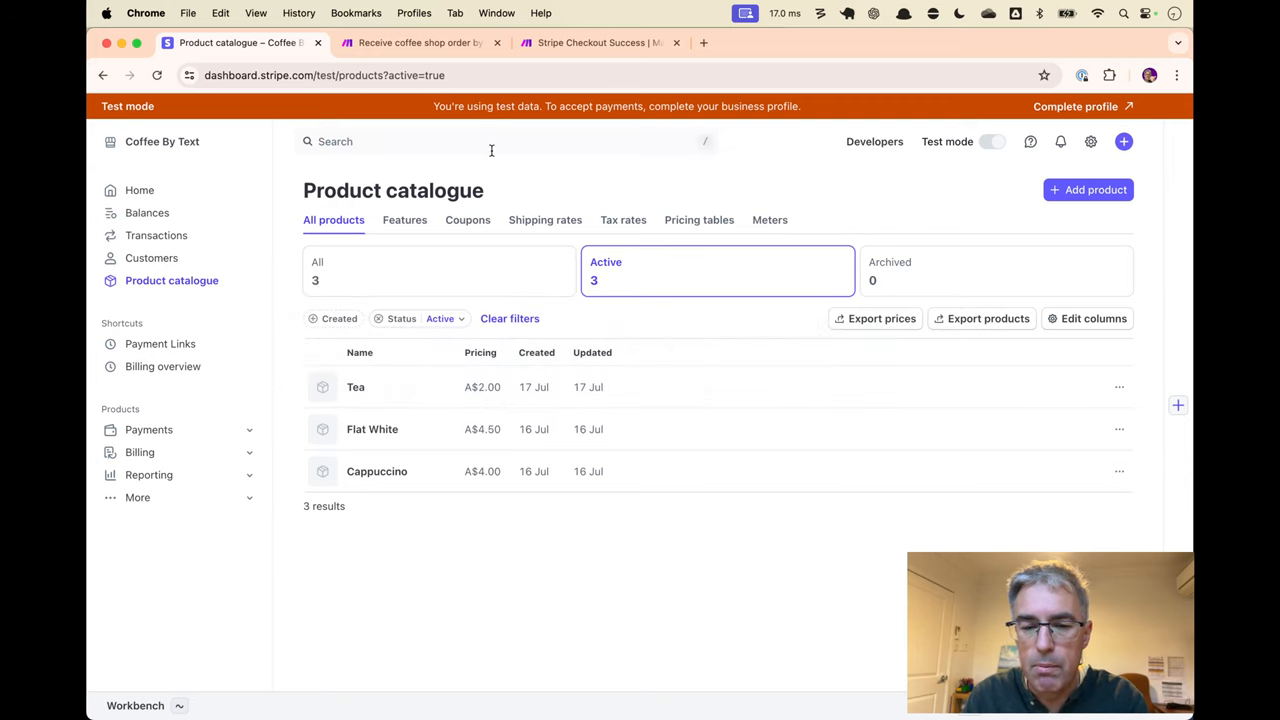
mouse_move(528, 180)
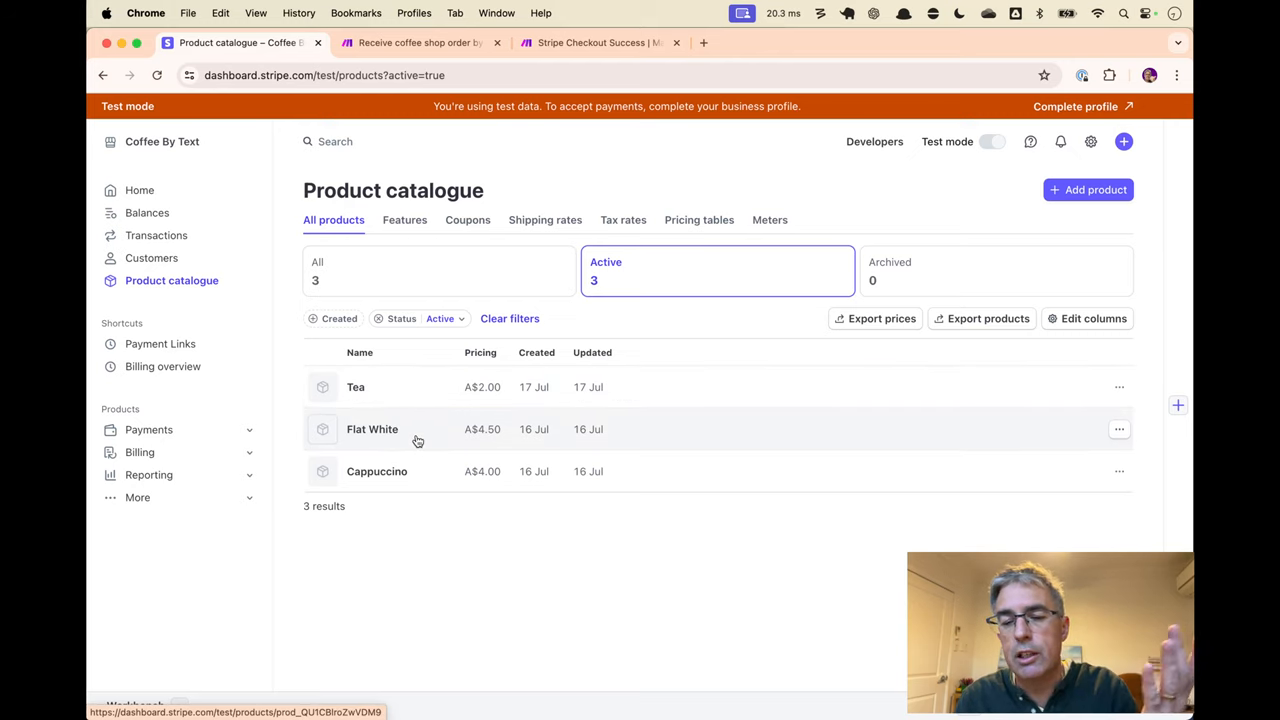
mouse_move(408, 390)
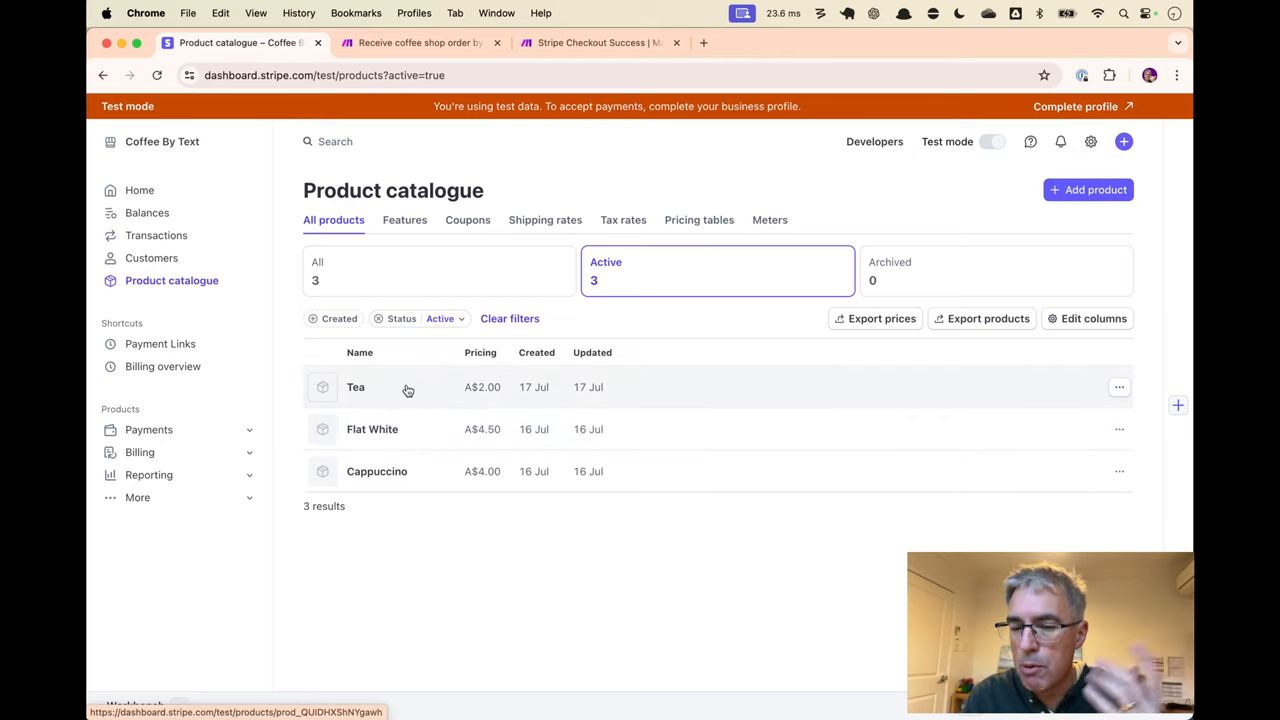
mouse_move(424, 510)
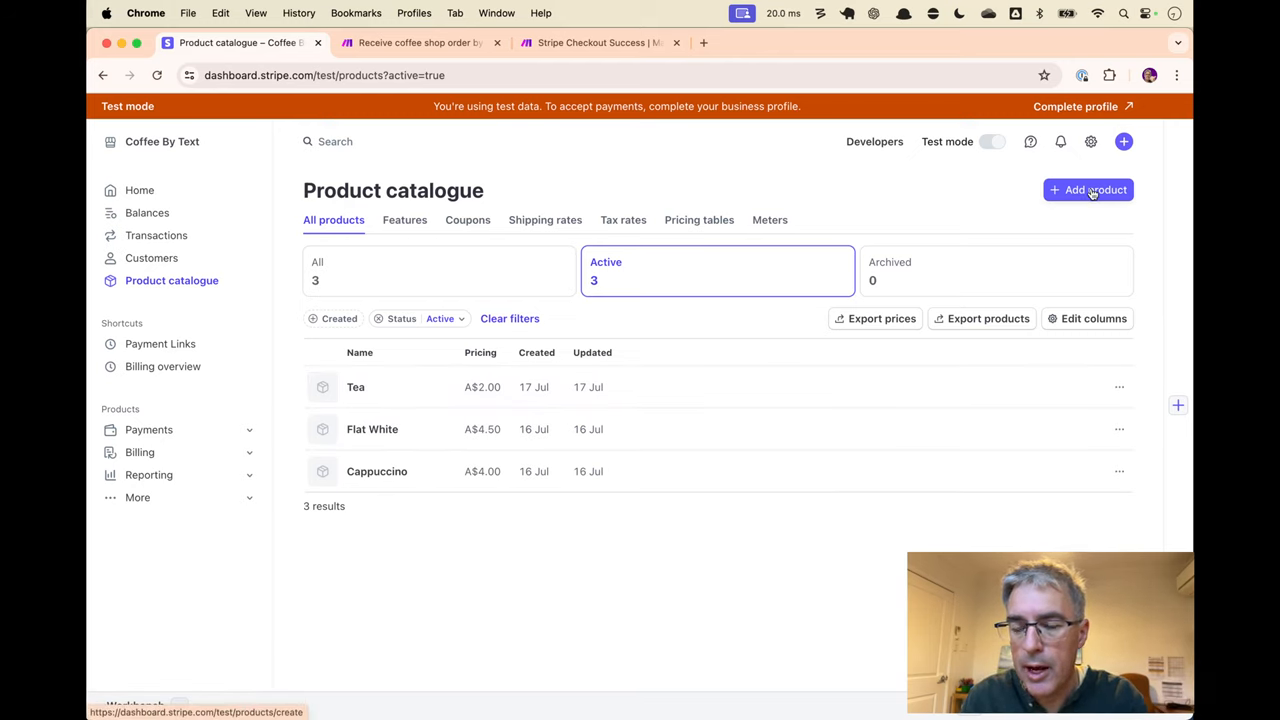
Create a one-off product named Cake priced at A$5.00 in the Stripe catalogue
left_click(1088, 190)
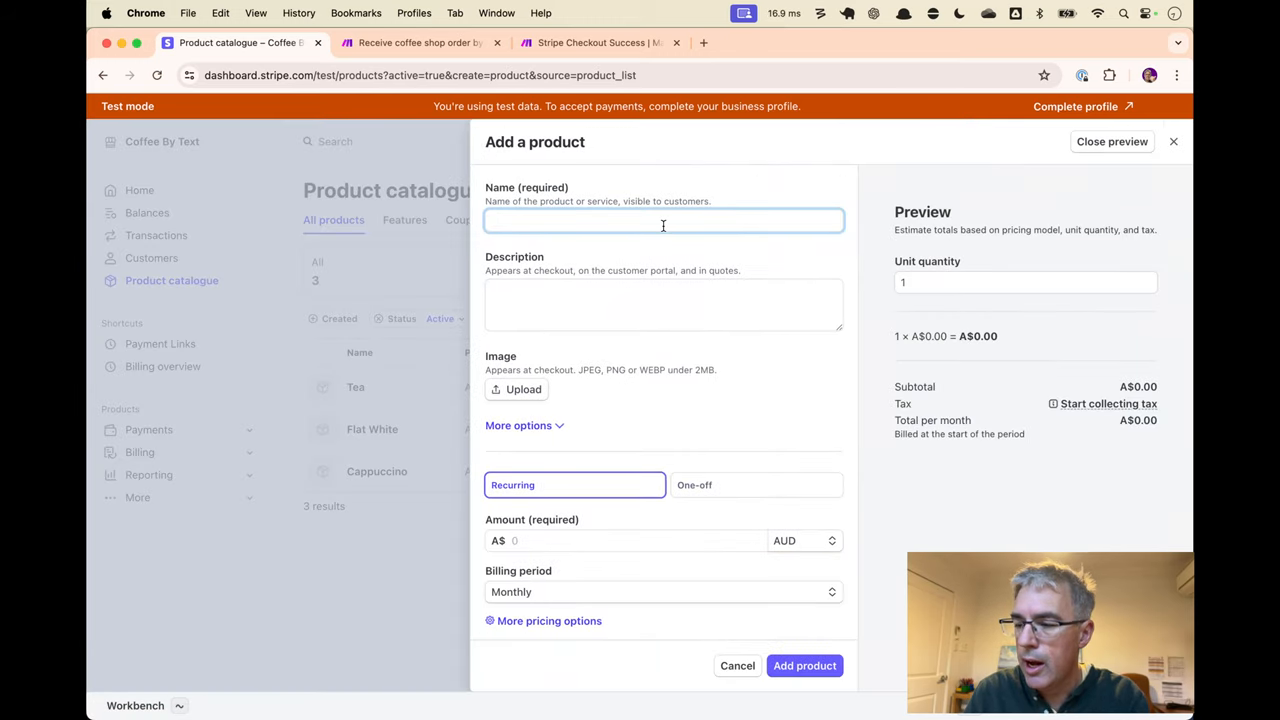
type("Cake")
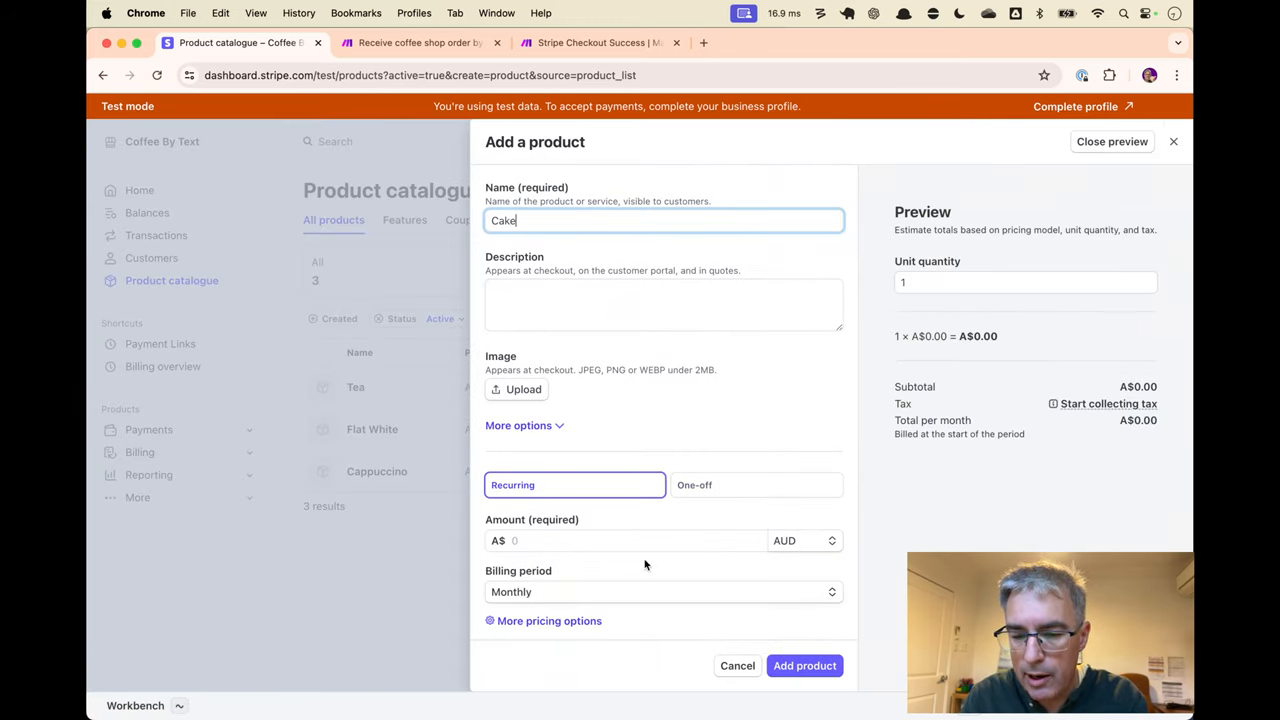
type("5.00")
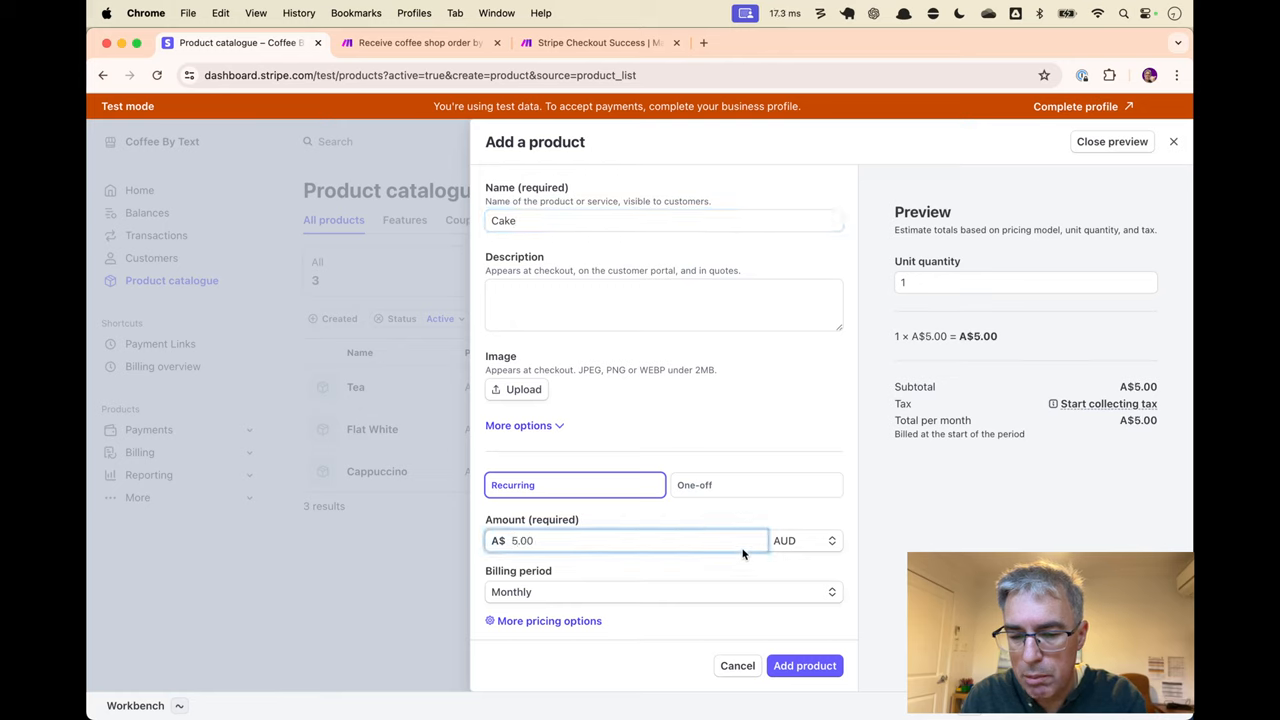
left_click(756, 486)
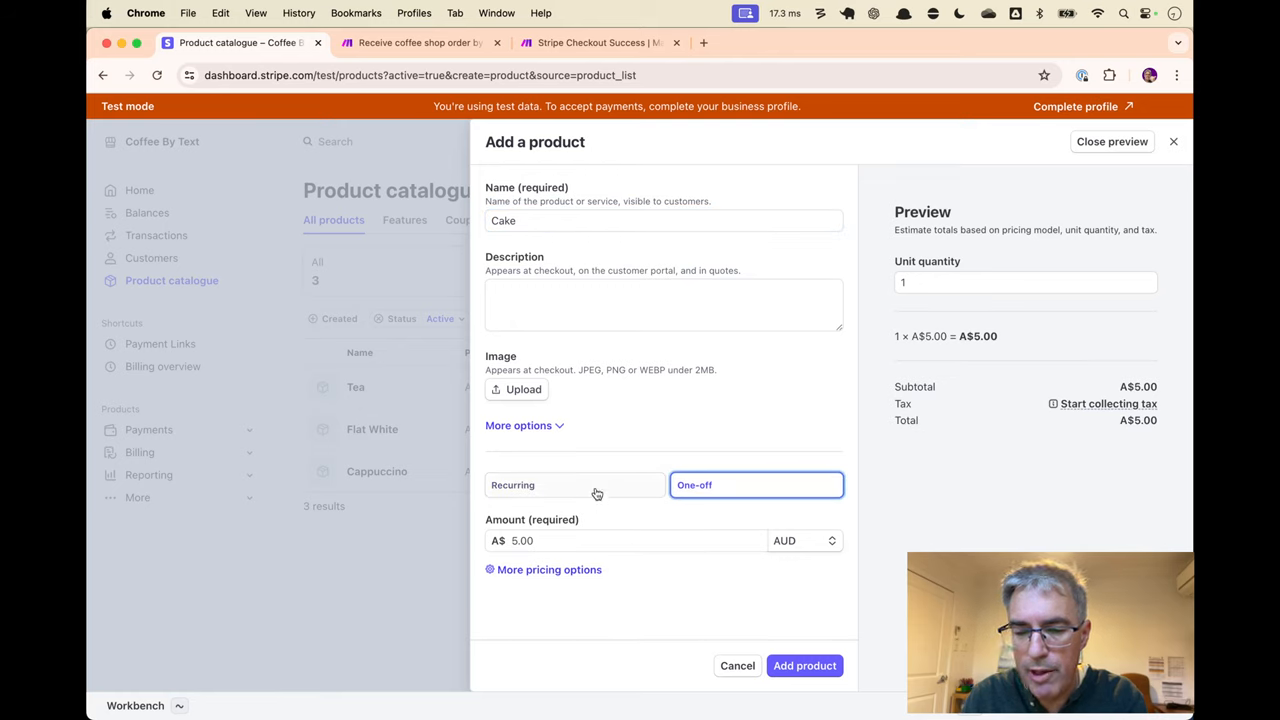
mouse_move(634, 514)
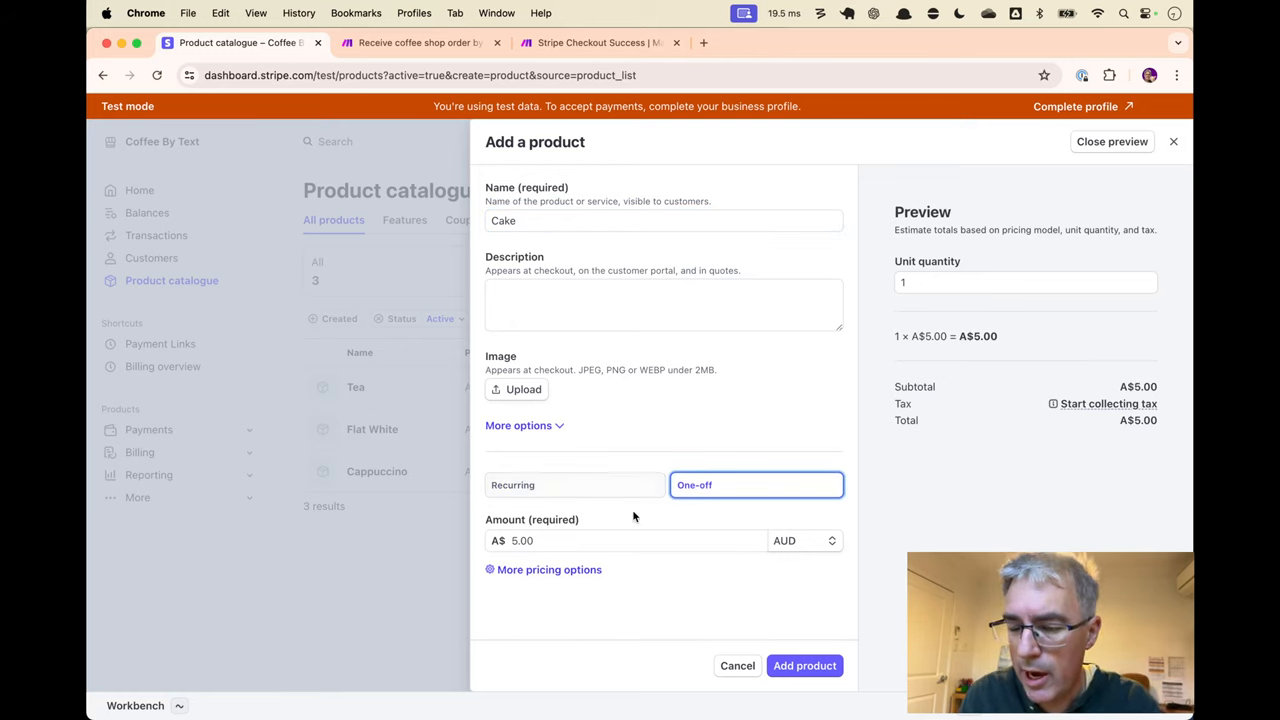
left_click(804, 664)
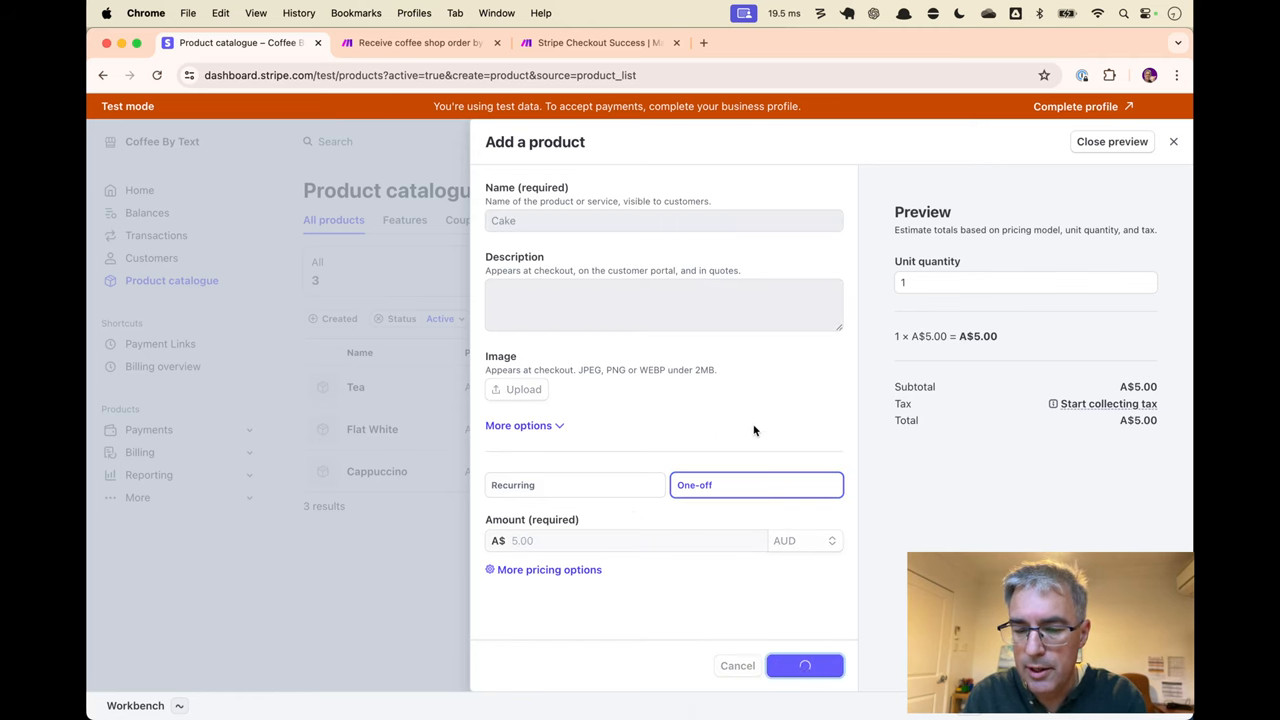
left_click(804, 664)
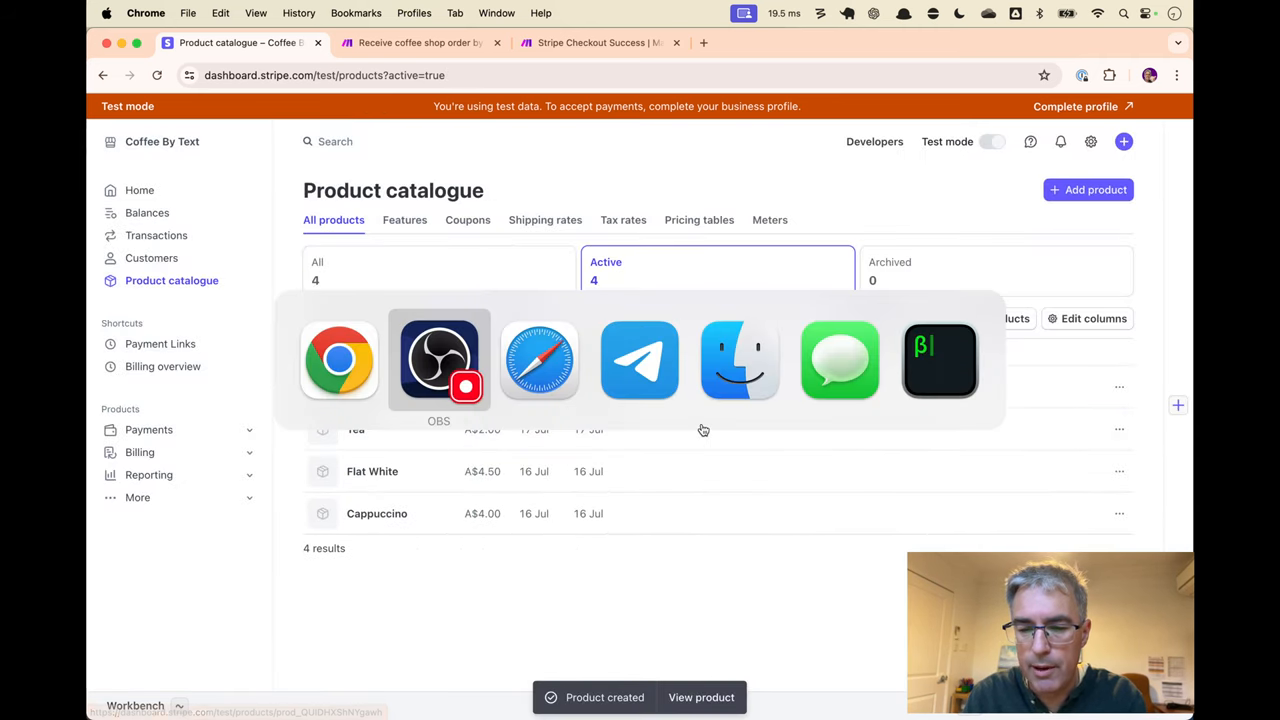
Send a cake order to the bot, follow its payment link, then view the Stripe product catalogue
left_click(640, 360)
type("Could I have cake")
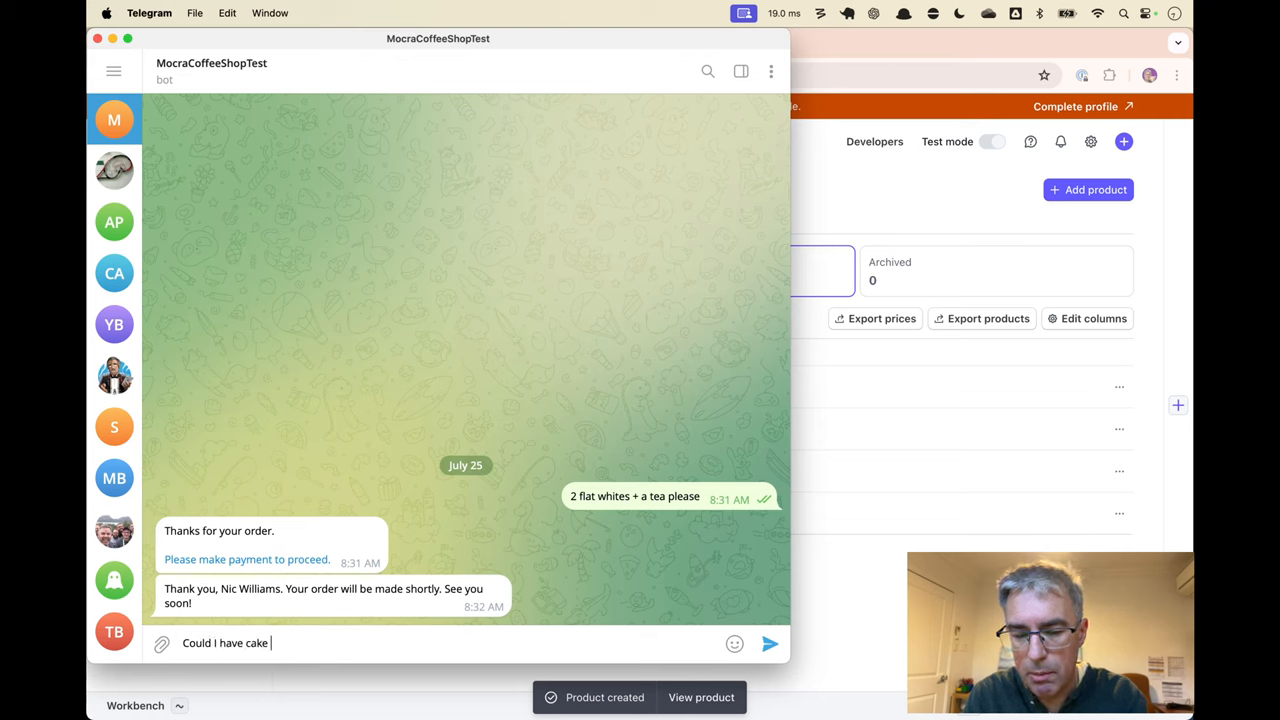
key("Return")
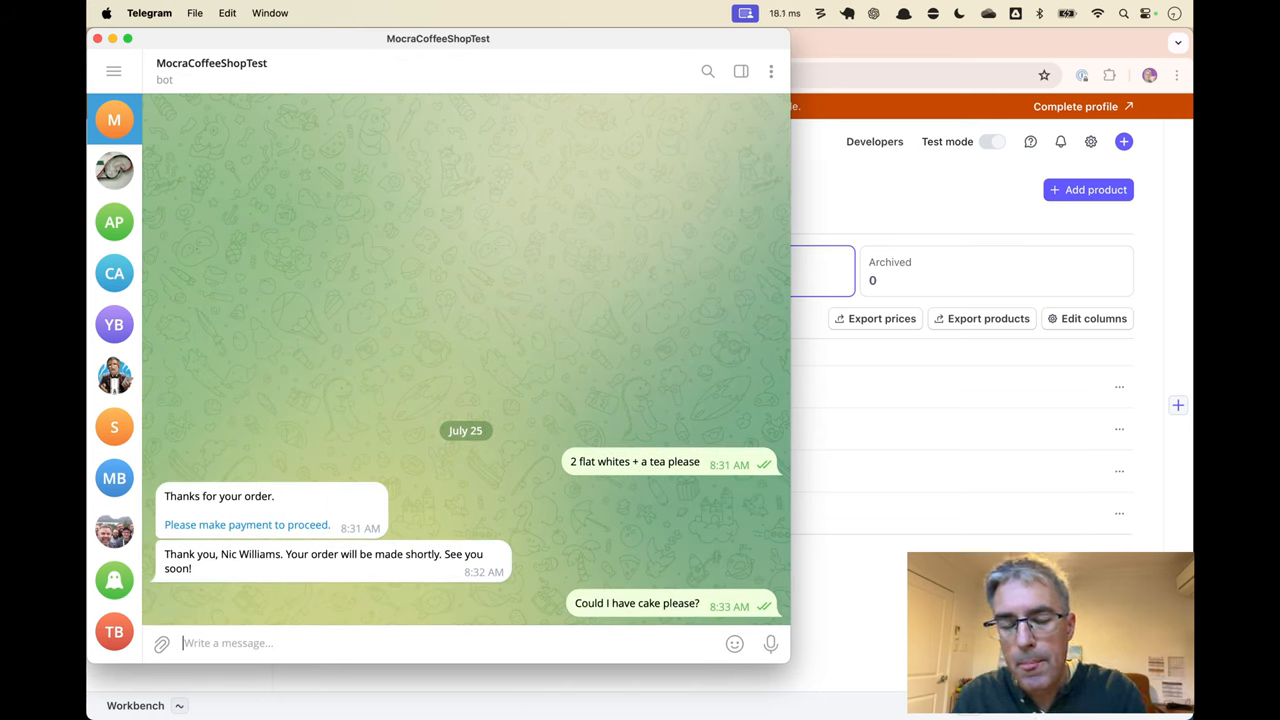
mouse_move(560, 390)
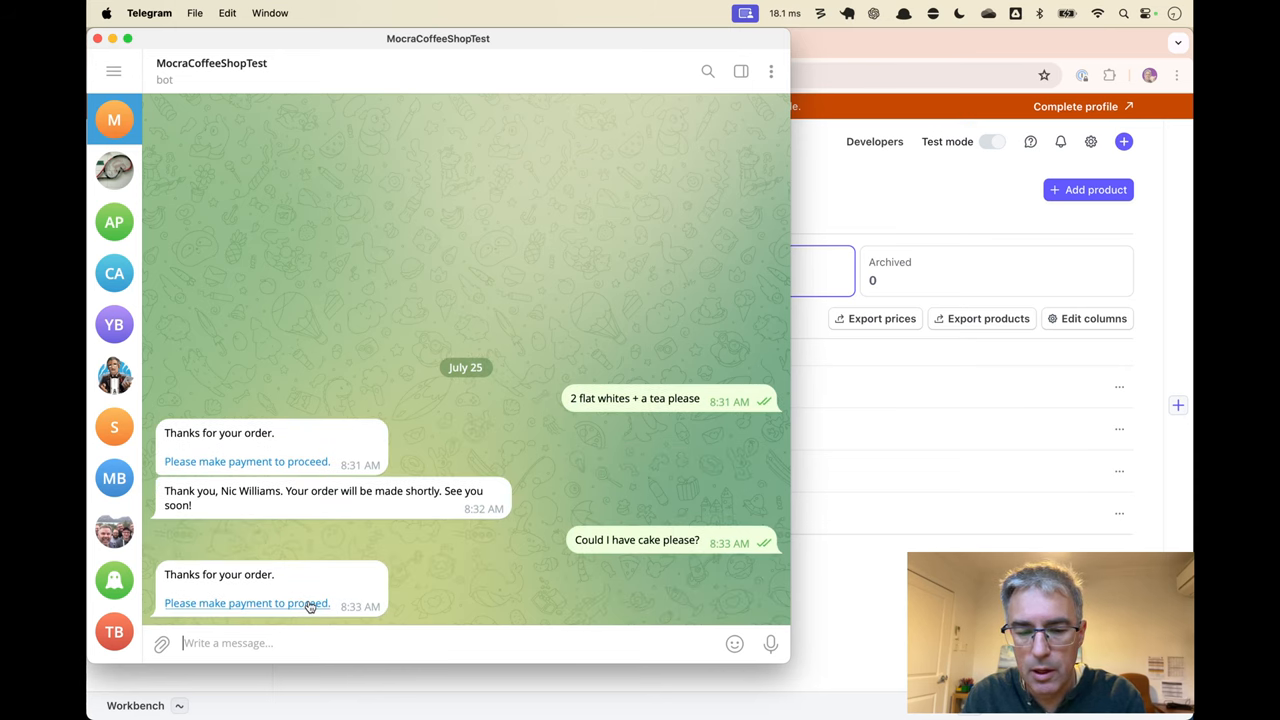
left_click(248, 604)
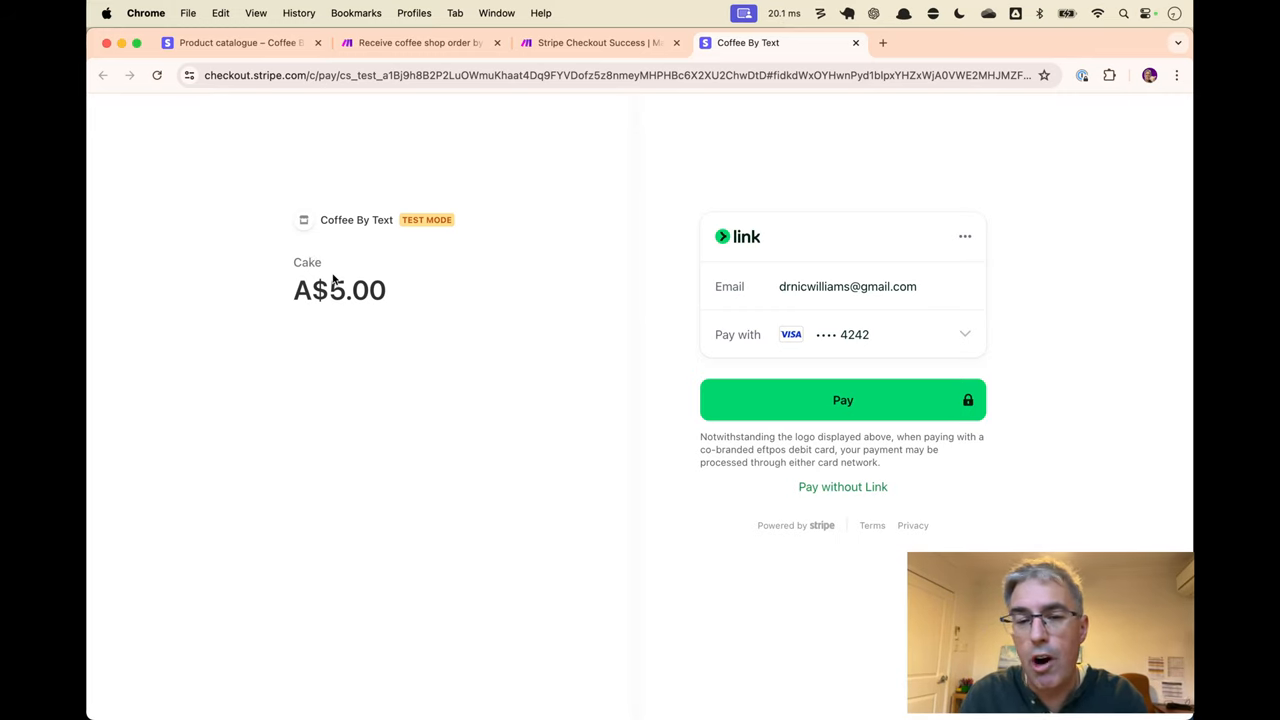
left_click(244, 44)
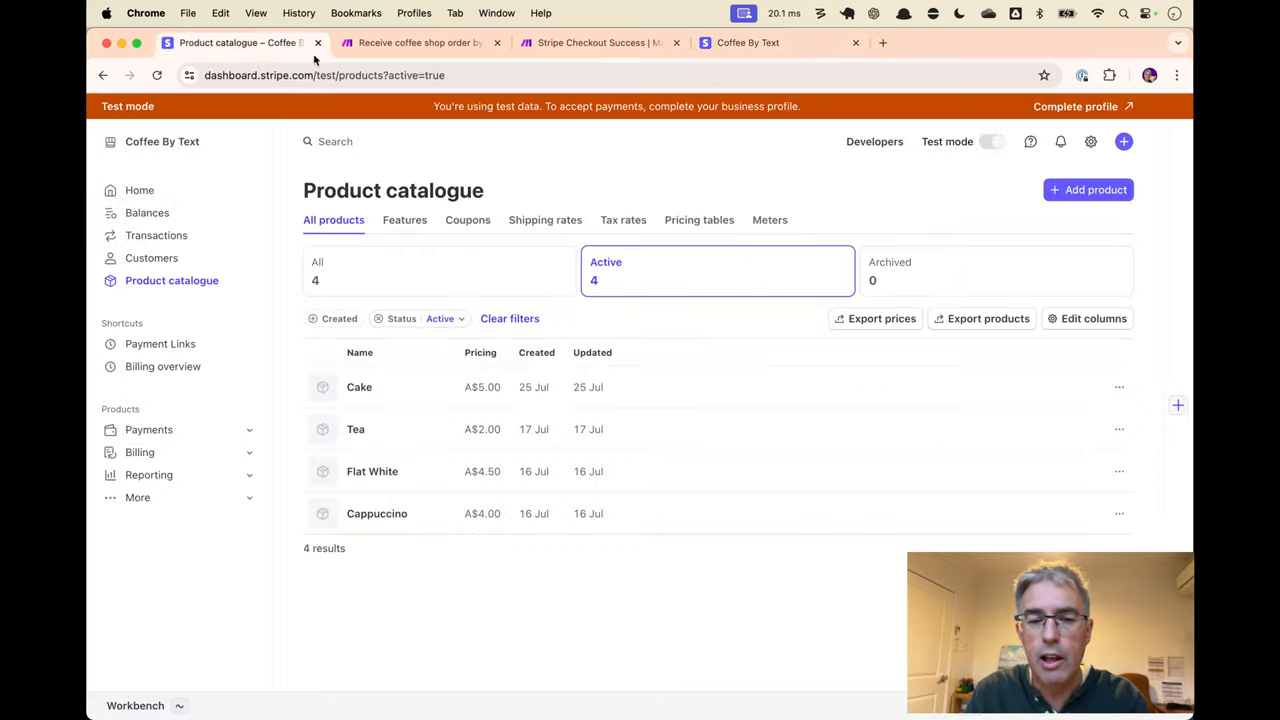
mouse_move(536, 238)
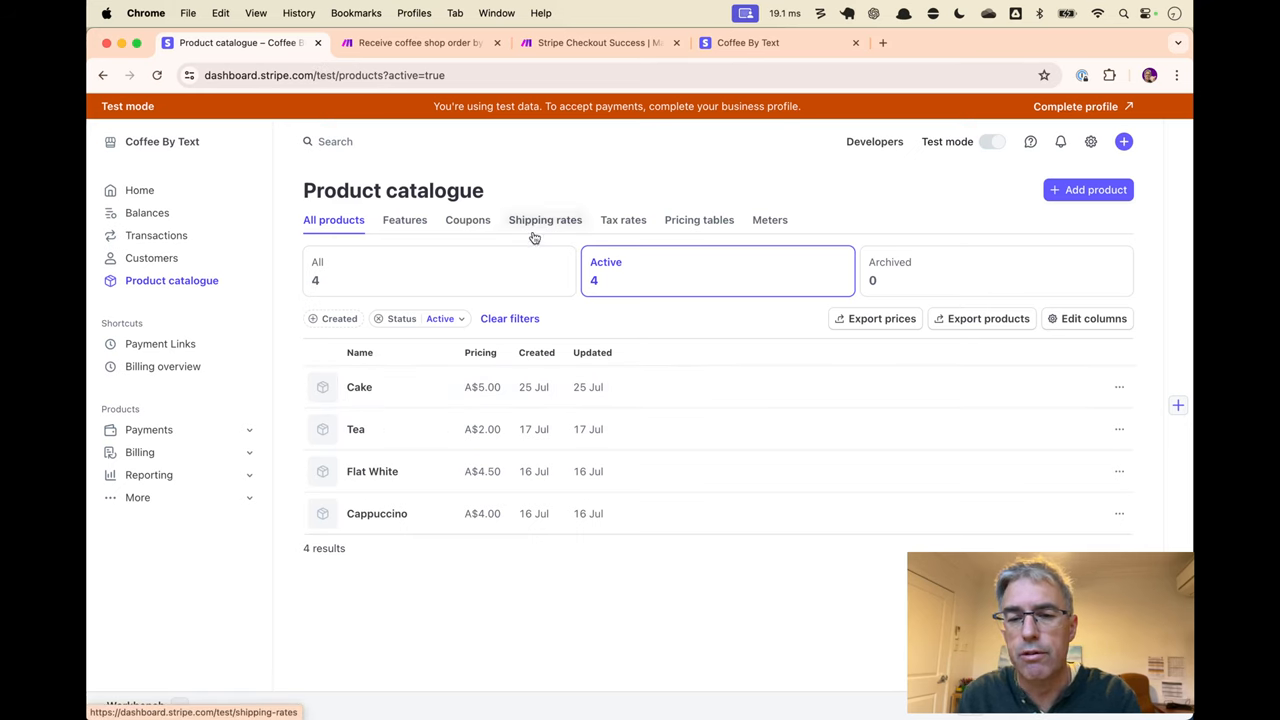
mouse_move(416, 44)
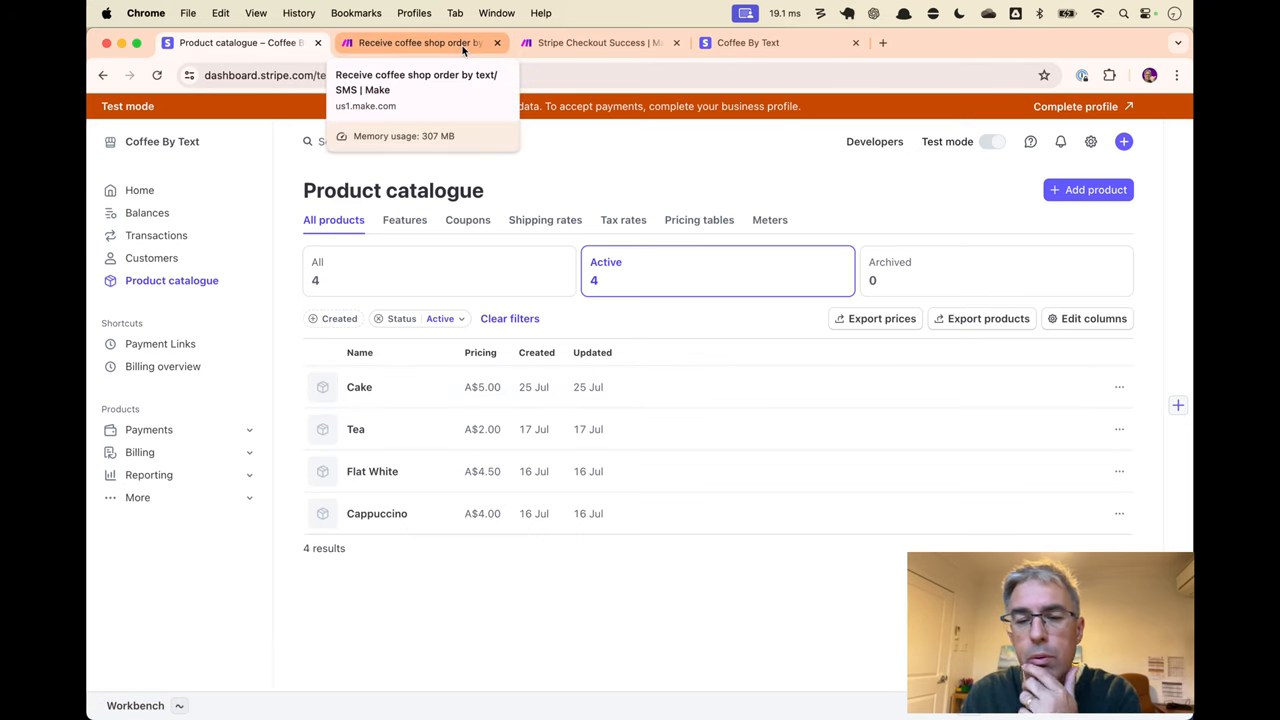
Review the coffee-order and Stripe Checkout Success scenarios, returning to the coffee-order one
left_click(410, 44)
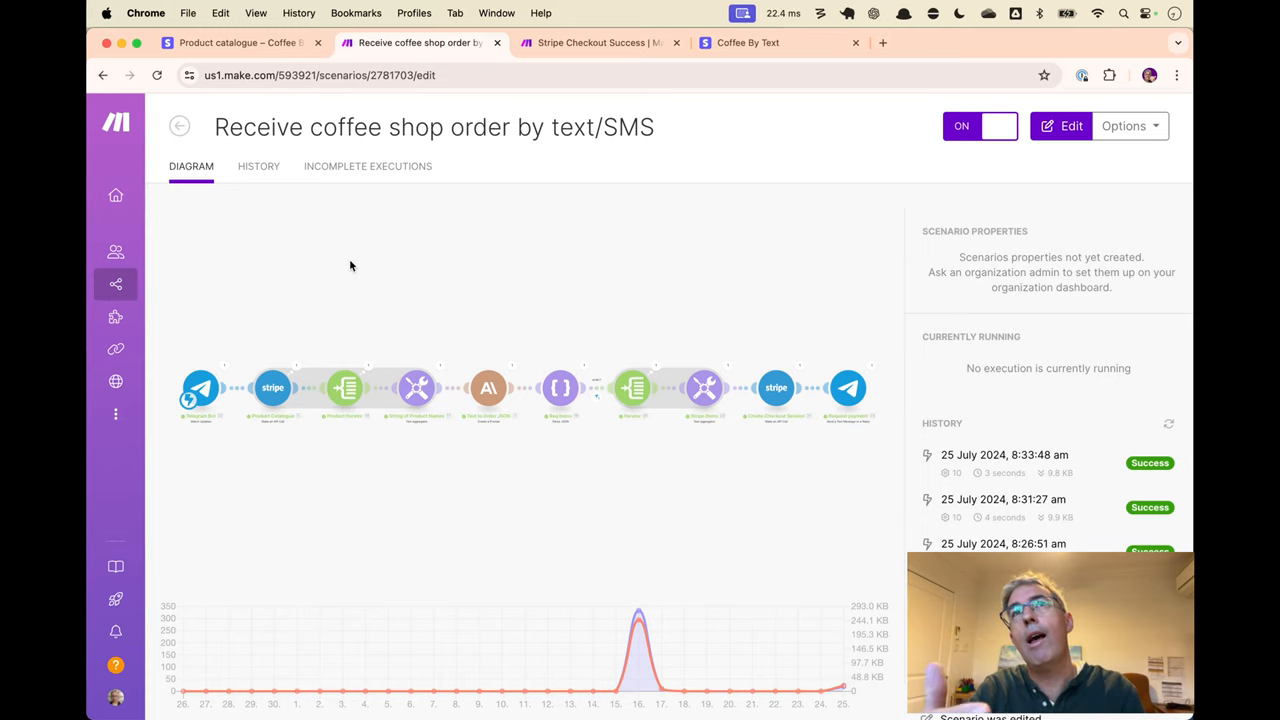
left_click(598, 44)
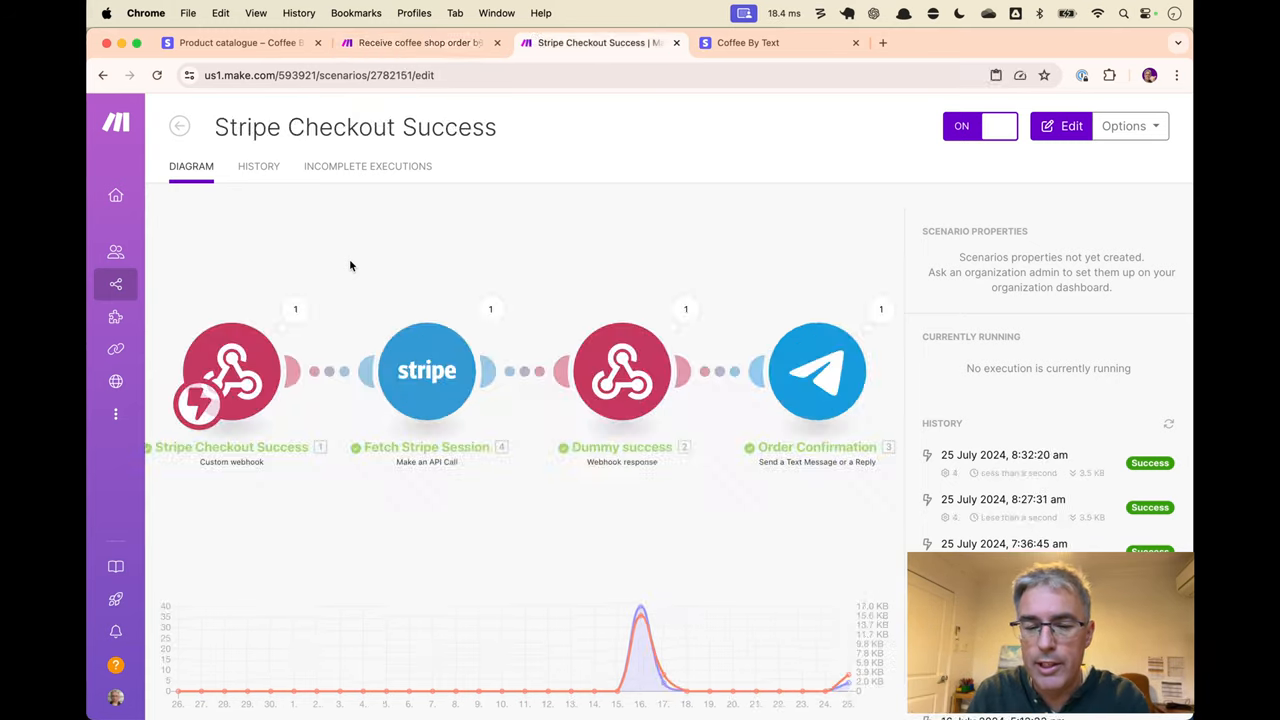
mouse_move(456, 252)
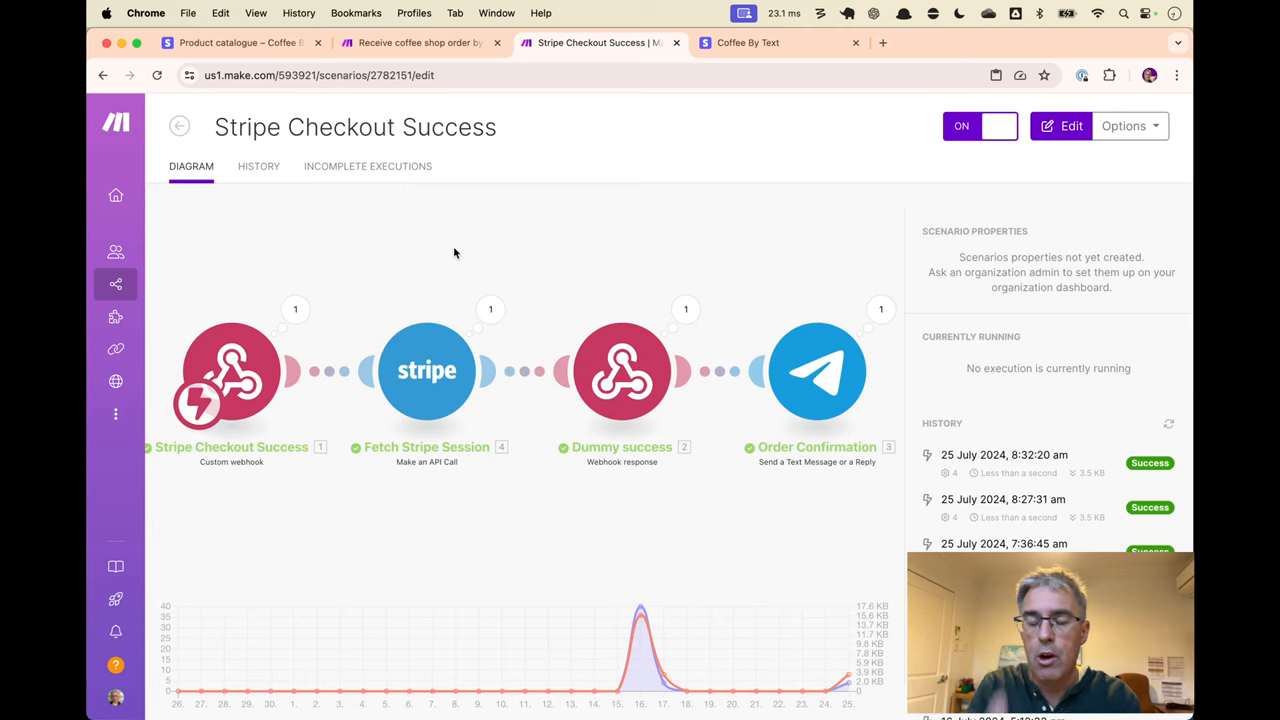
mouse_move(456, 248)
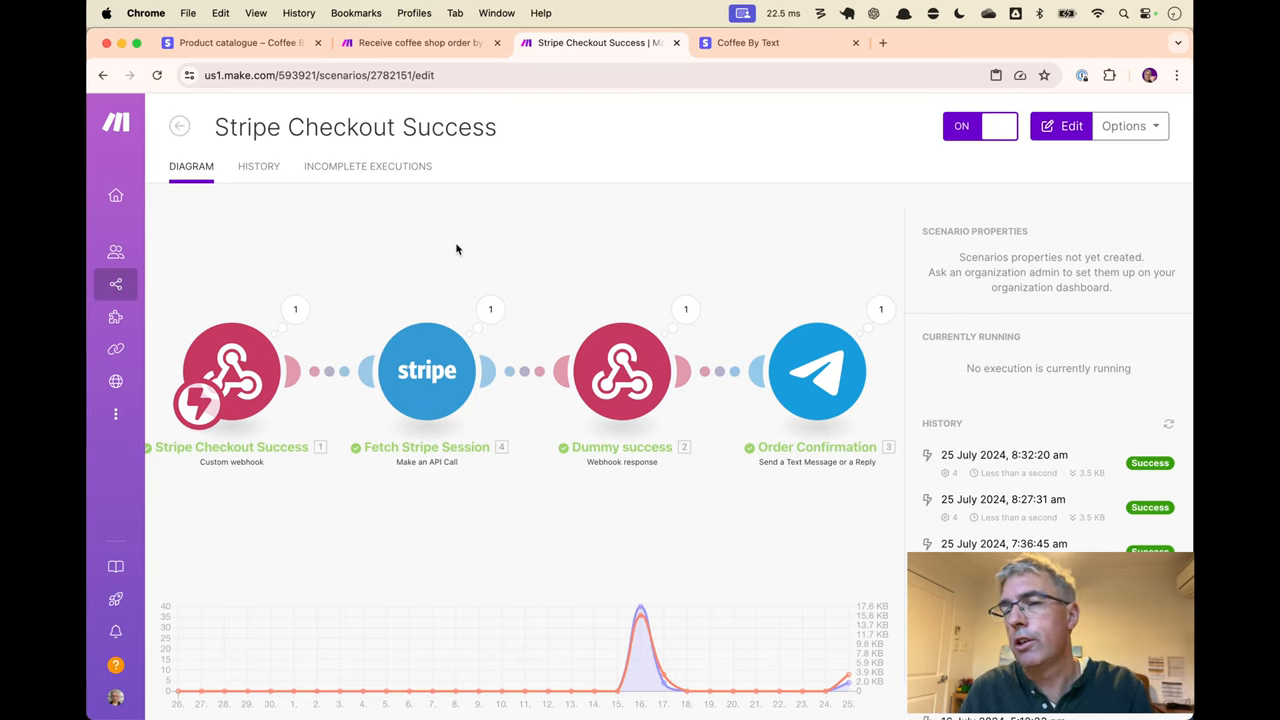
left_click(420, 42)
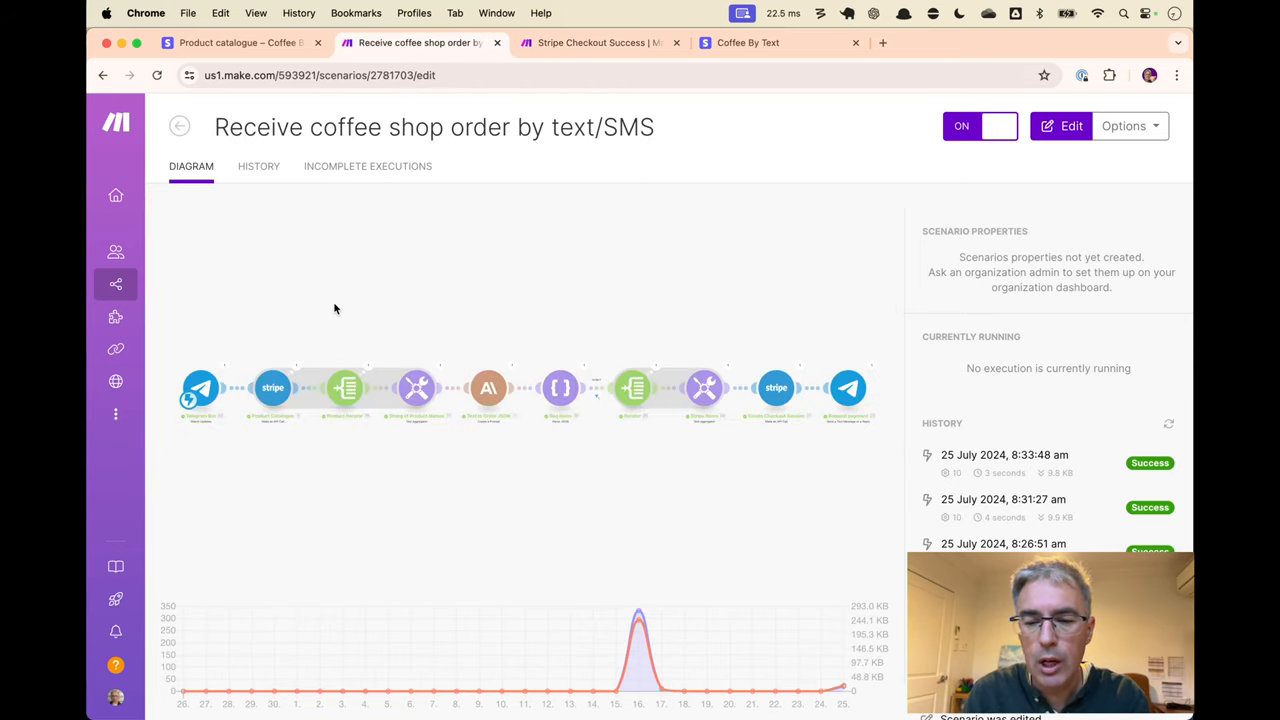
mouse_move(228, 314)
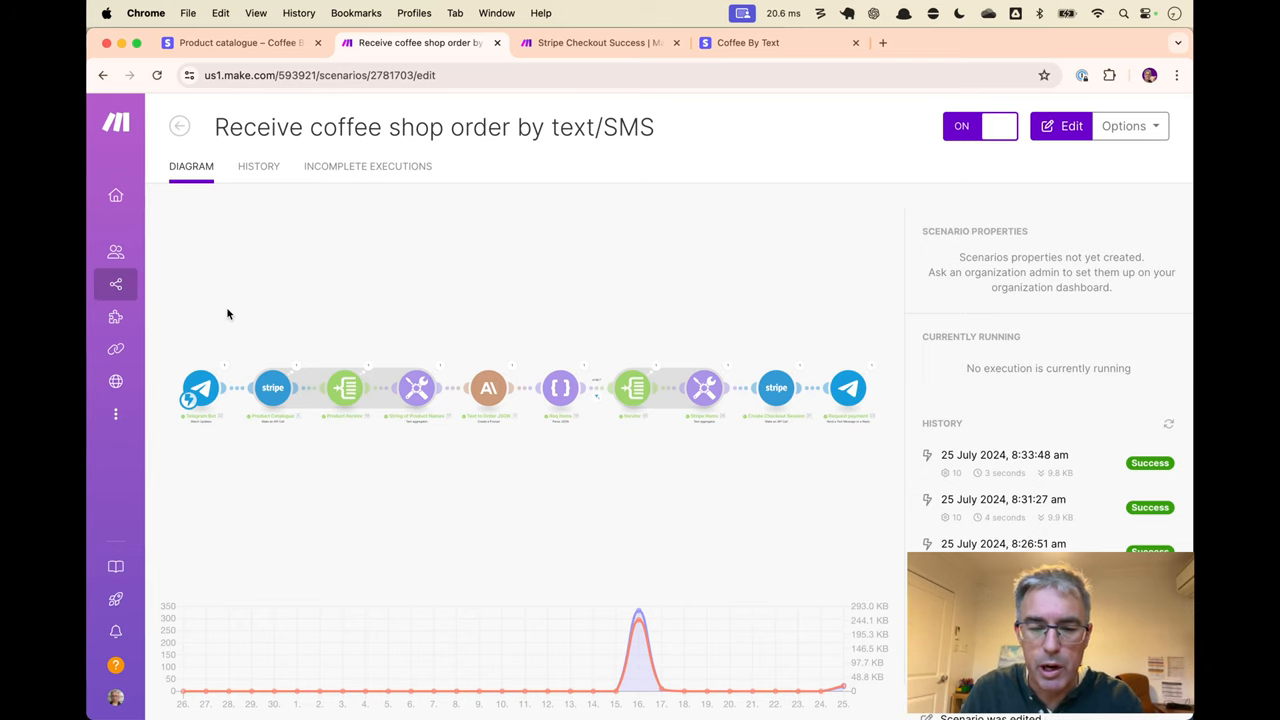
mouse_move(256, 320)
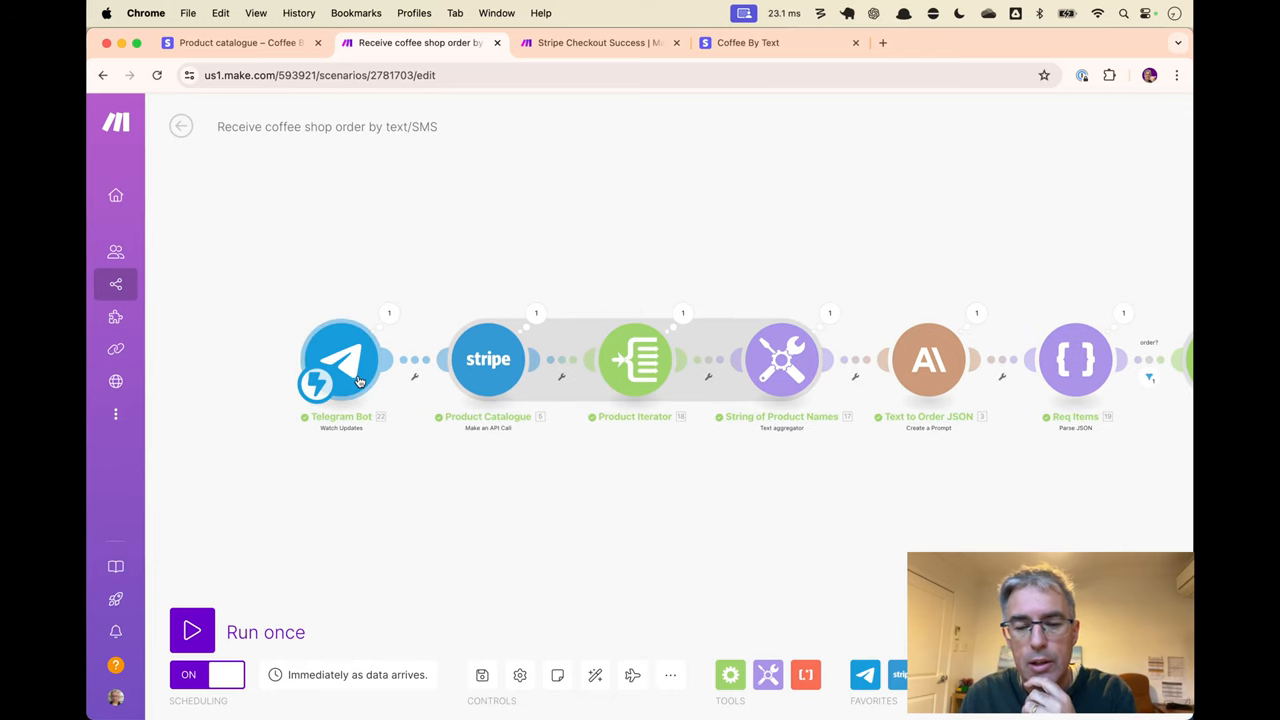
mouse_move(350, 352)
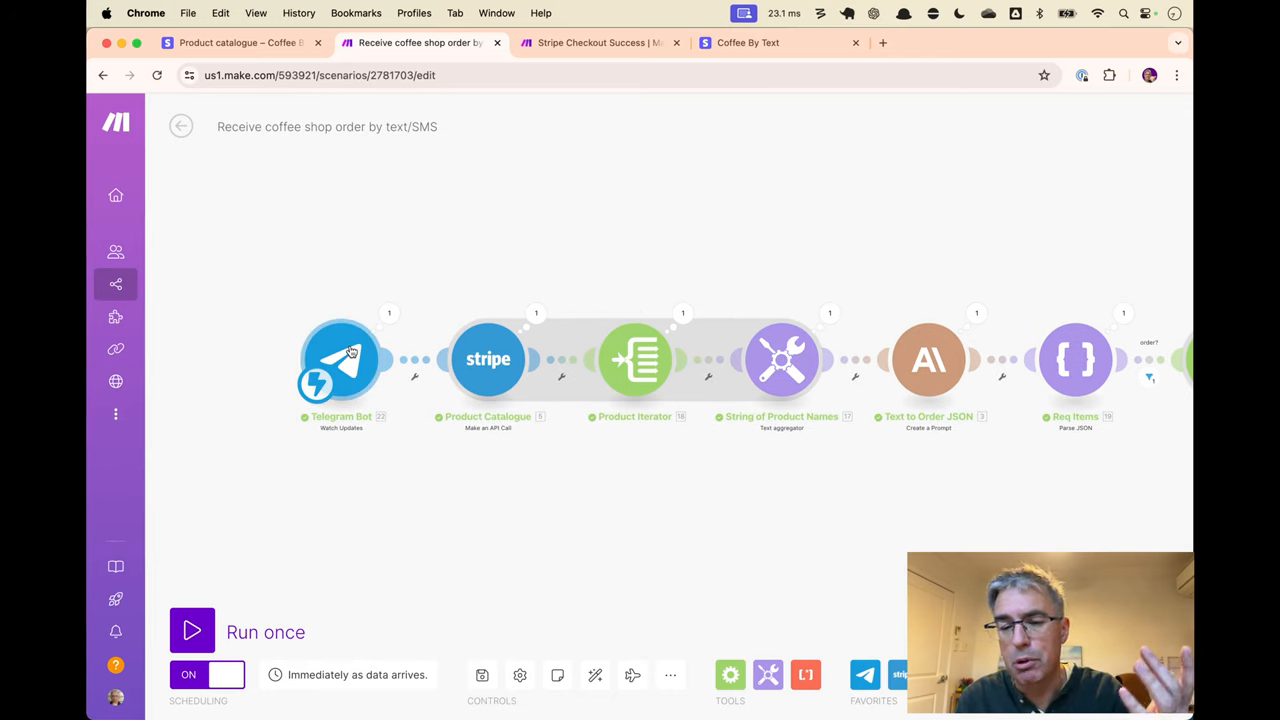
mouse_move(364, 276)
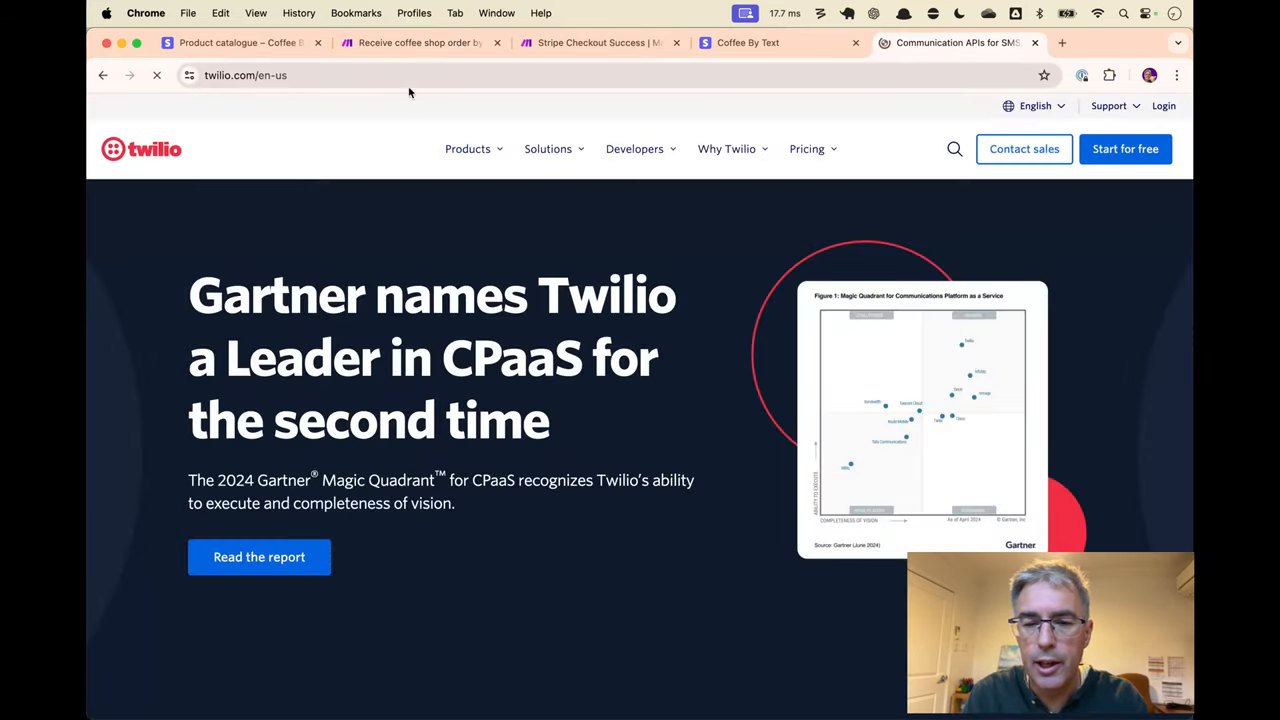
left_click(420, 42)
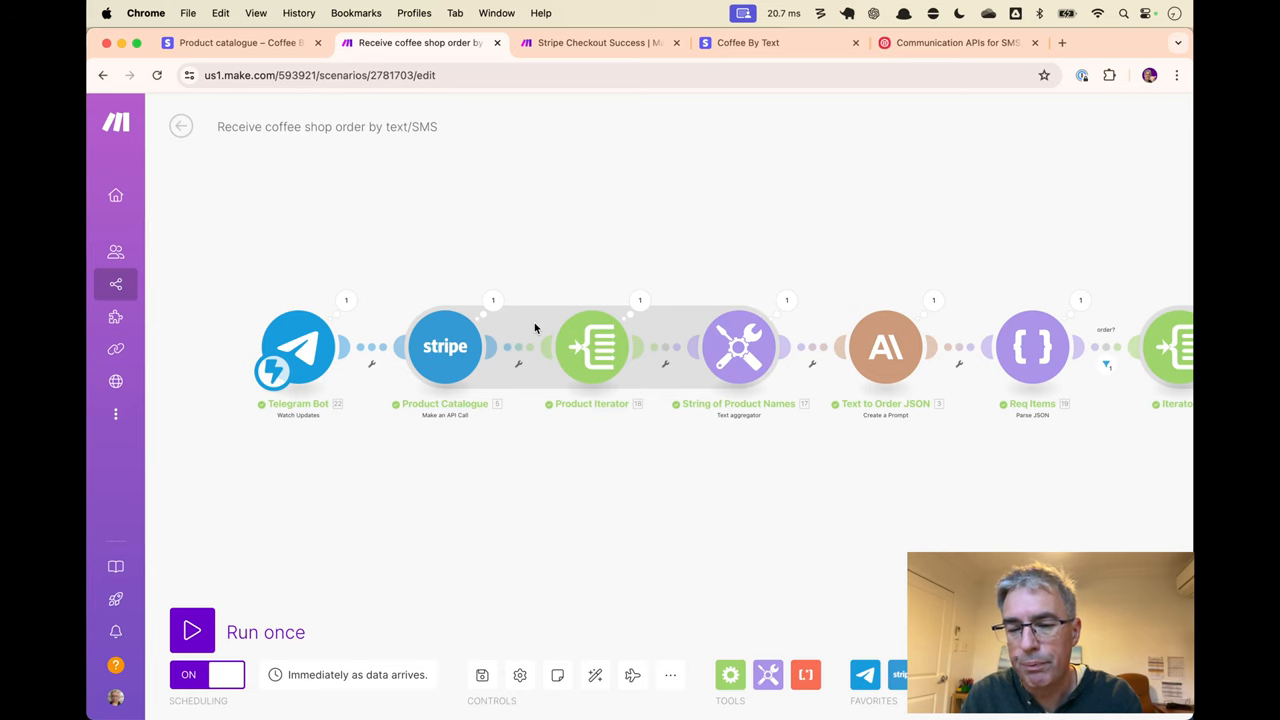
left_click(444, 348)
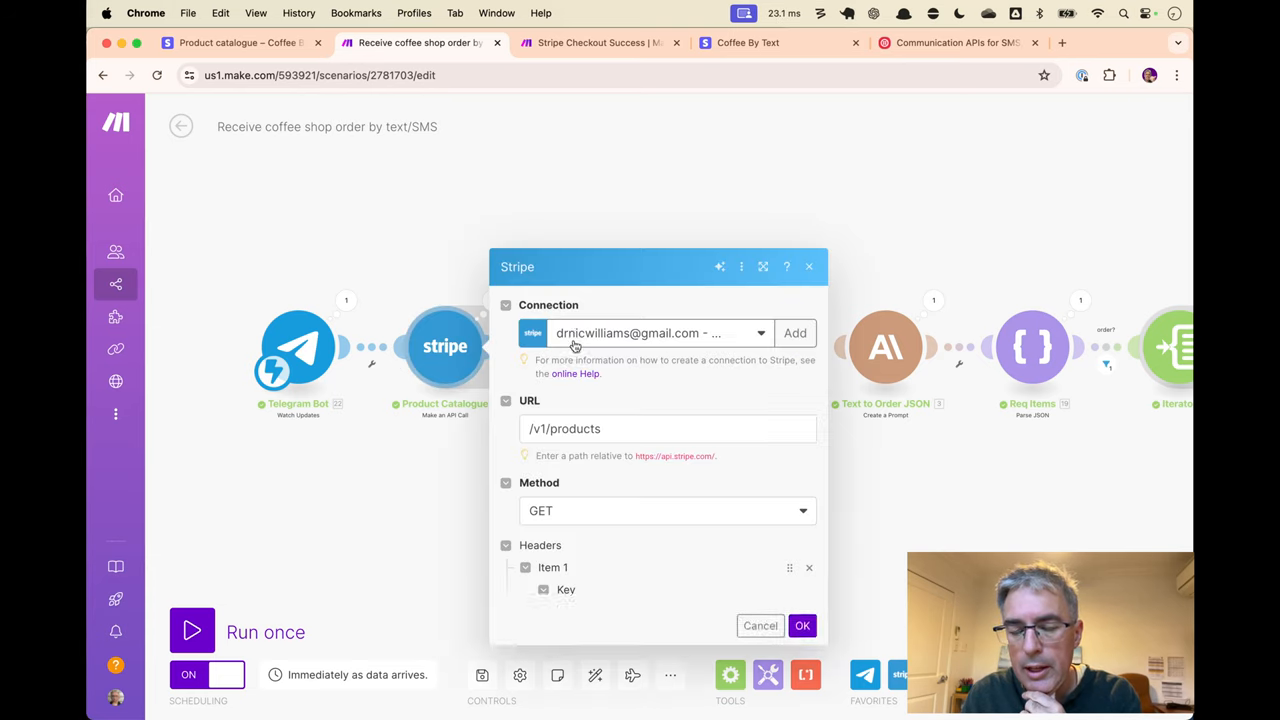
scroll("down", 3)
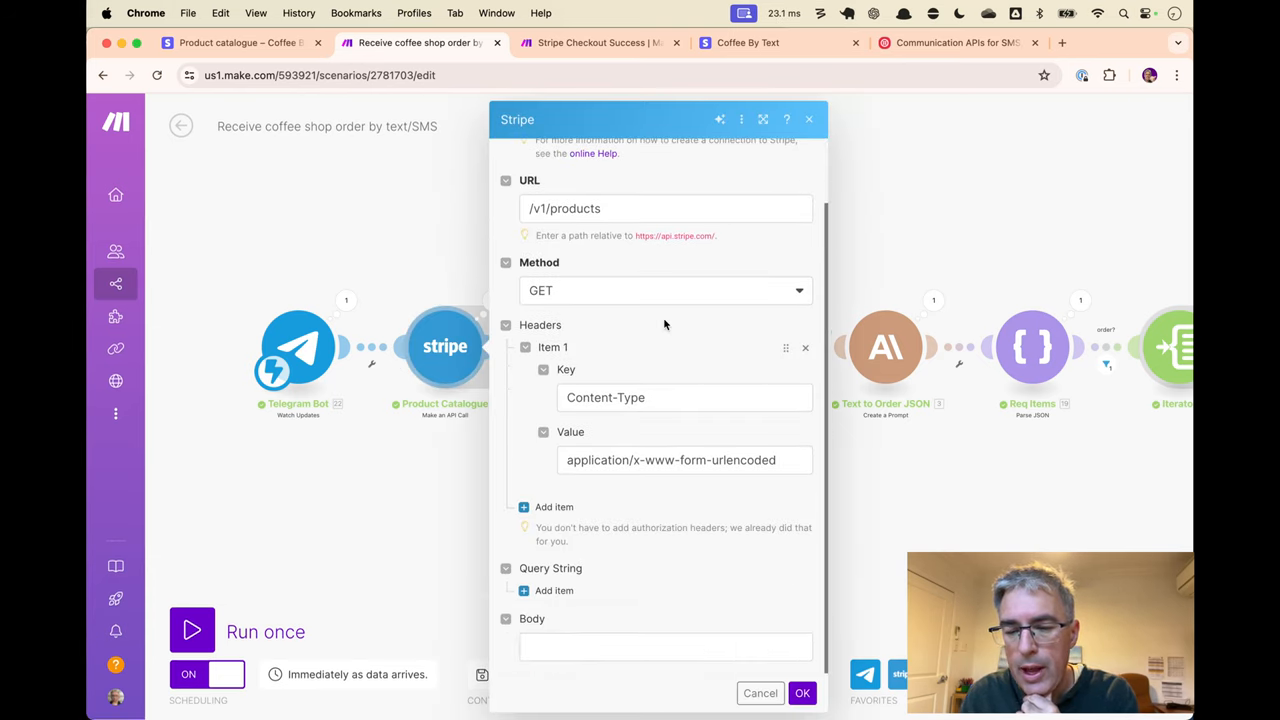
mouse_move(690, 564)
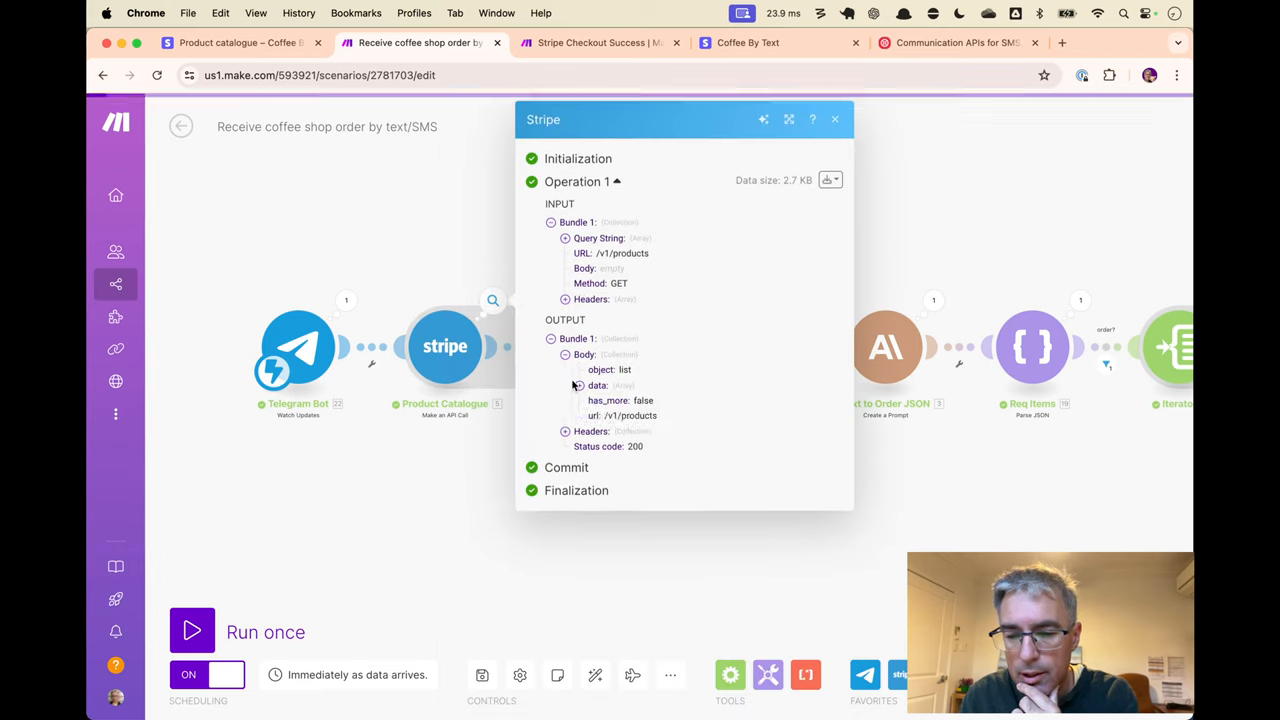
left_click(580, 384)
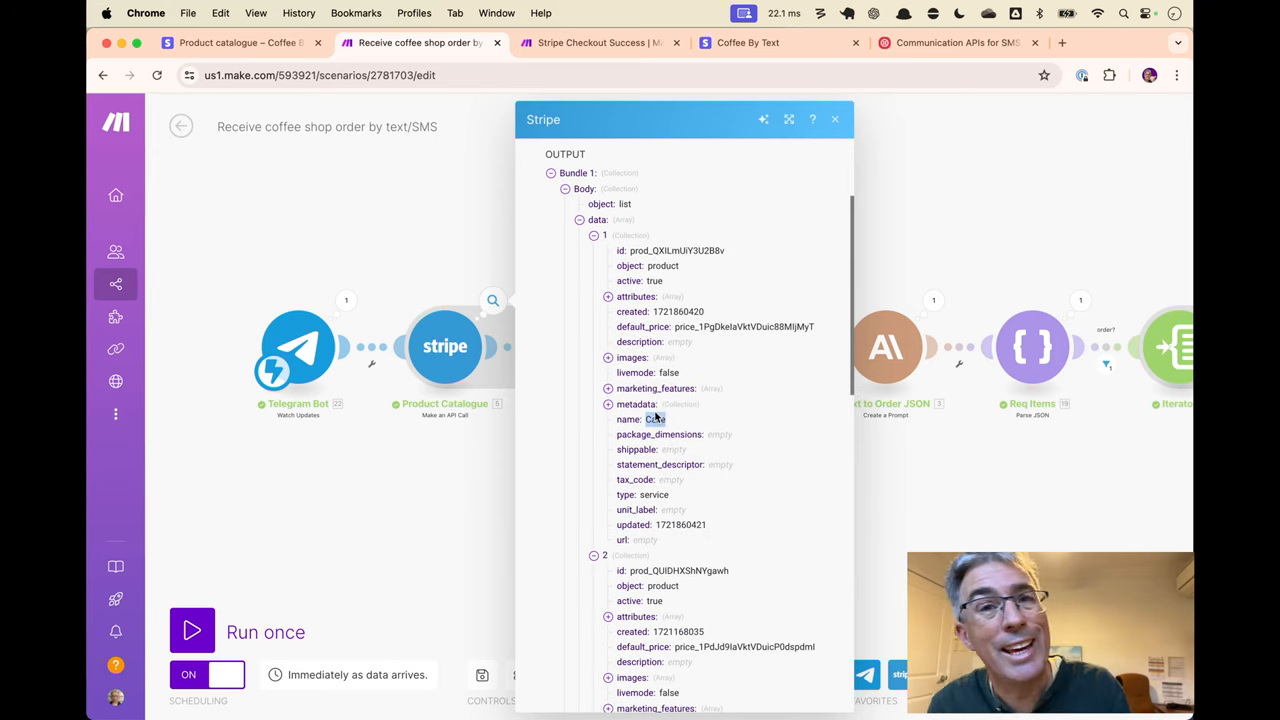
left_click(834, 120)
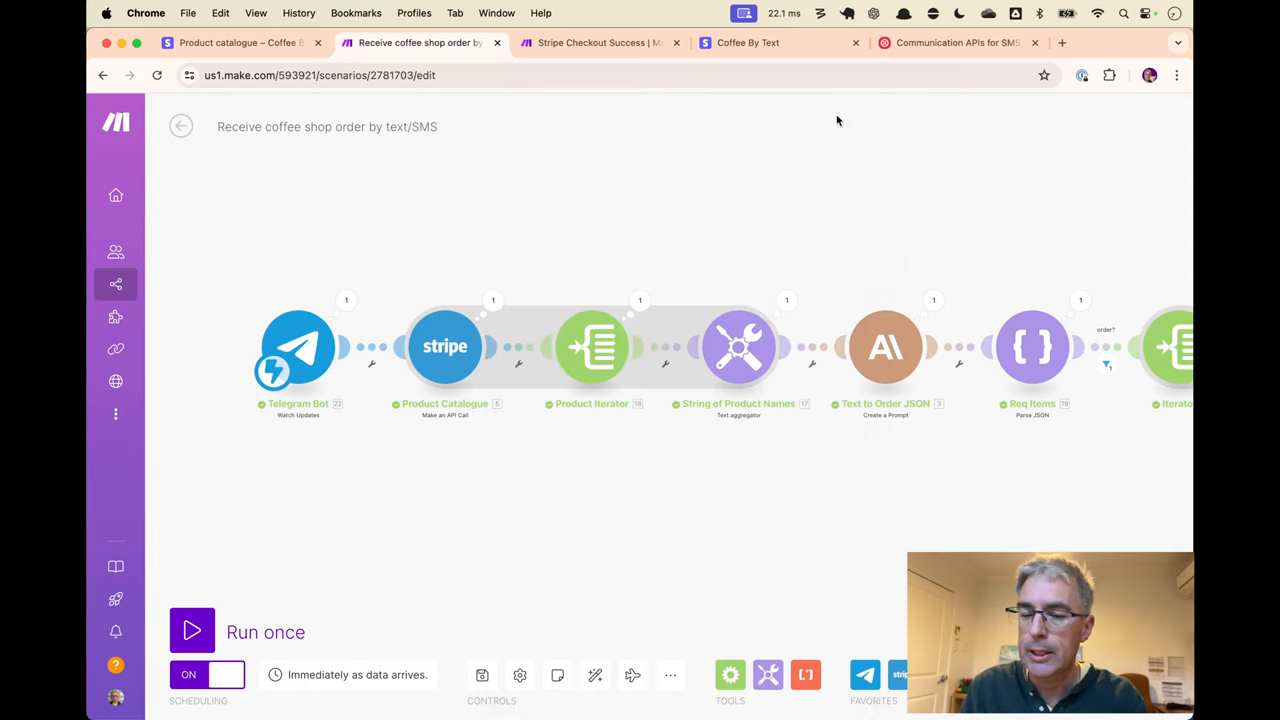
mouse_move(608, 352)
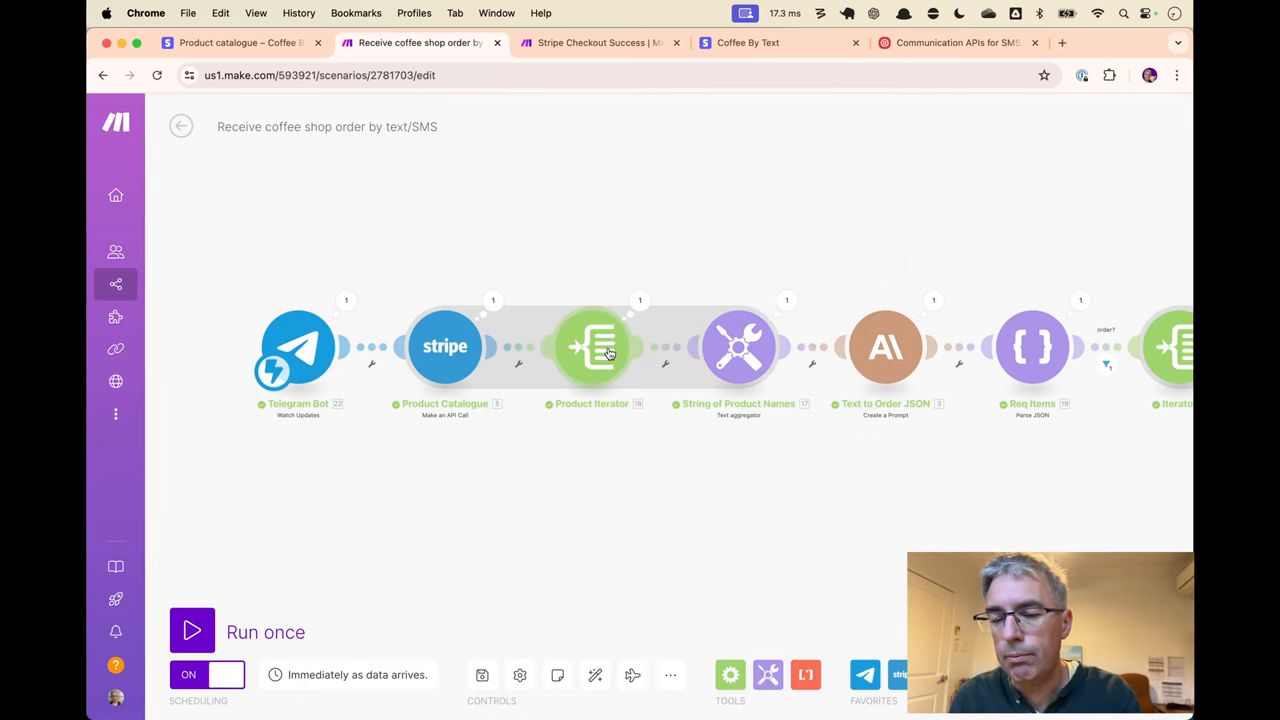
left_click(592, 346)
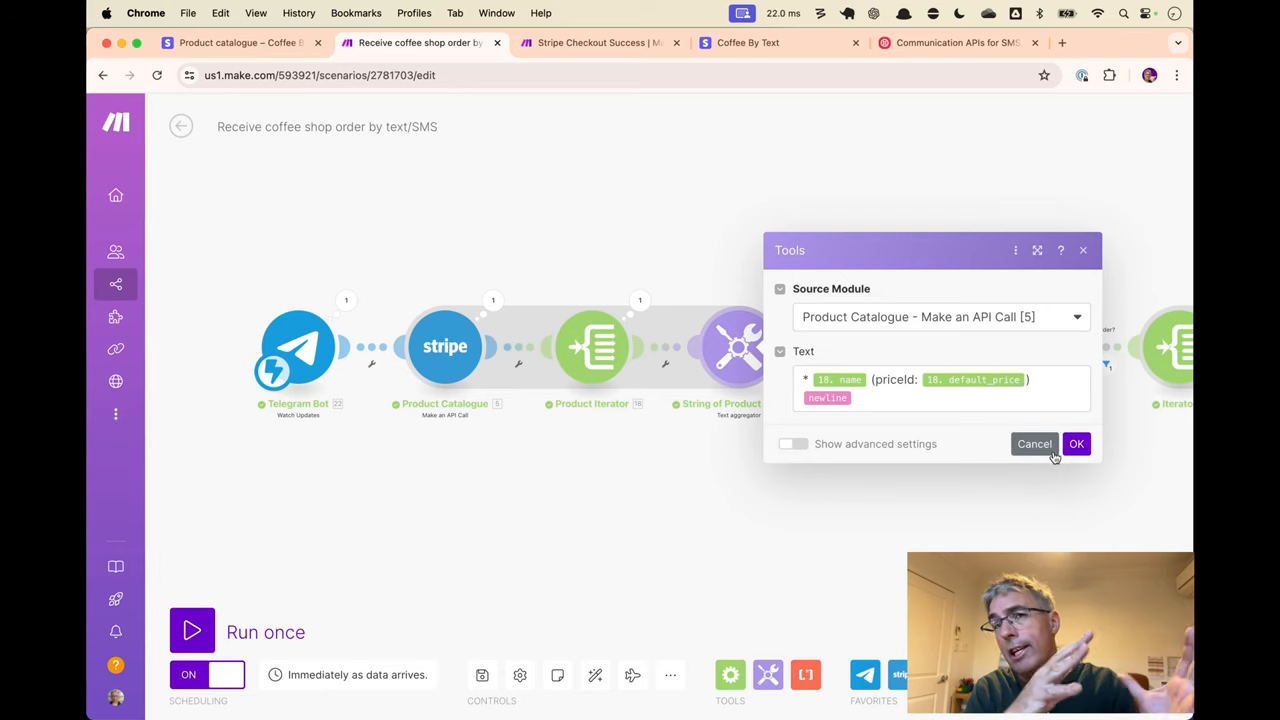
left_click(1076, 444)
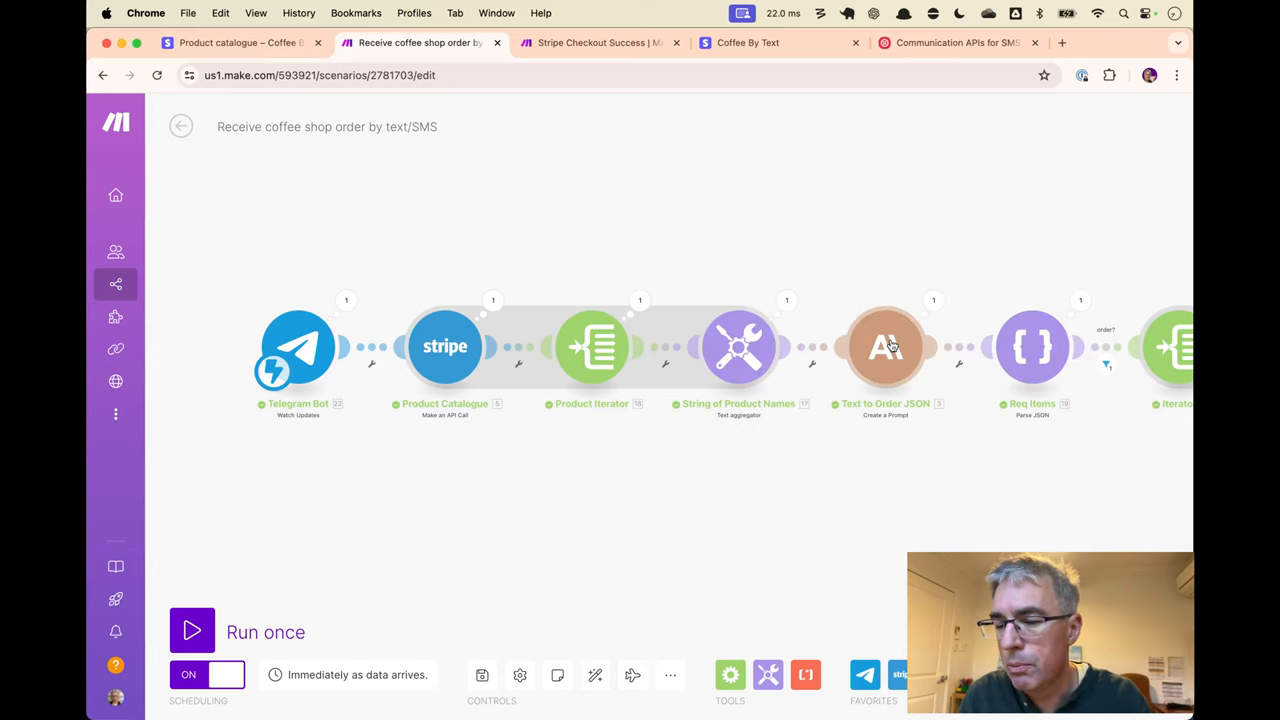
Review the Claude 'Text to Order JSON' messages and system prompt, deleting the word Milks
left_click(884, 348)
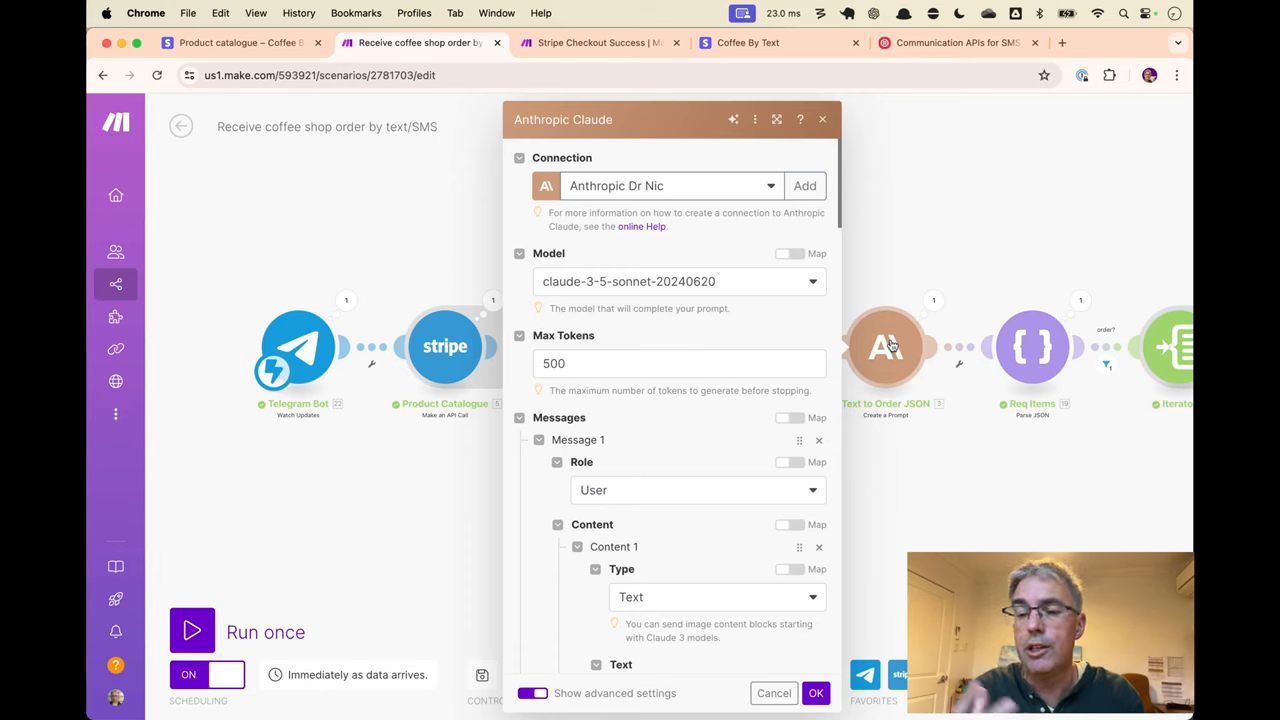
mouse_move(792, 244)
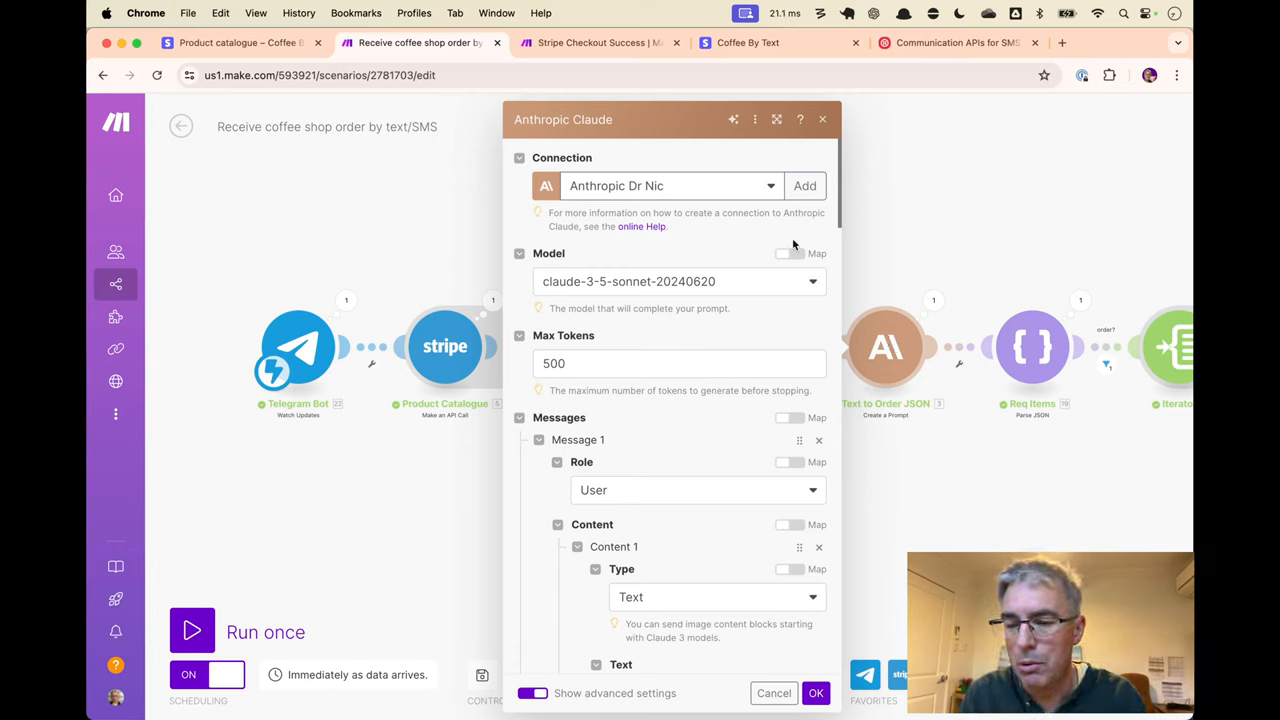
mouse_move(734, 344)
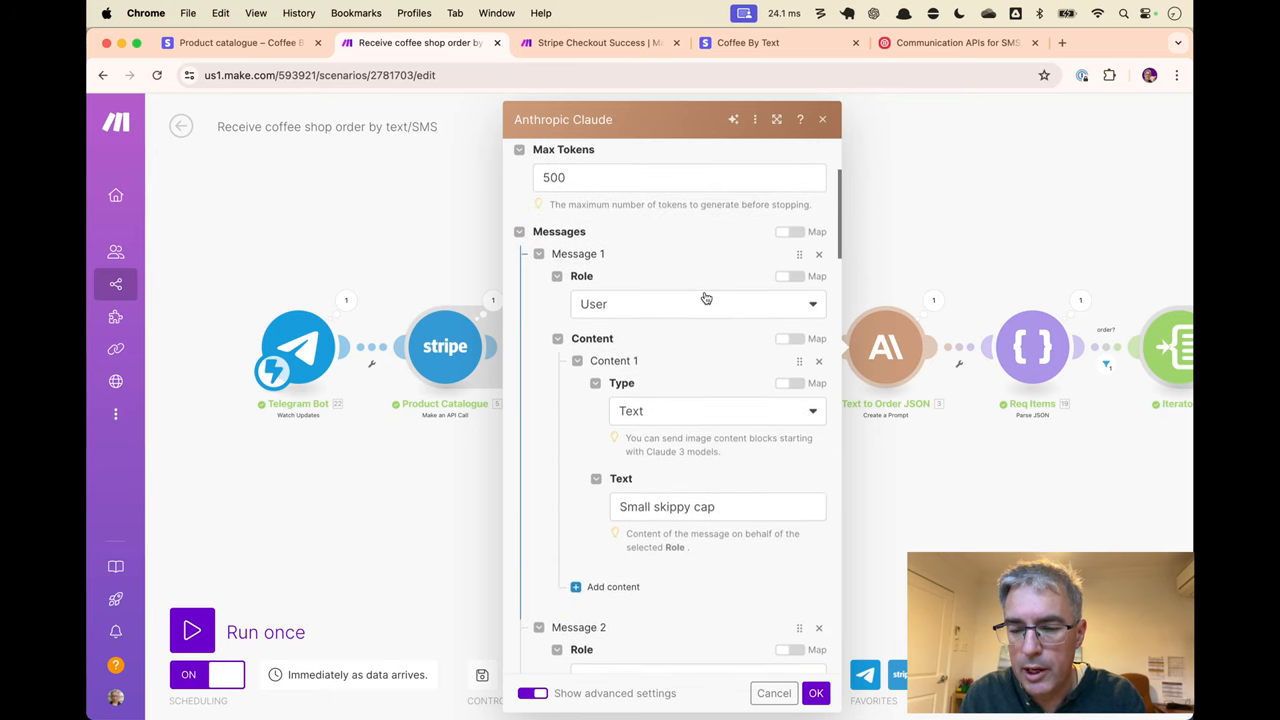
scroll("down", 3)
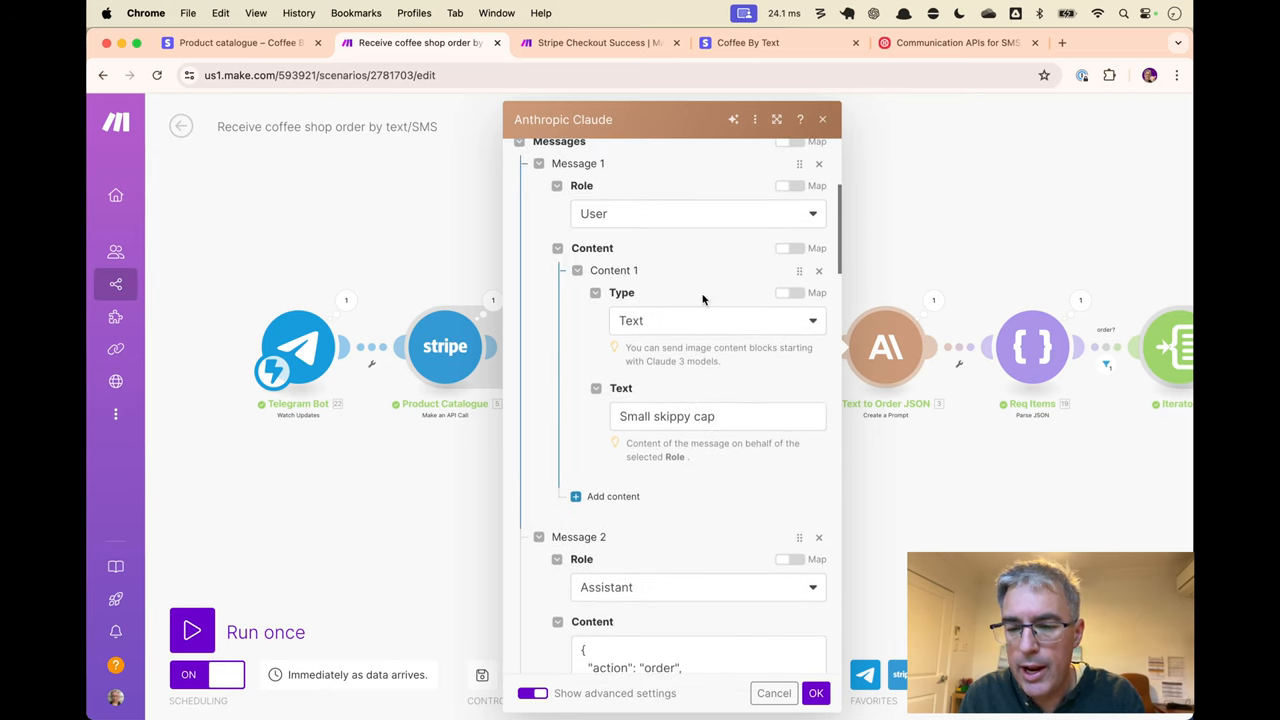
scroll("down", 3)
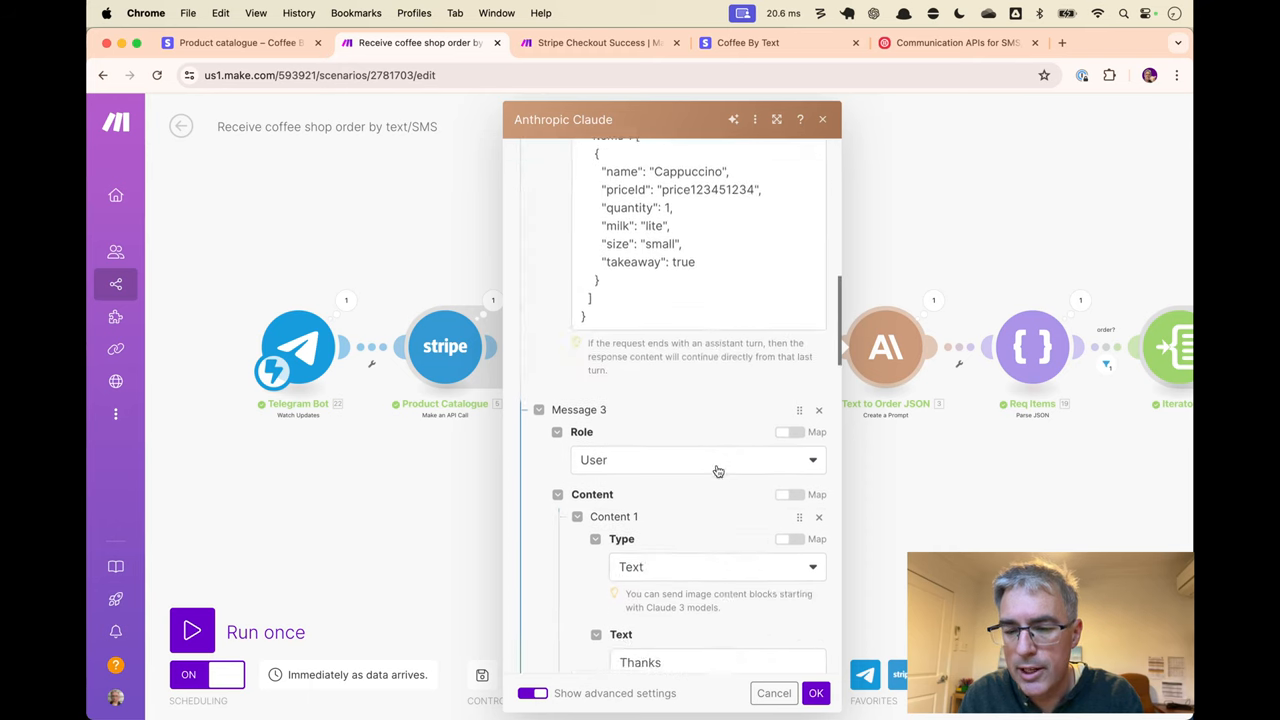
scroll("down", 3)
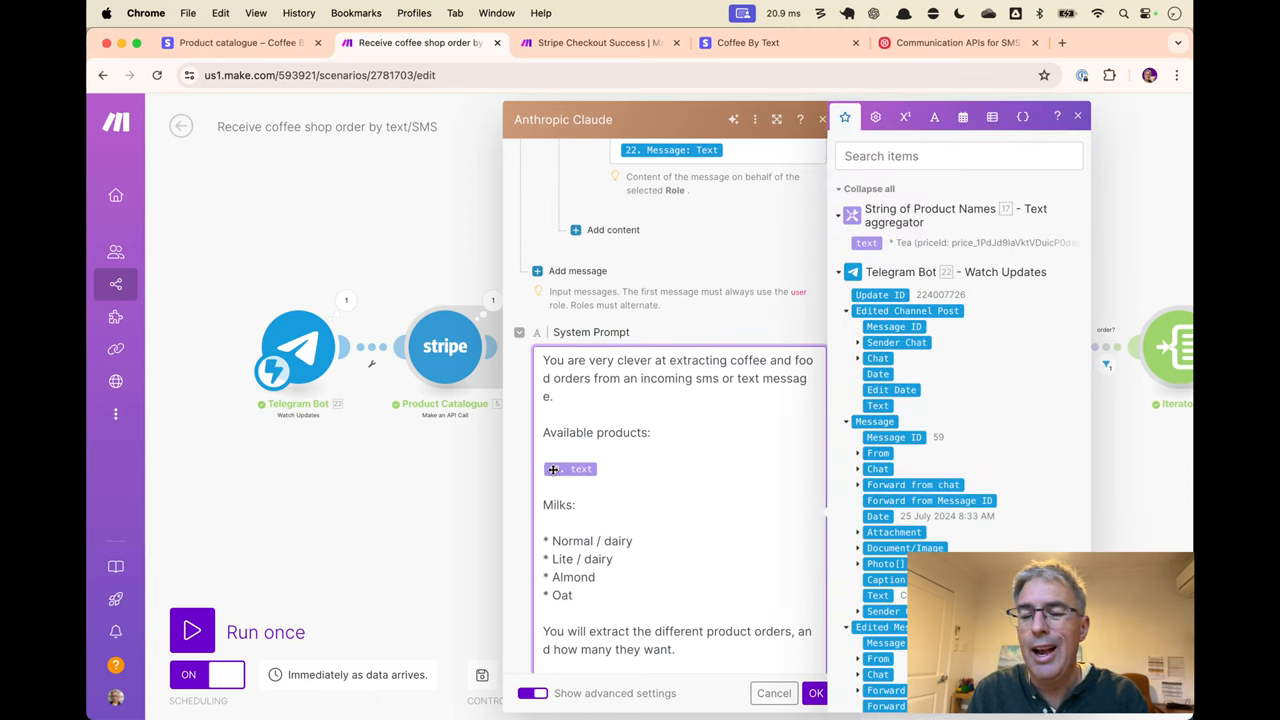
mouse_move(570, 468)
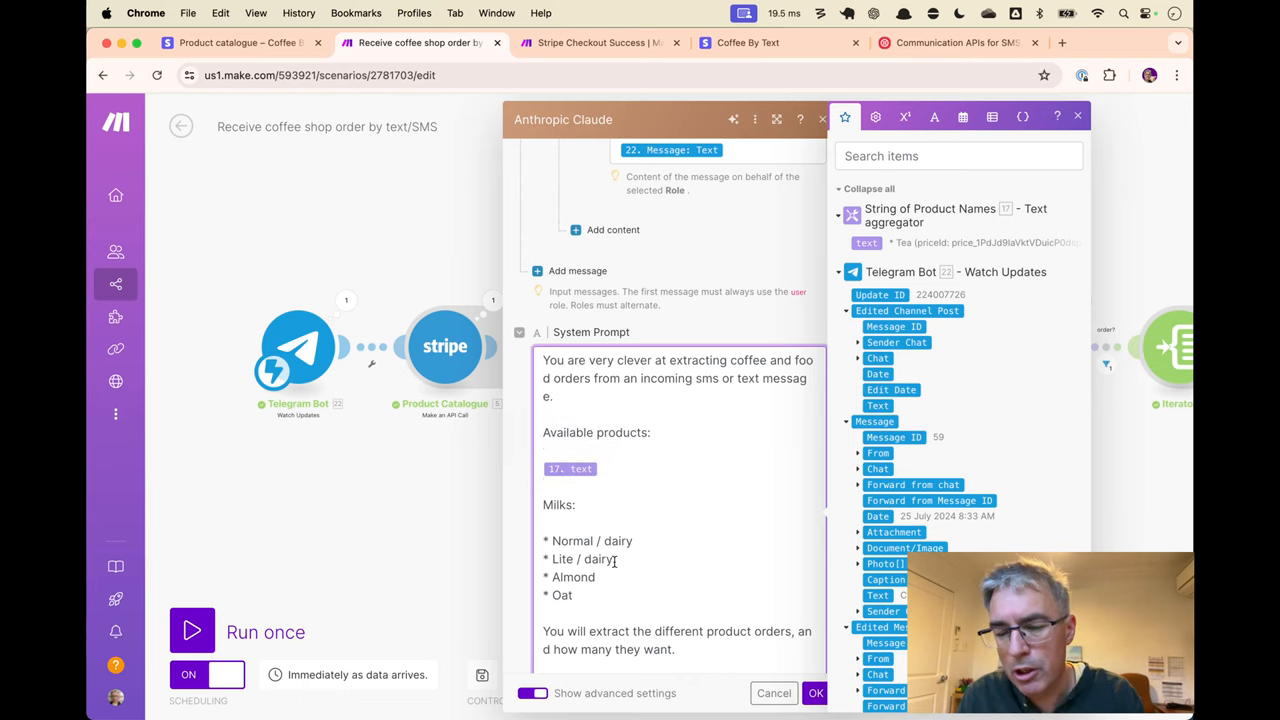
scroll("down", 3)
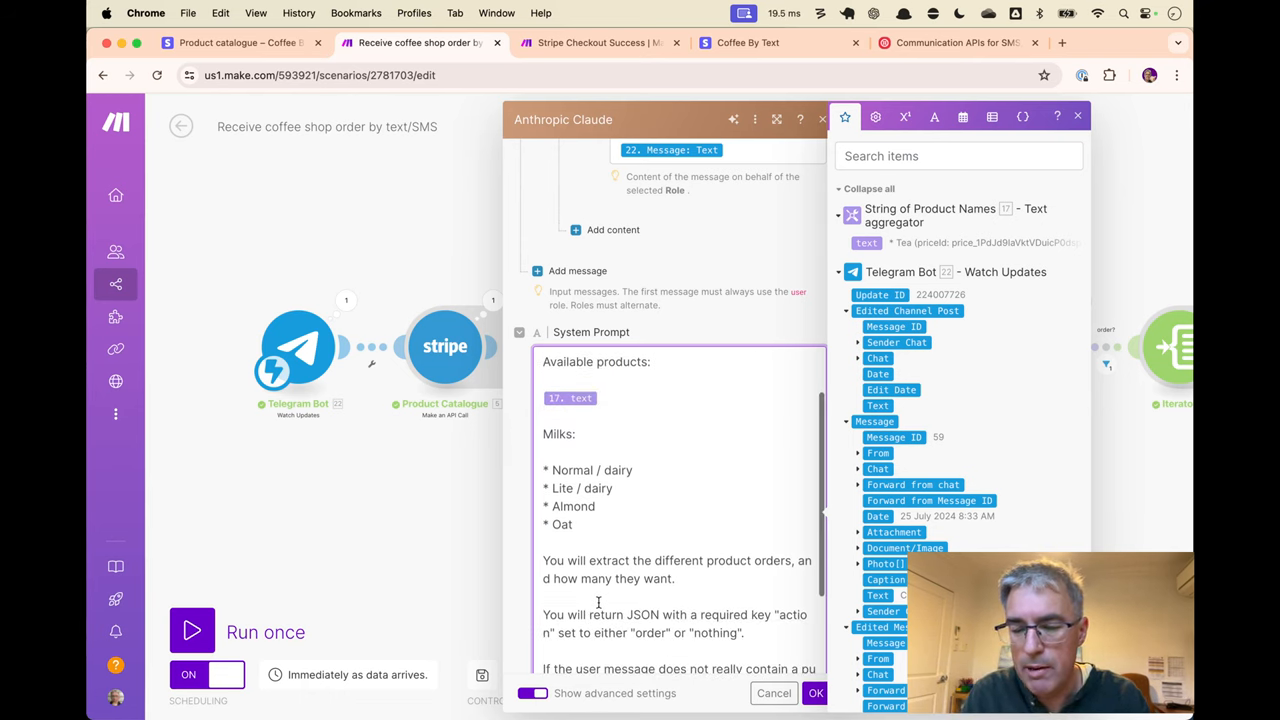
double_click(560, 434)
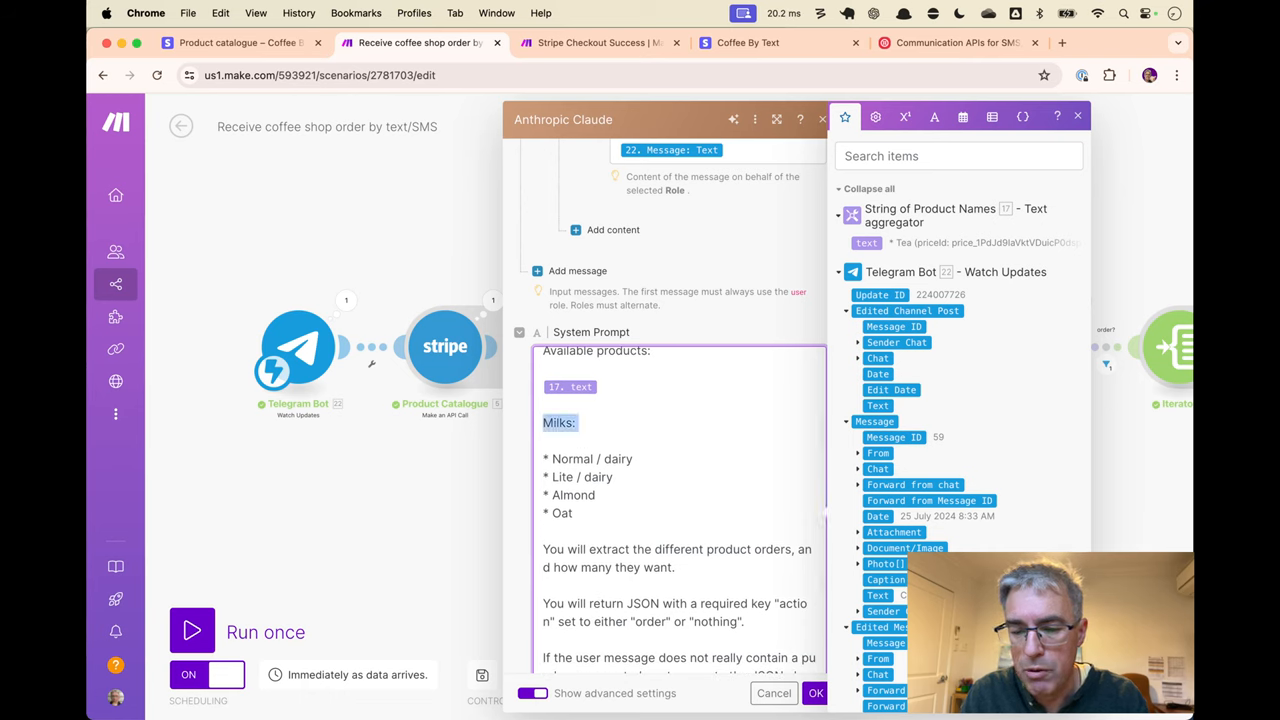
key("Delete")
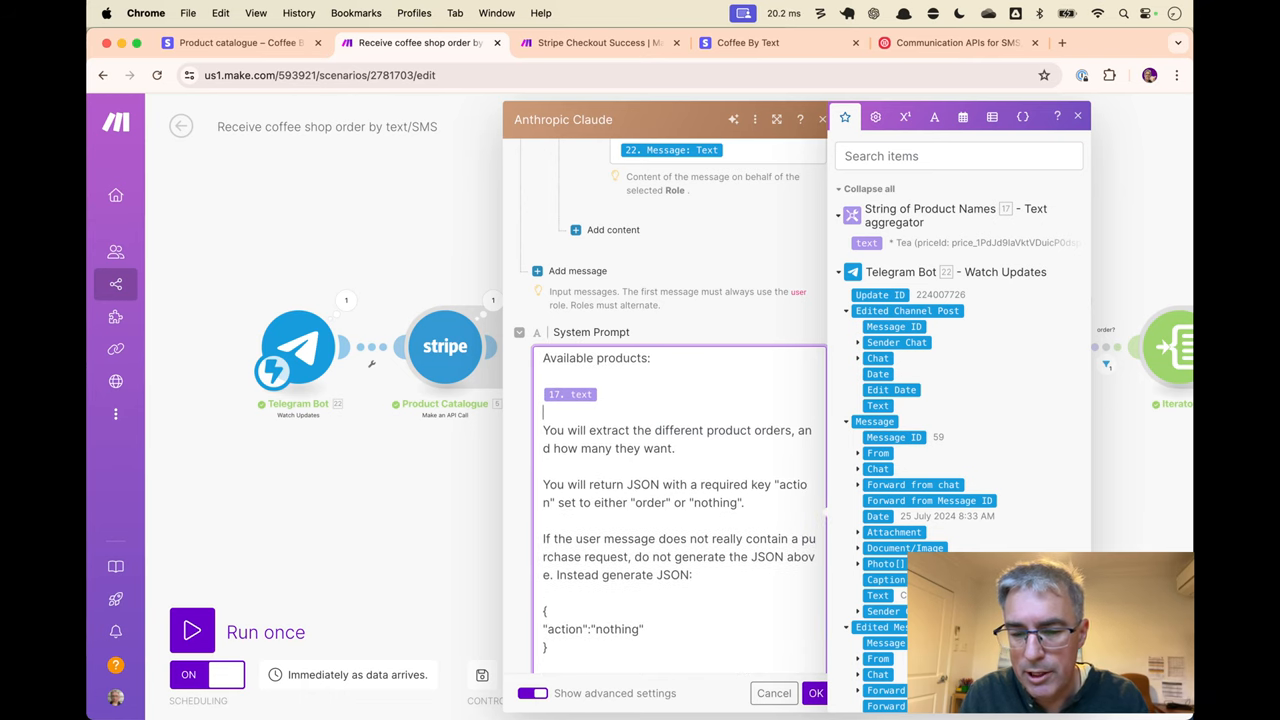
mouse_move(660, 446)
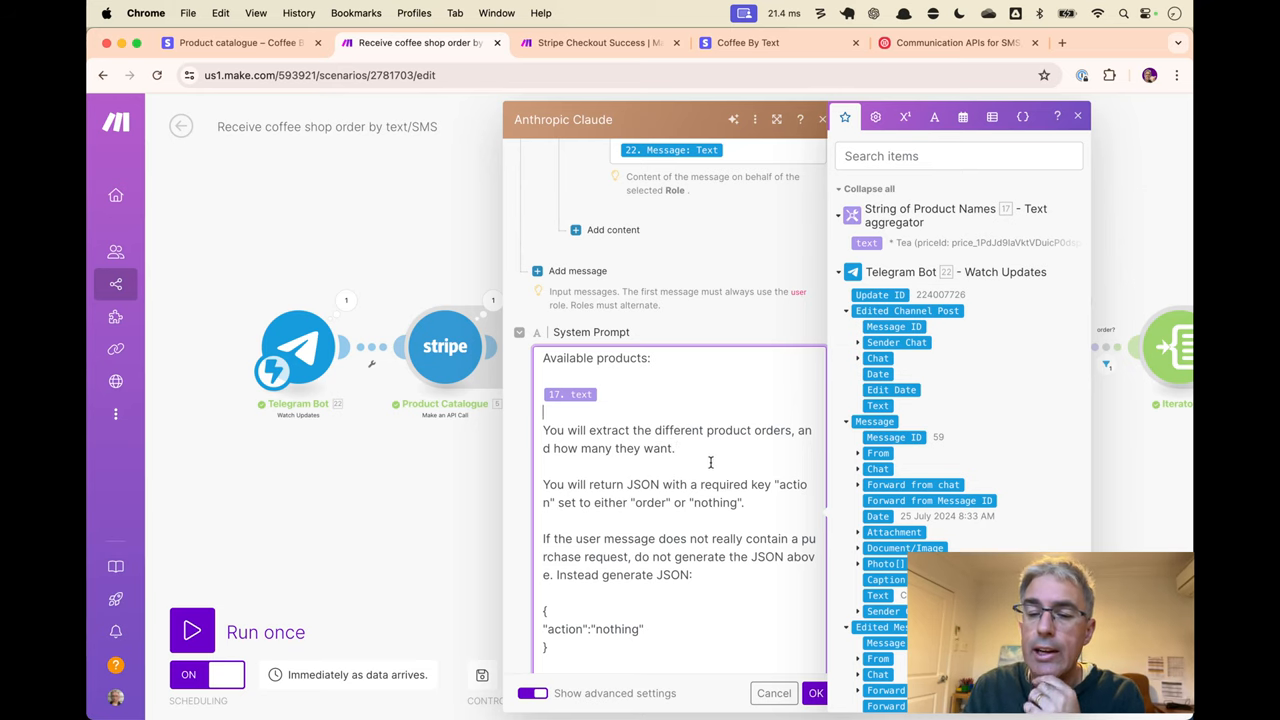
mouse_move(716, 458)
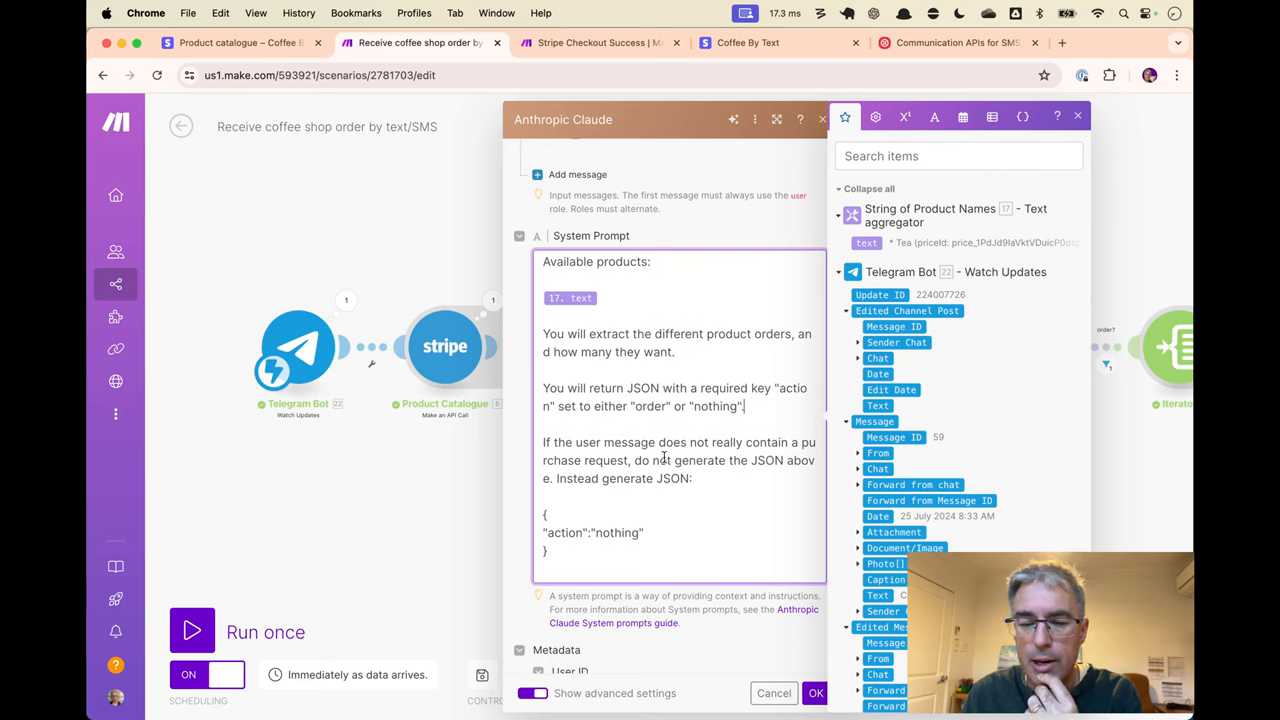
mouse_move(700, 504)
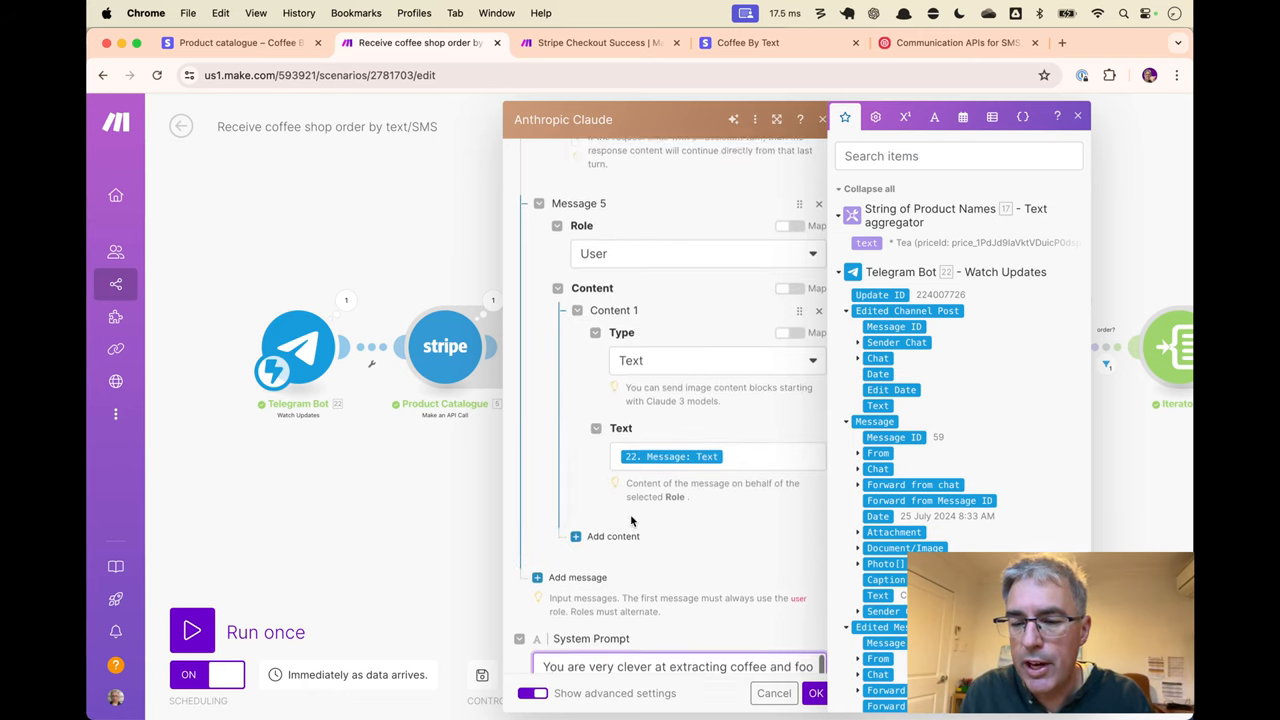
scroll("down", 3)
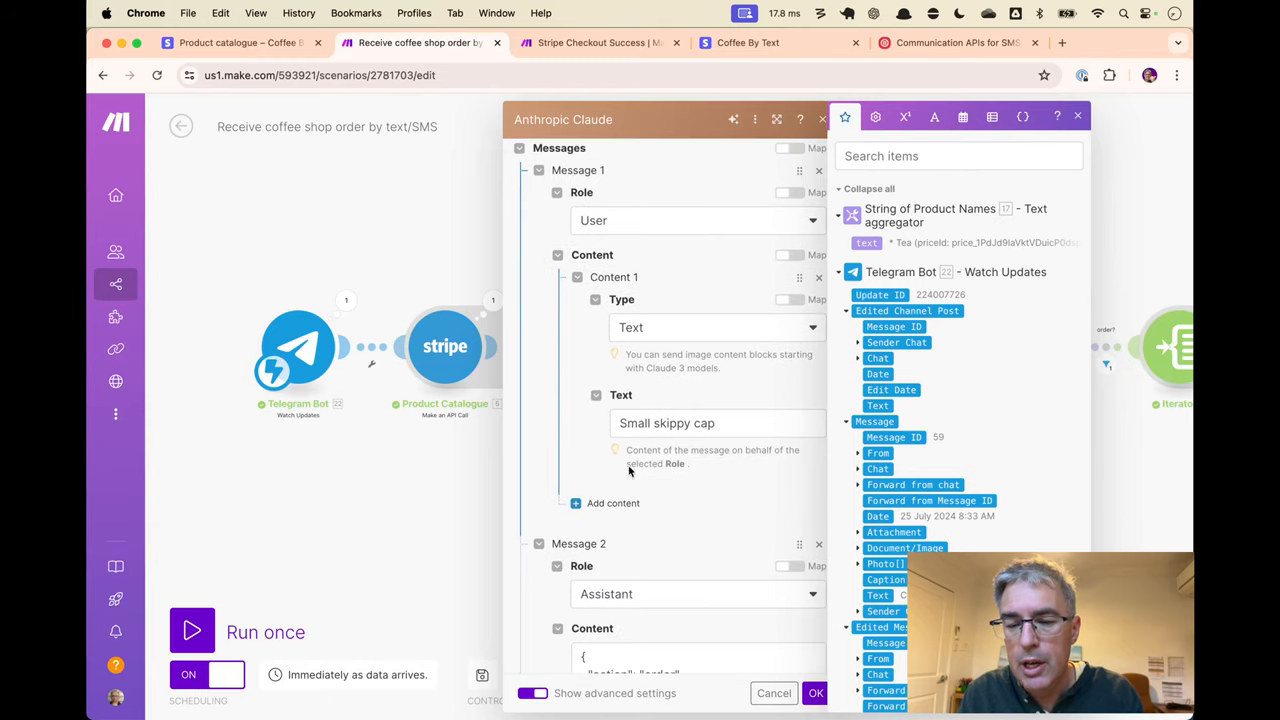
left_click(716, 424)
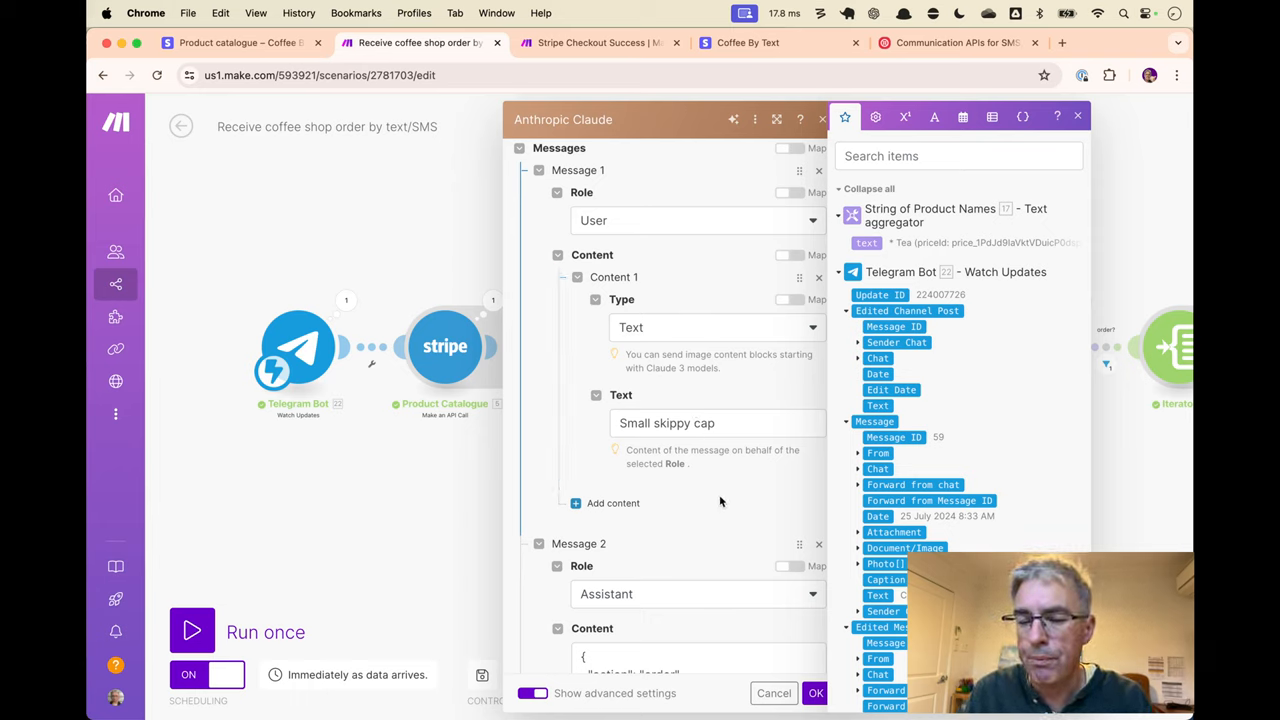
left_click(1076, 116)
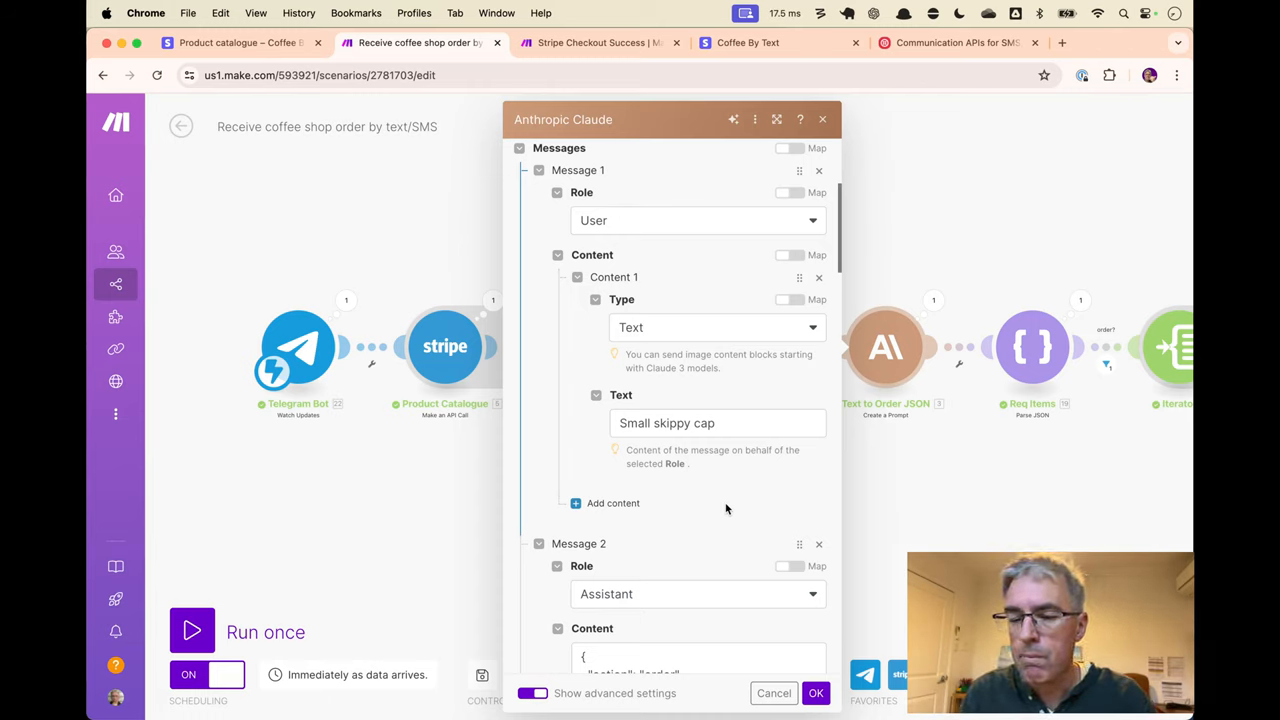
mouse_move(734, 532)
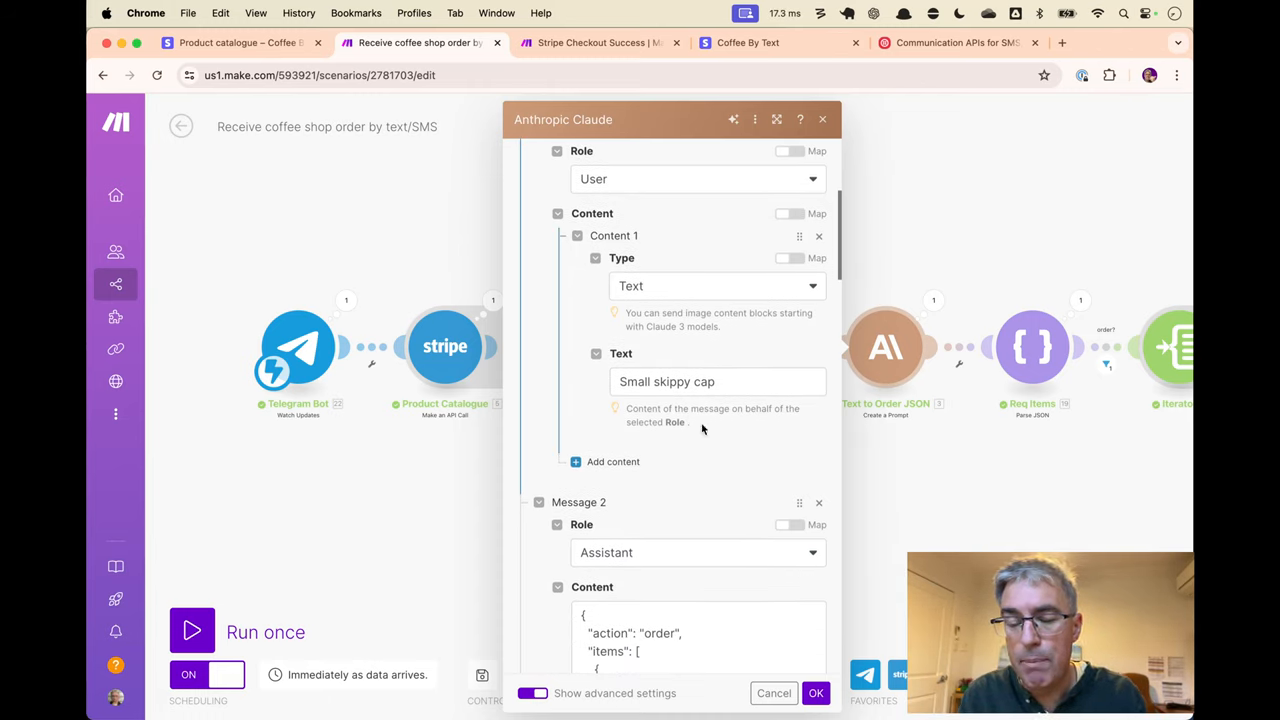
scroll("down", 3)
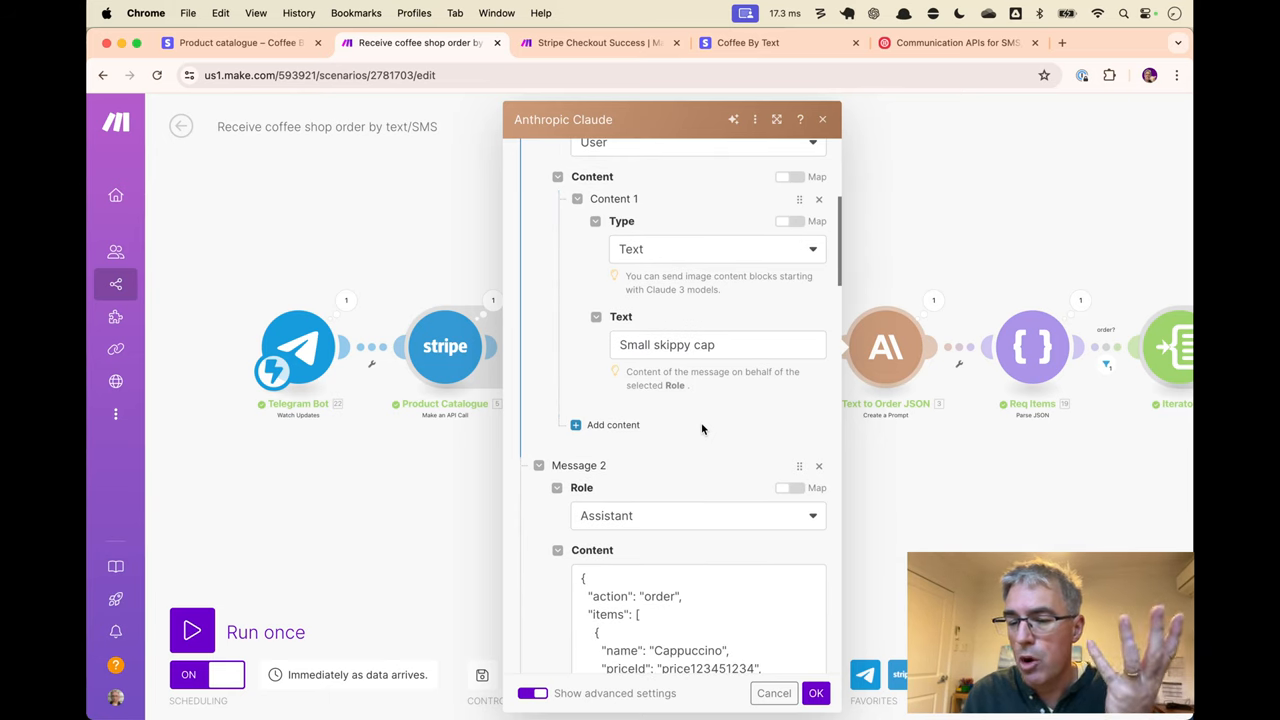
scroll("down", 3)
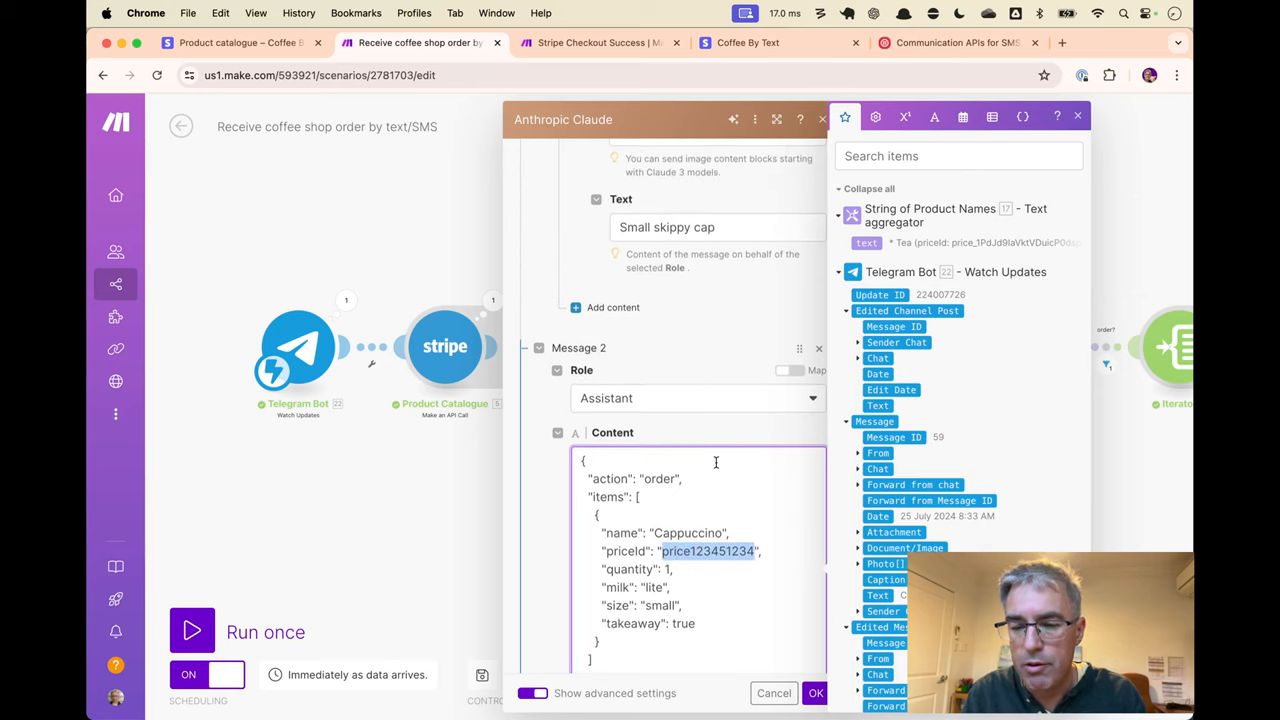
scroll("down", 3)
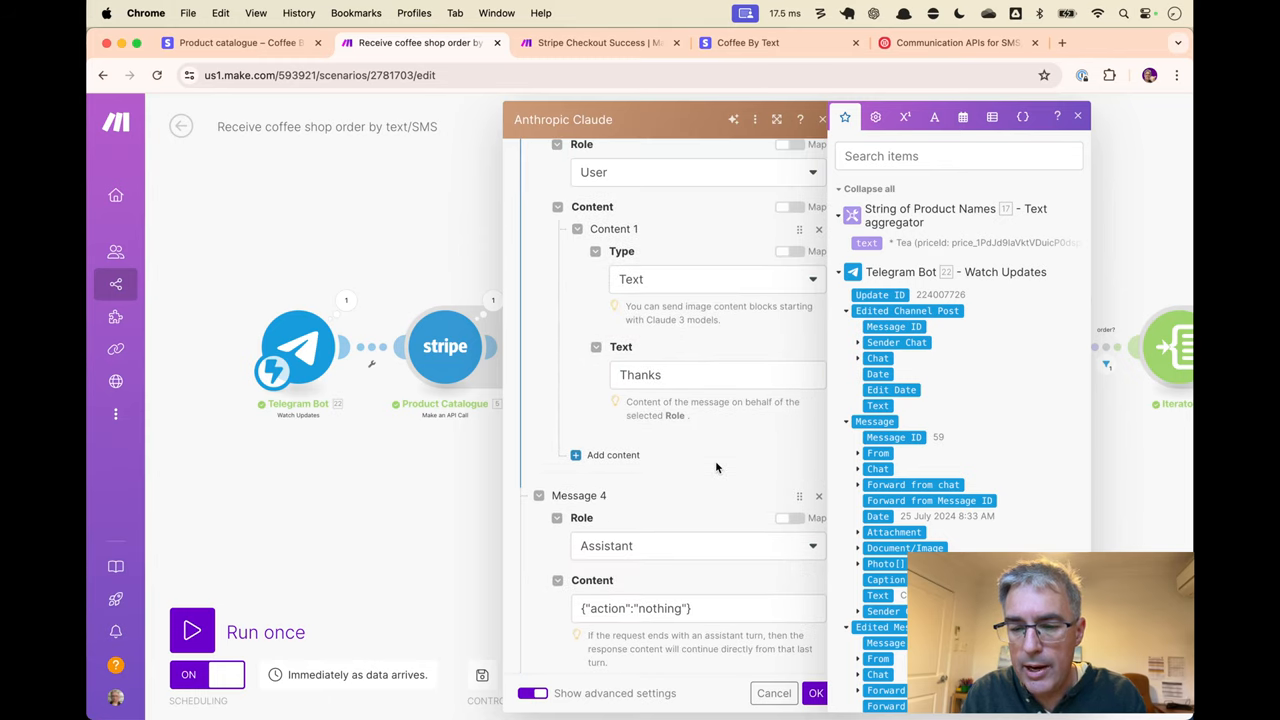
left_click(664, 376)
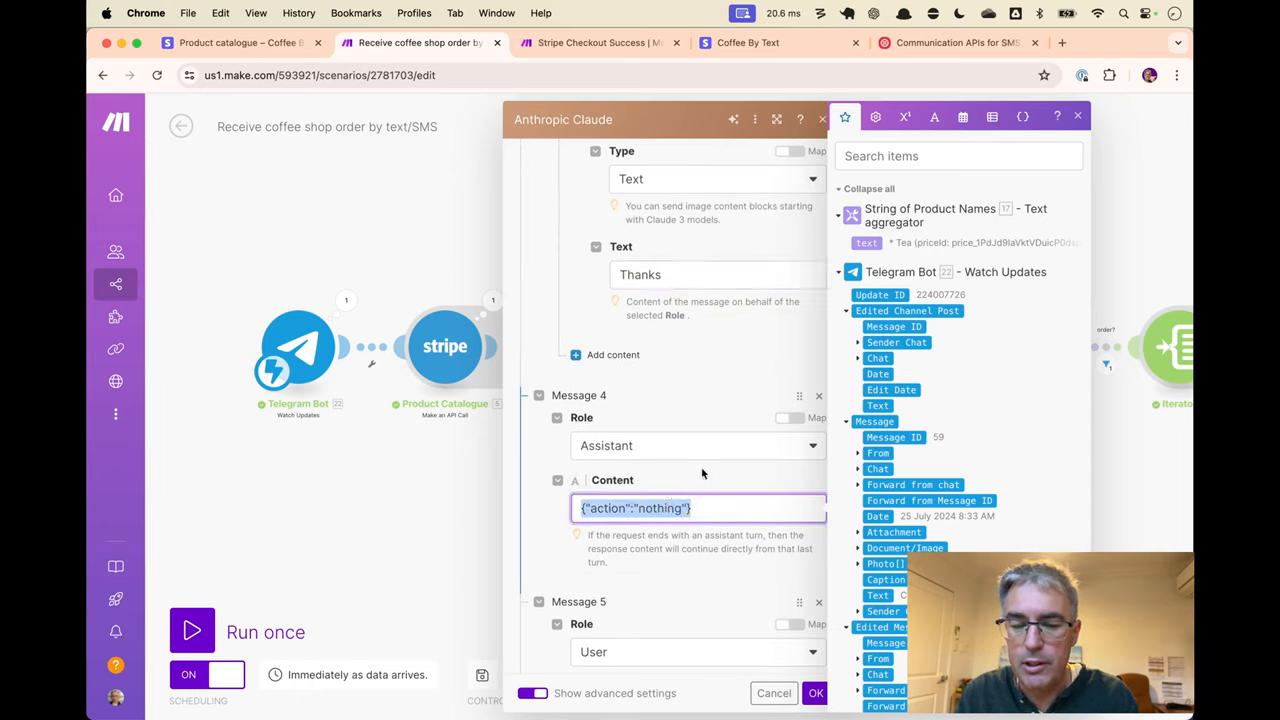
mouse_move(712, 476)
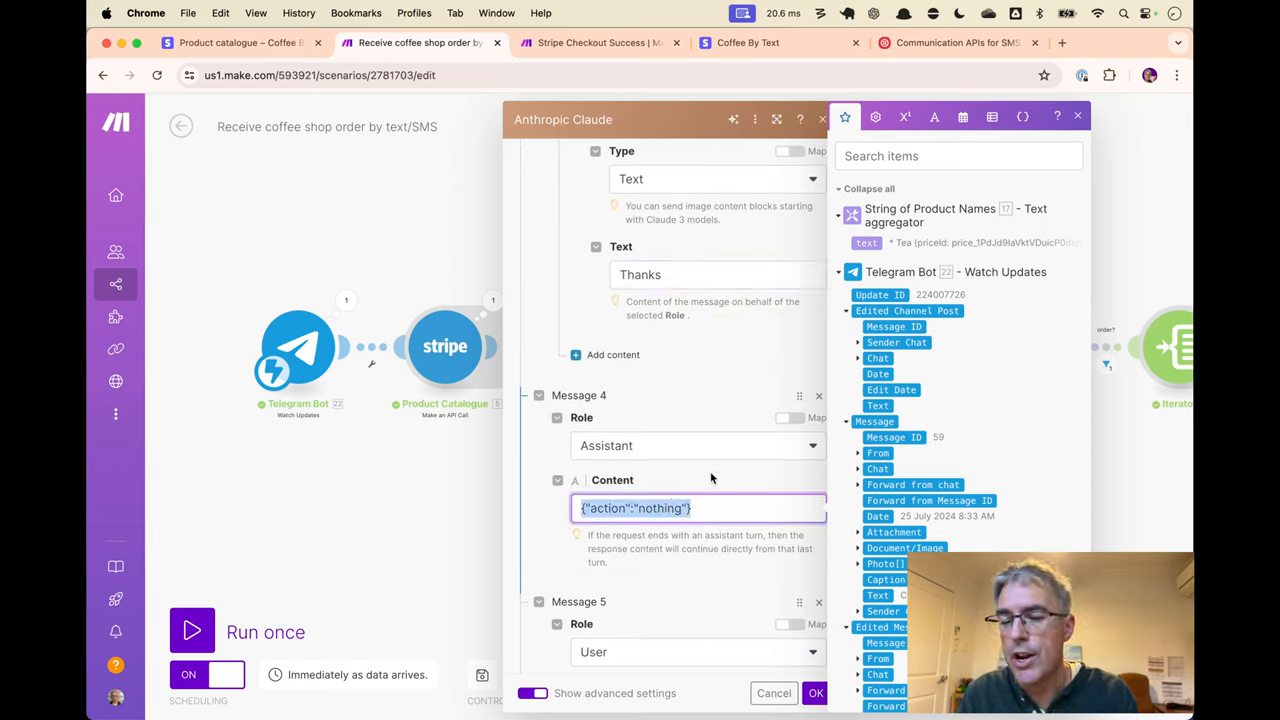
scroll("down", 3)
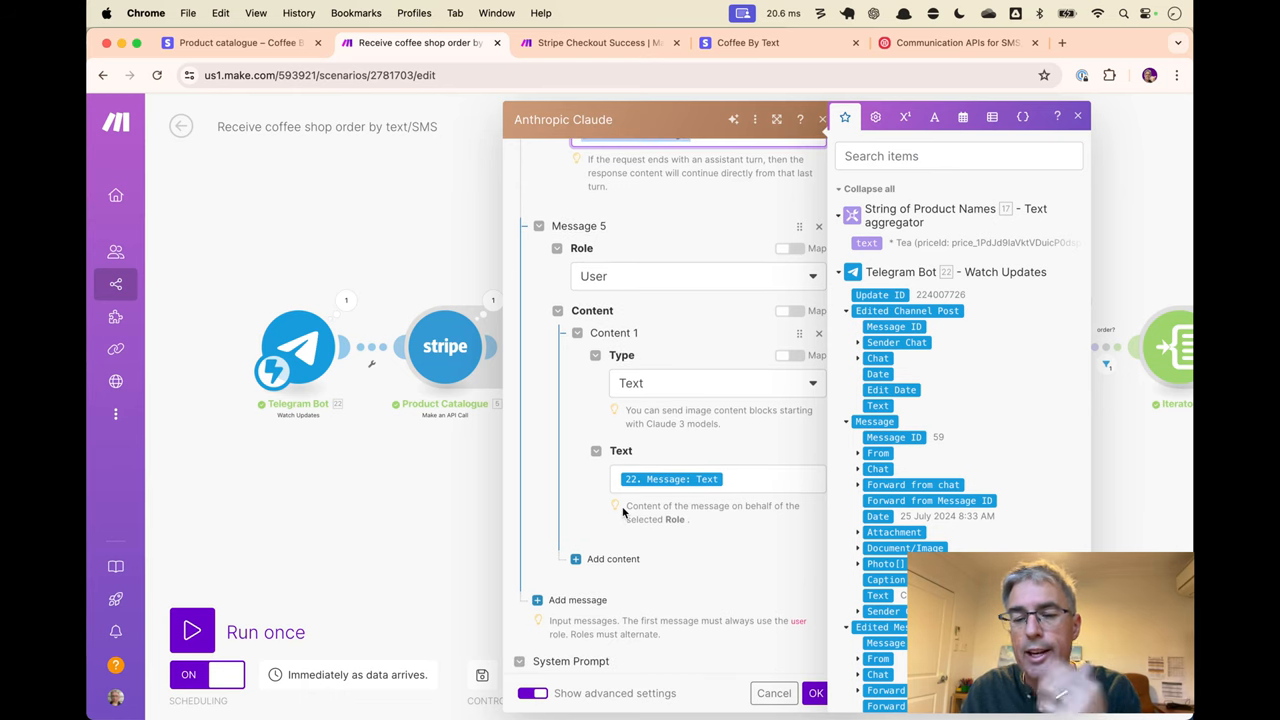
mouse_move(616, 584)
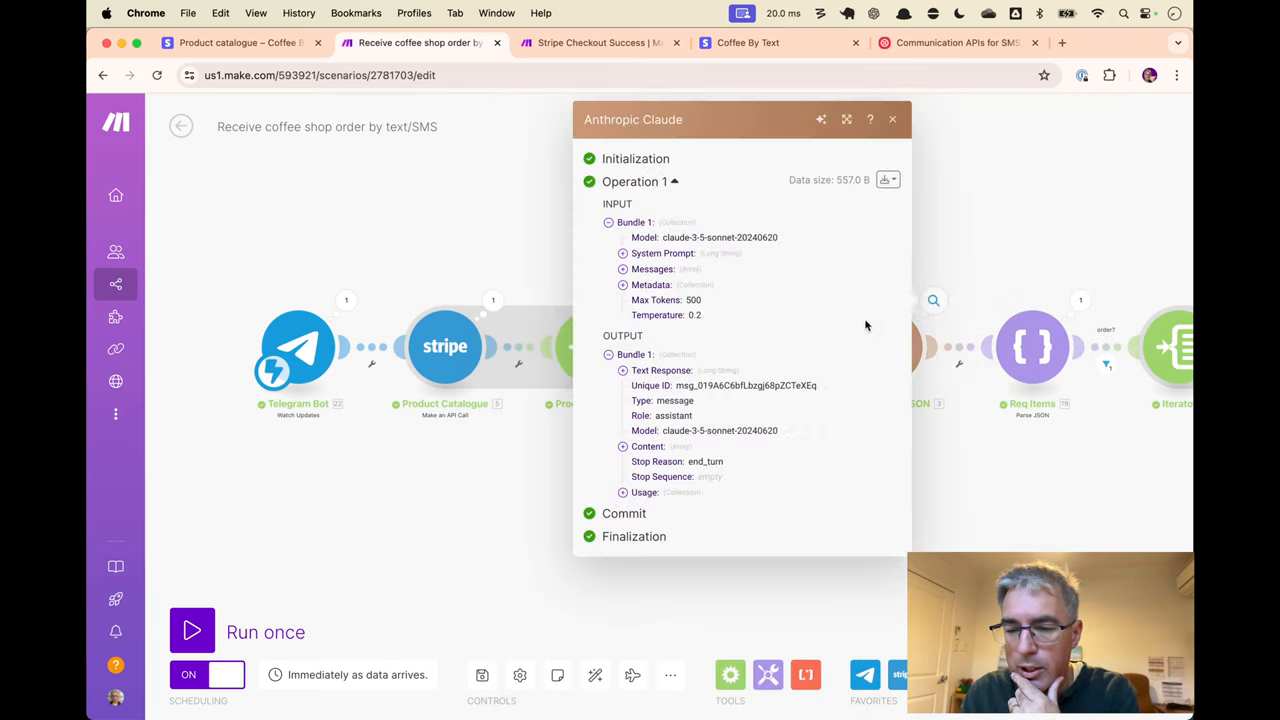
Inspect the Claude run output JSON showing an order action with a Cake price ID, then close it
left_click(620, 446)
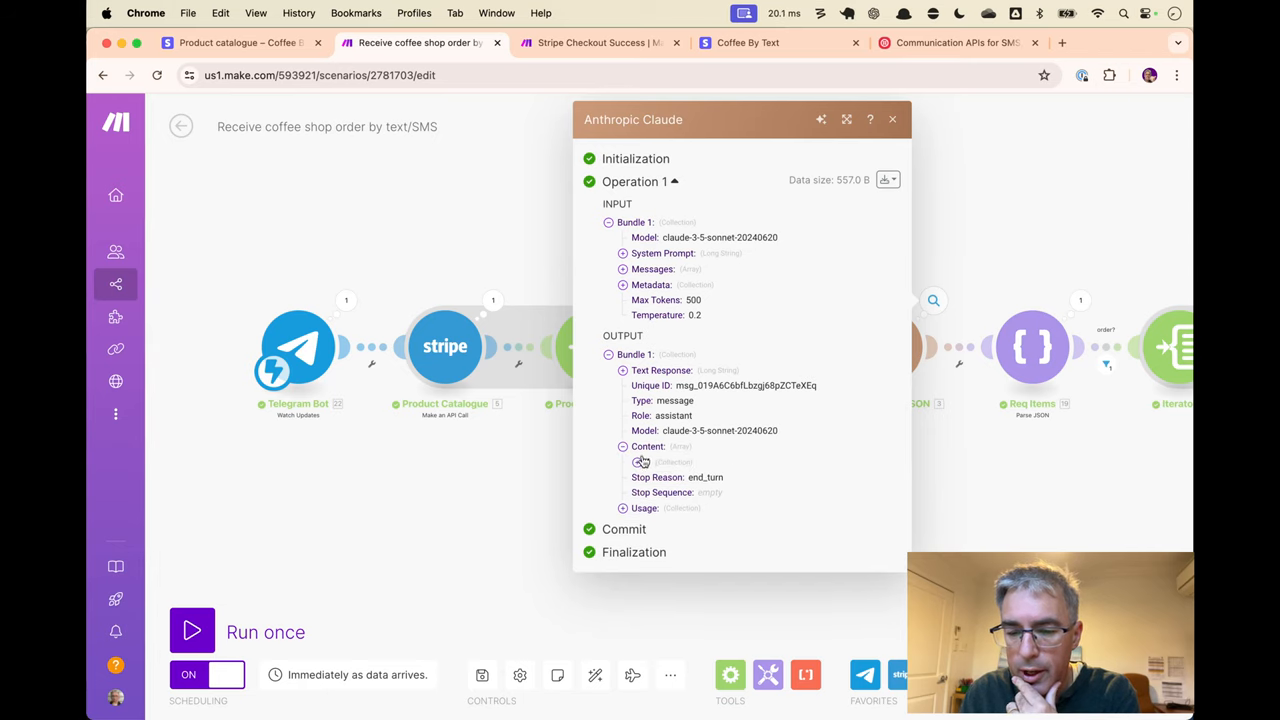
left_click(642, 460)
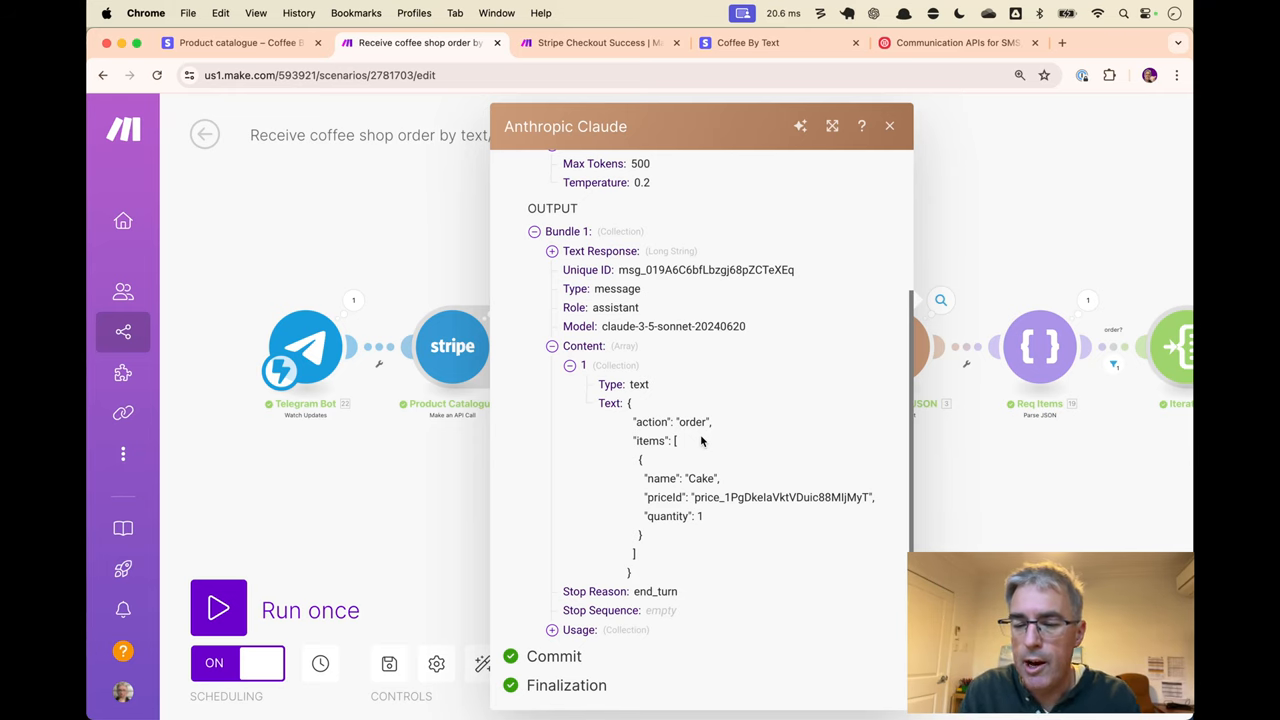
double_click(670, 422)
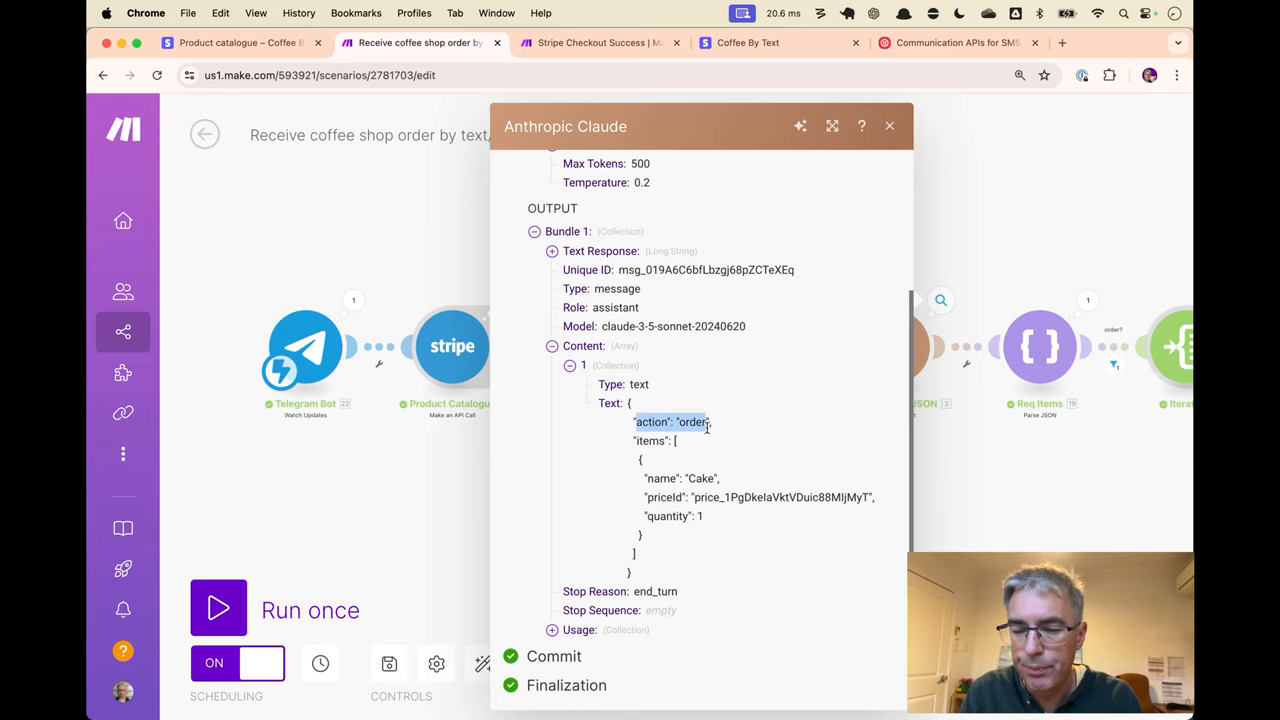
left_click(672, 452)
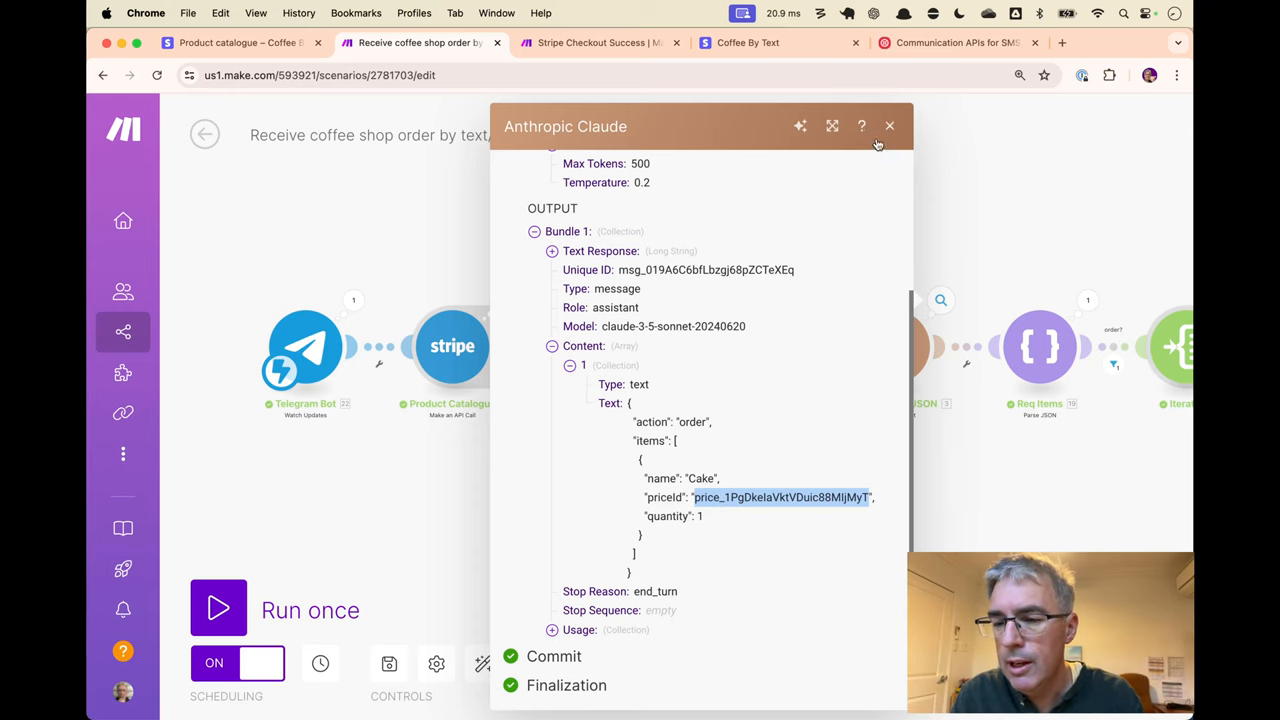
left_click(888, 124)
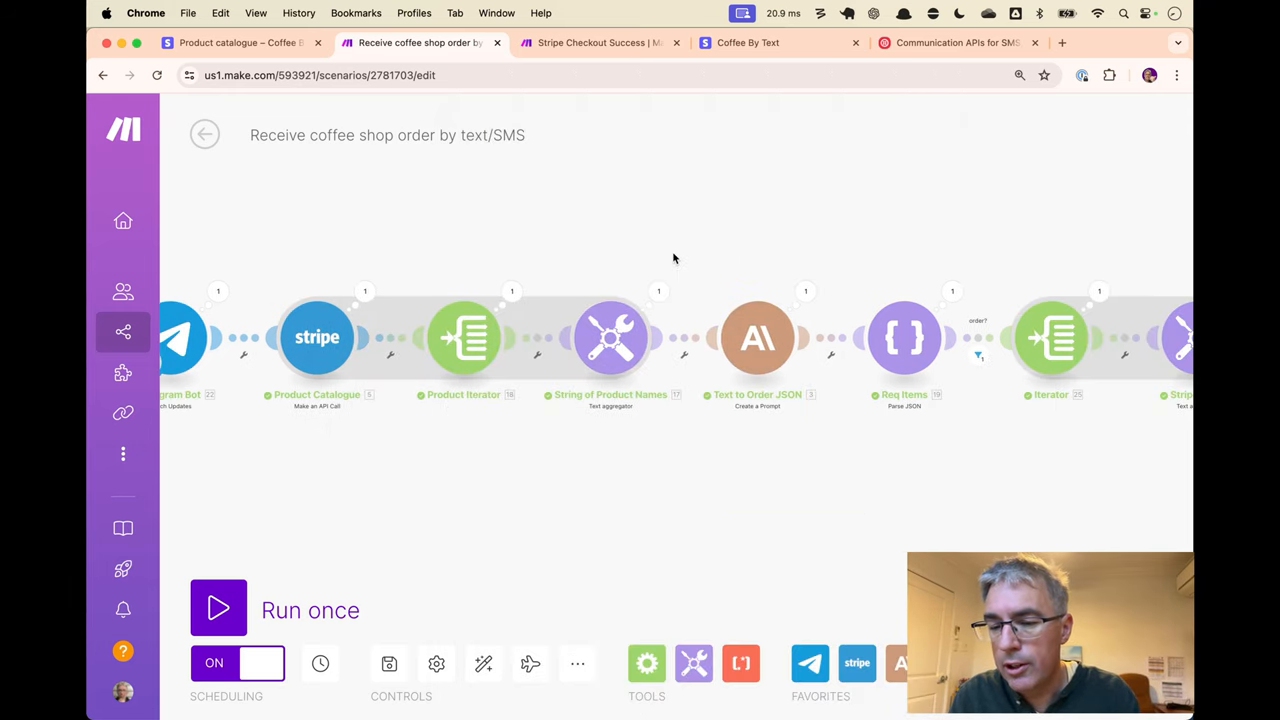
Scroll the Claude step settings to the system prompt, closing and reopening the panel once
left_click(756, 336)
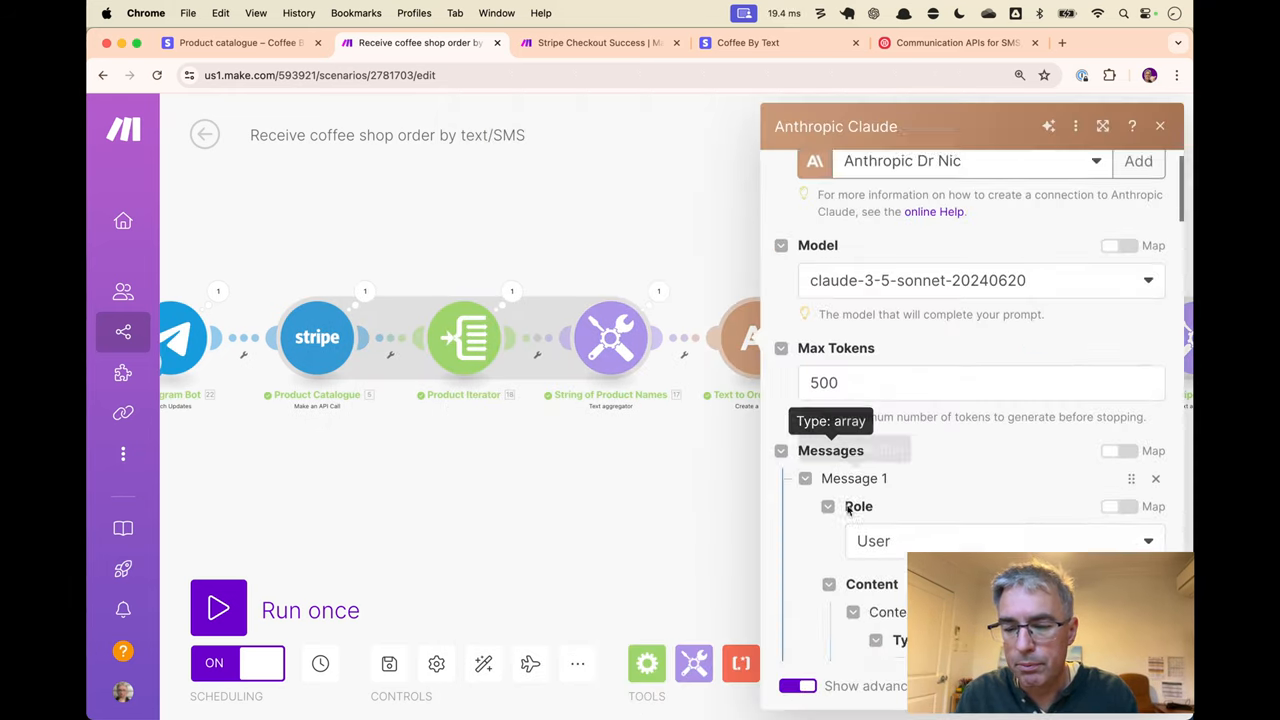
scroll("down", 3)
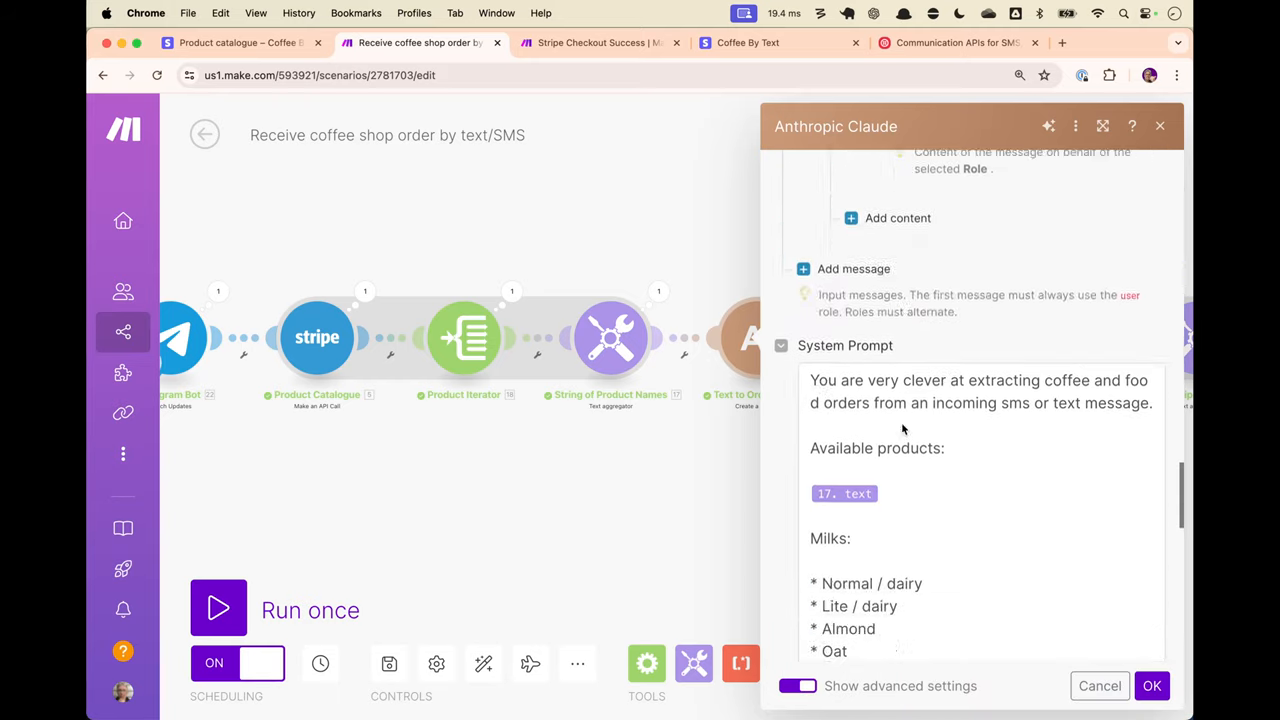
scroll("down", 3)
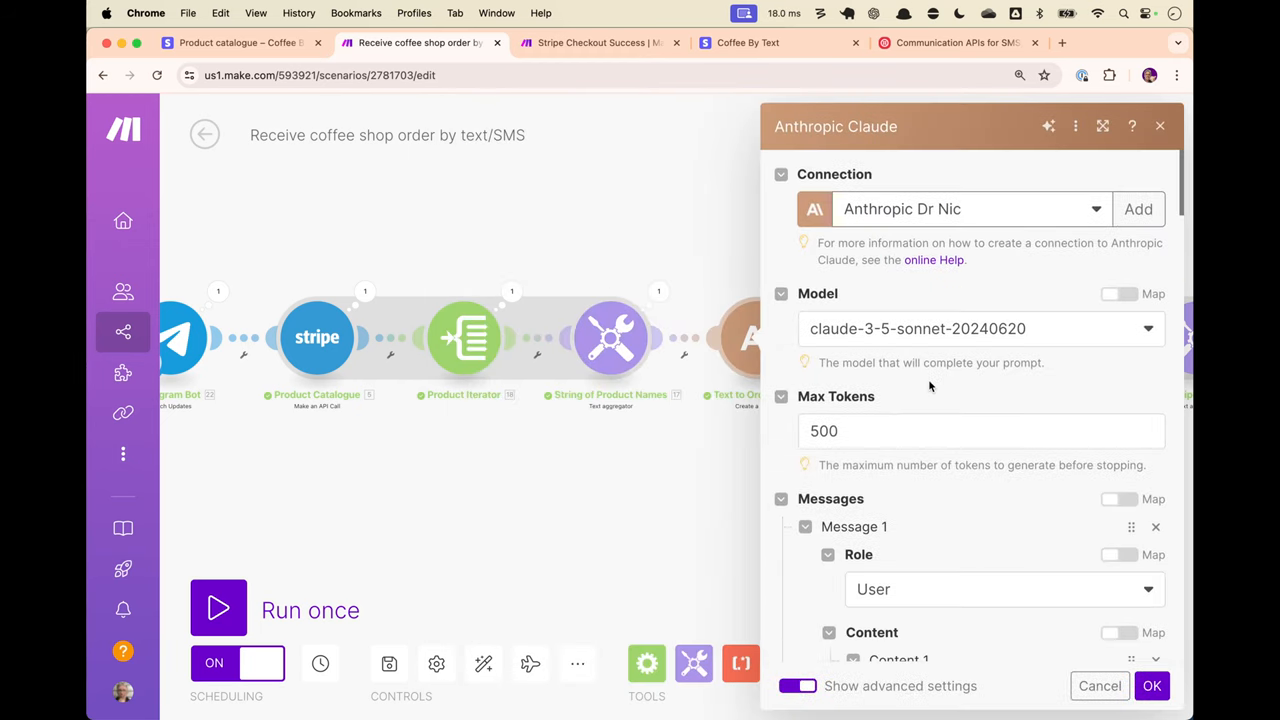
scroll("down", 3)
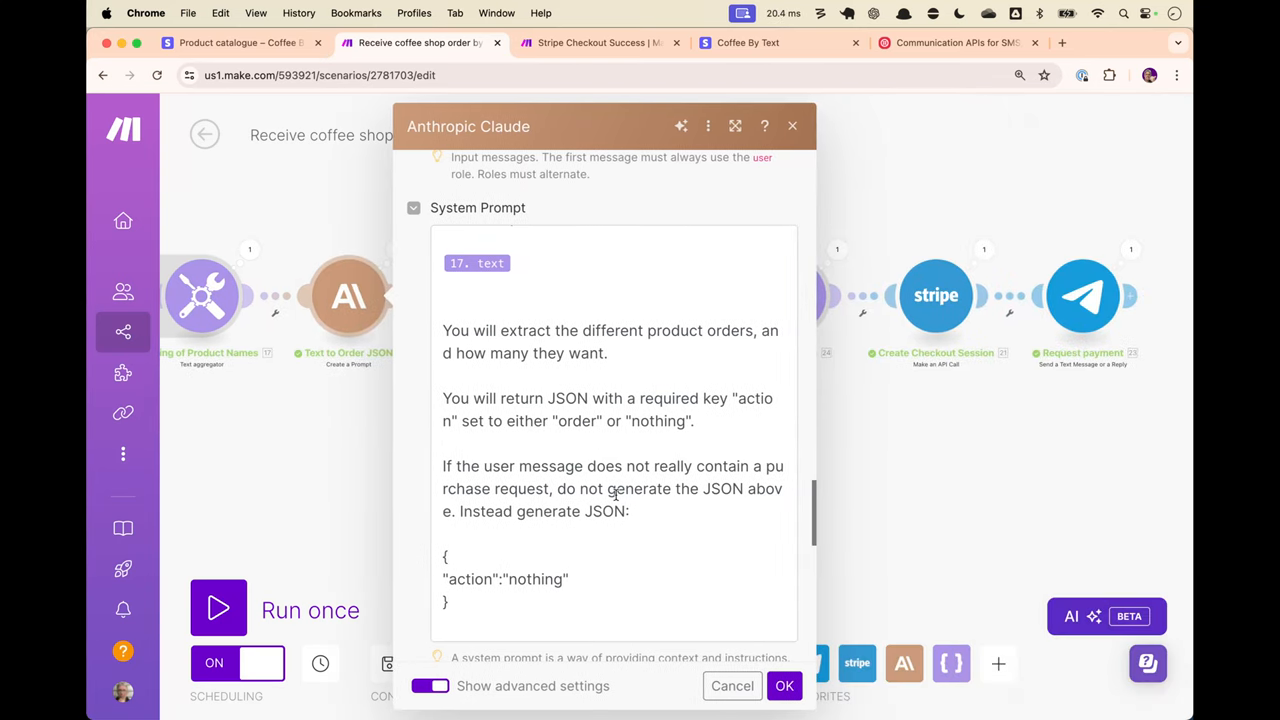
scroll("down", 3)
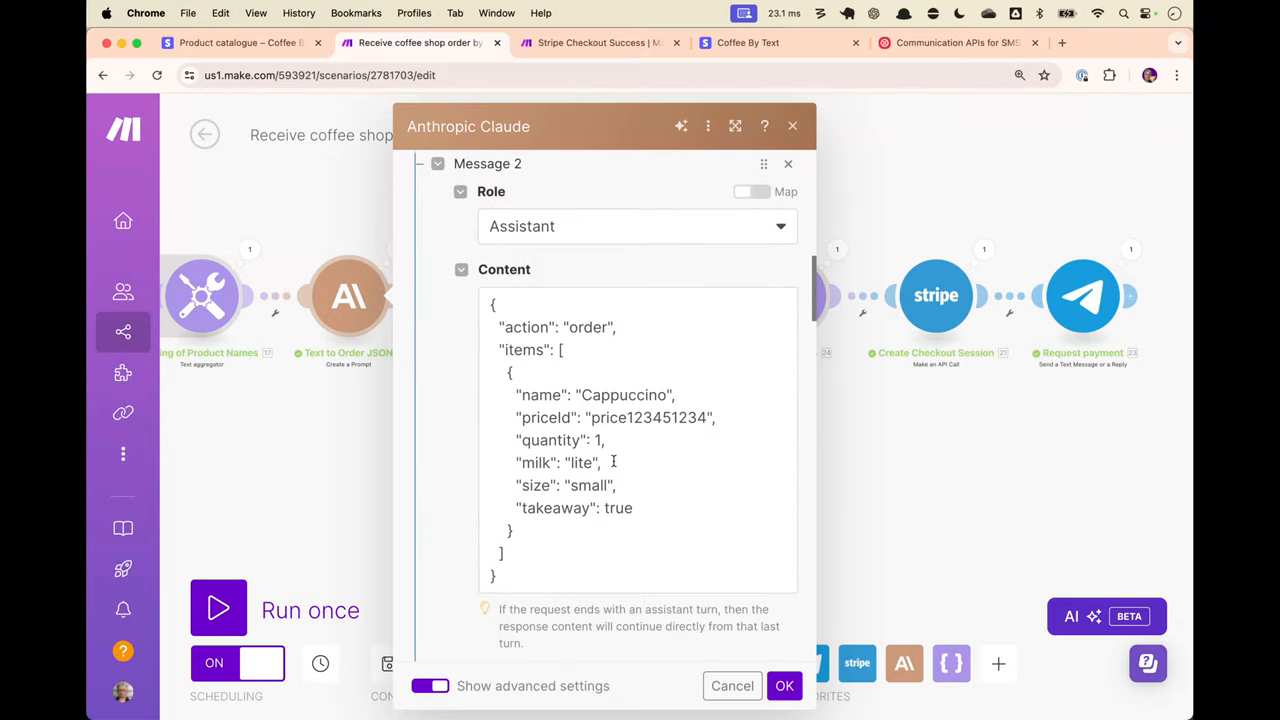
mouse_move(792, 126)
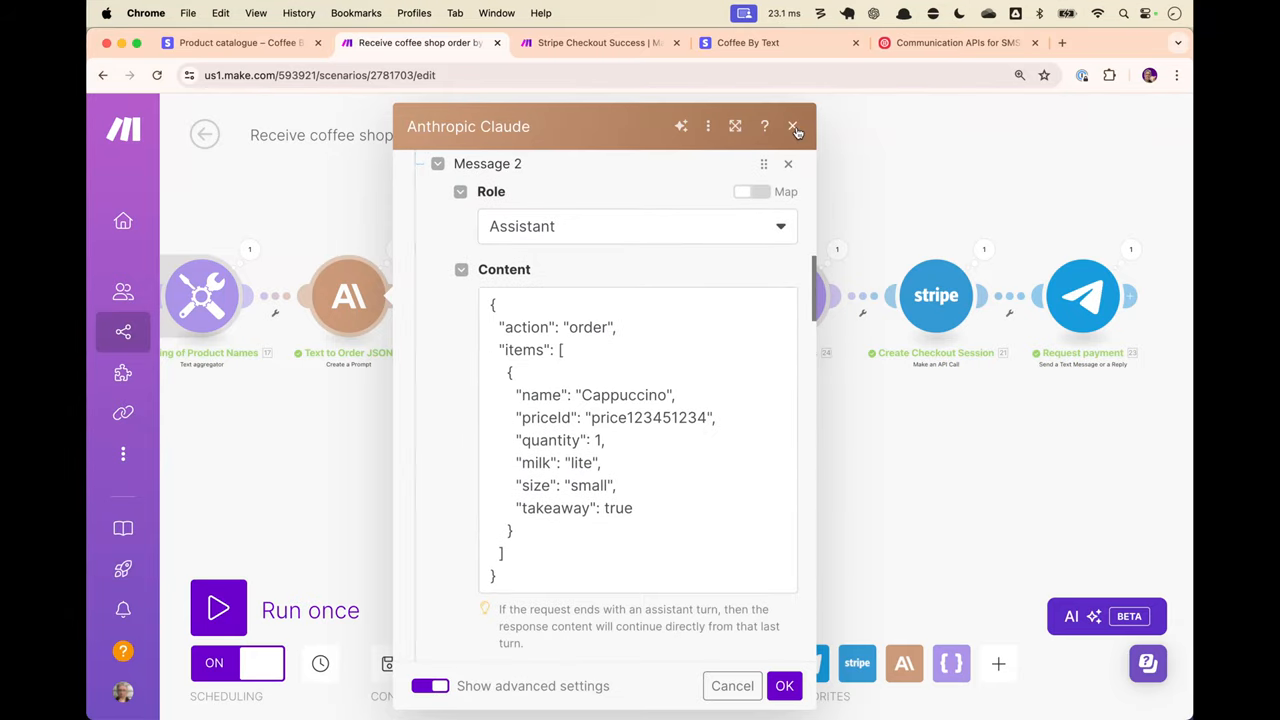
left_click(796, 124)
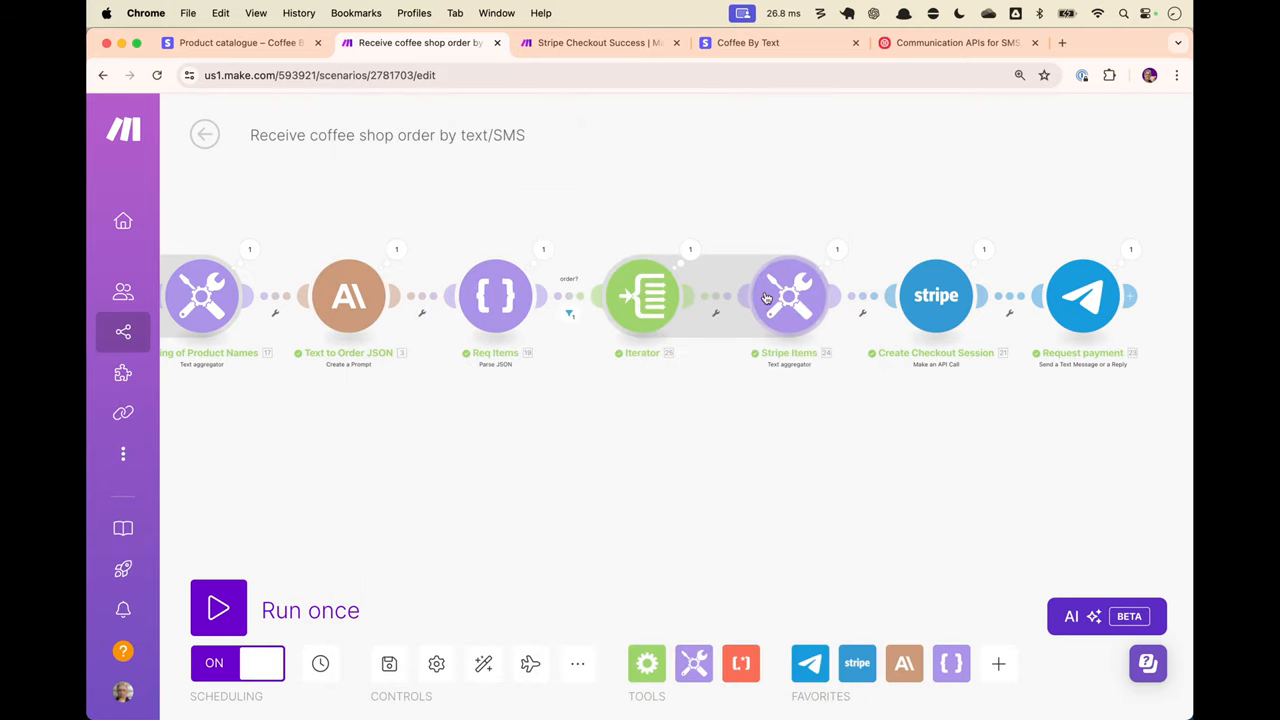
left_click(348, 296)
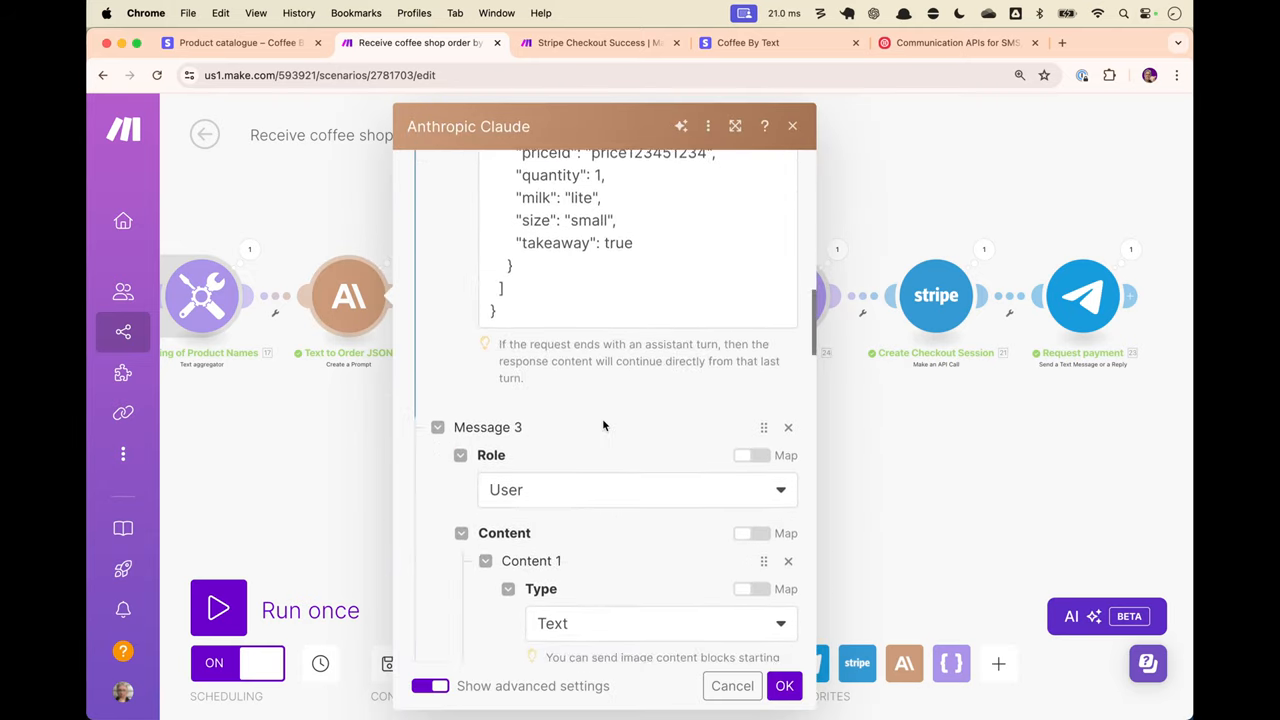
scroll("down", 3)
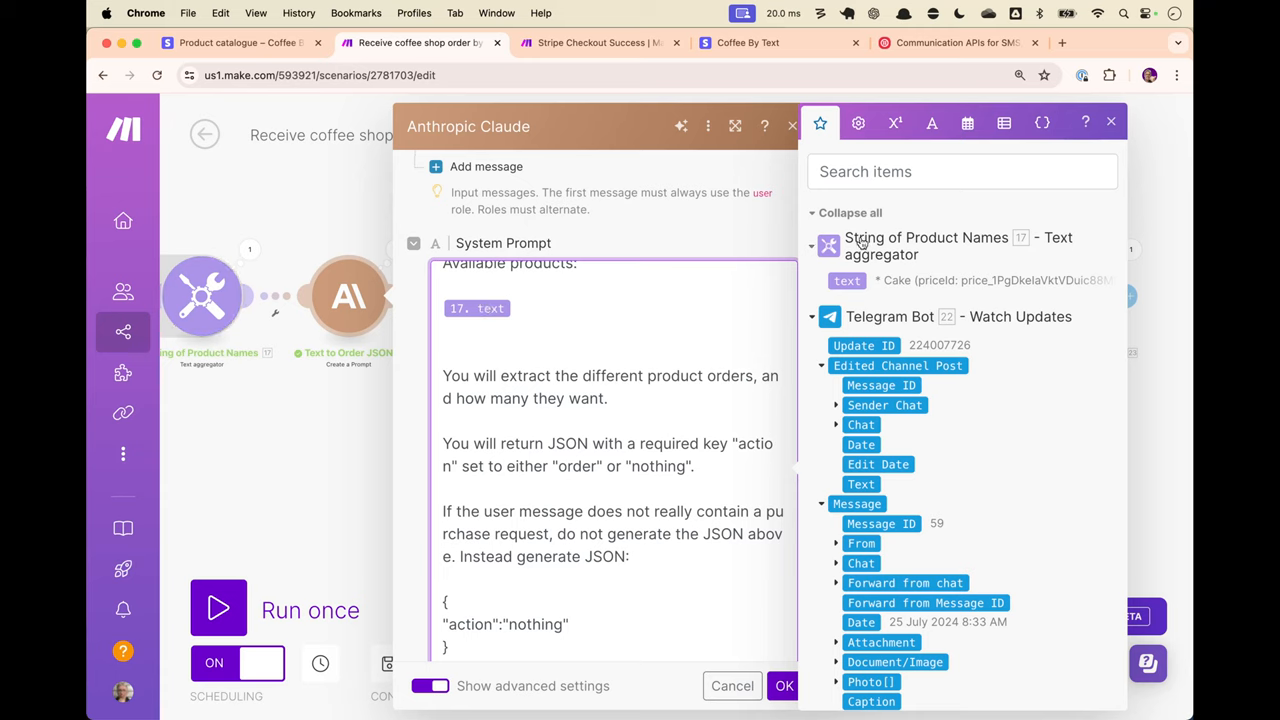
mouse_move(934, 268)
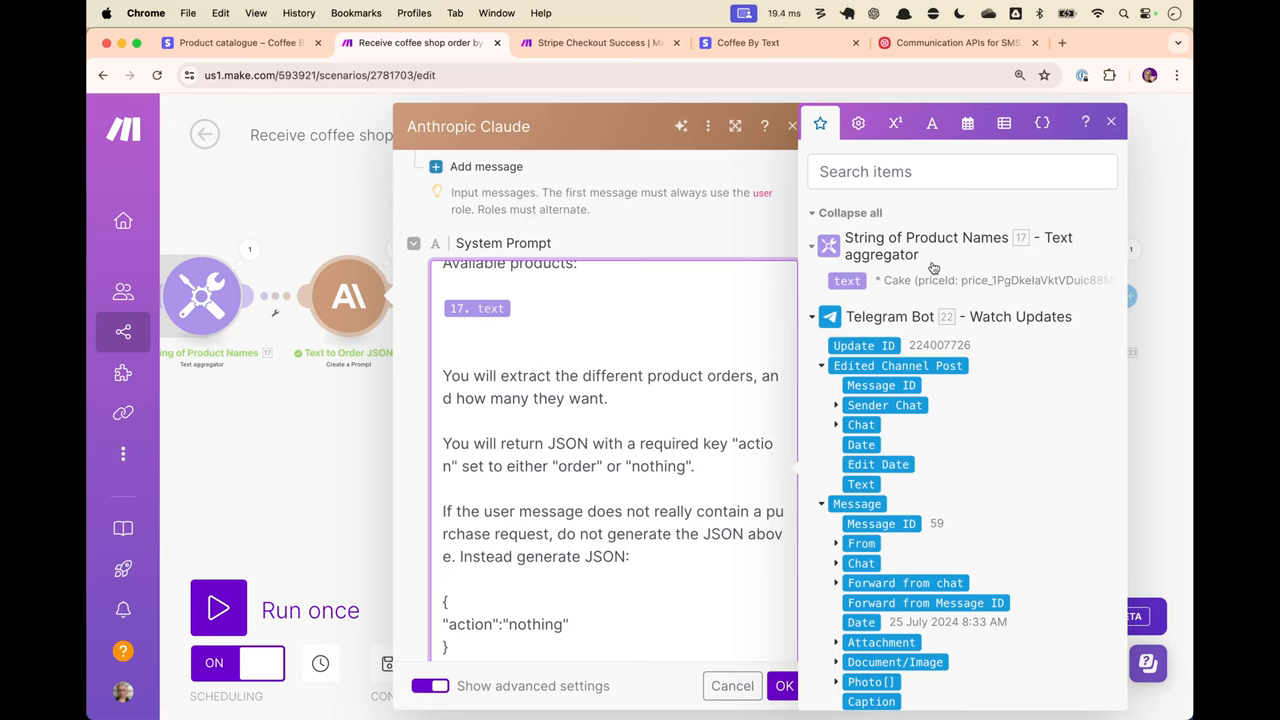
mouse_move(922, 266)
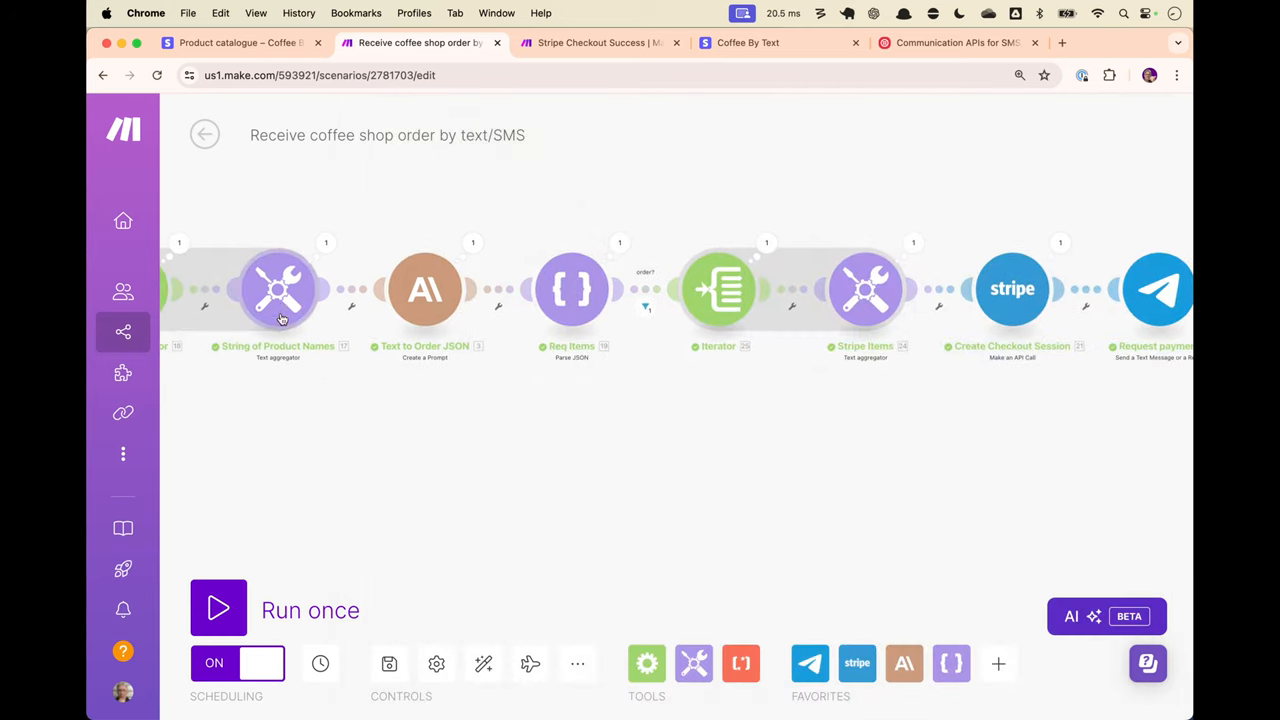
left_click(280, 288)
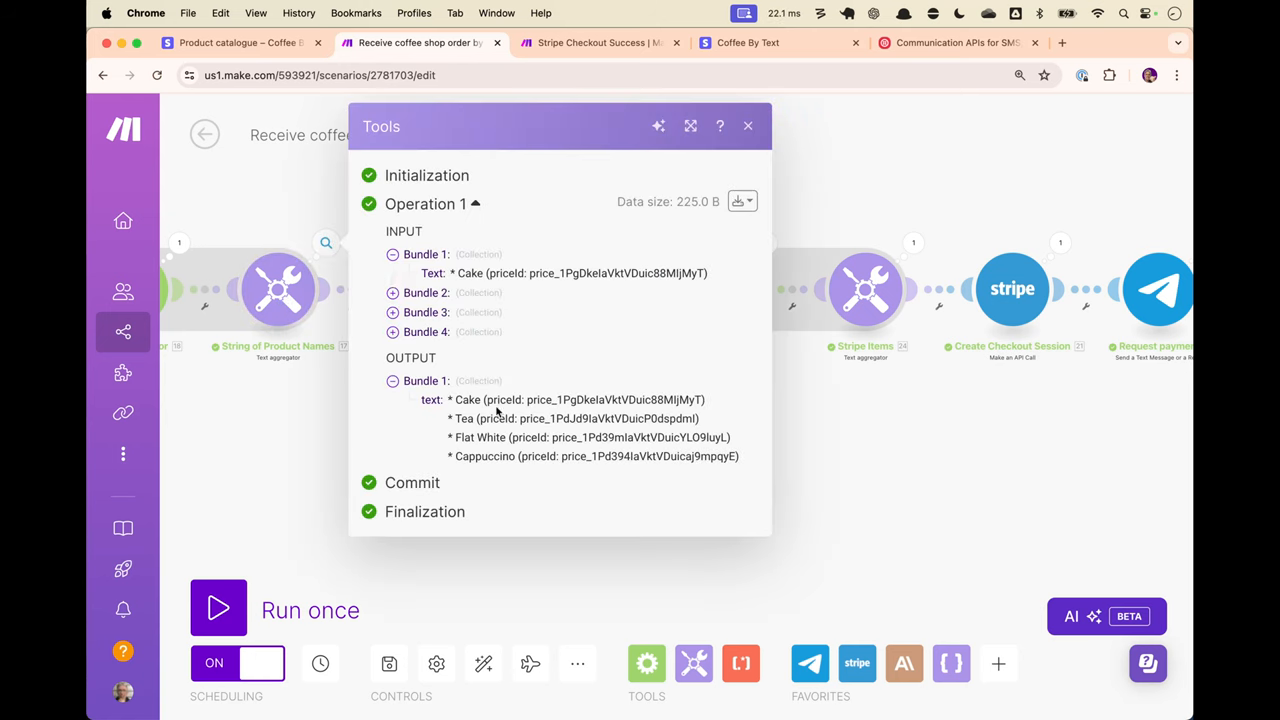
mouse_move(468, 400)
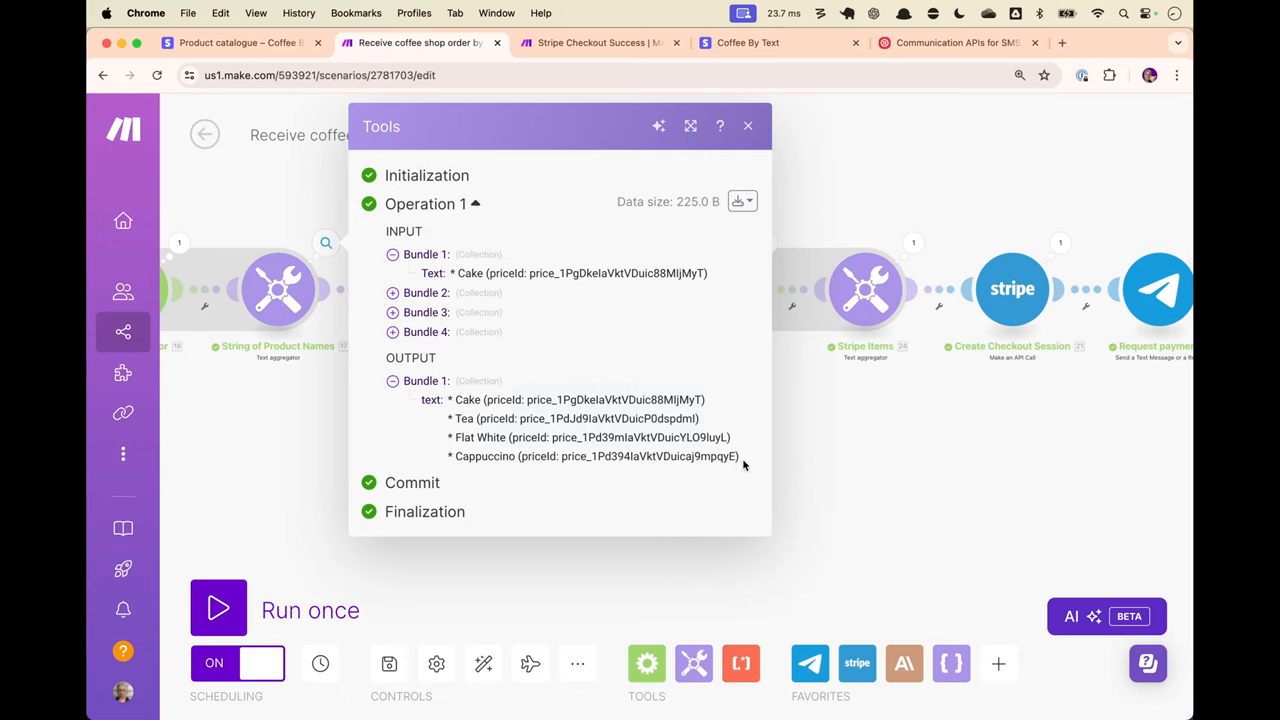
double_click(616, 400)
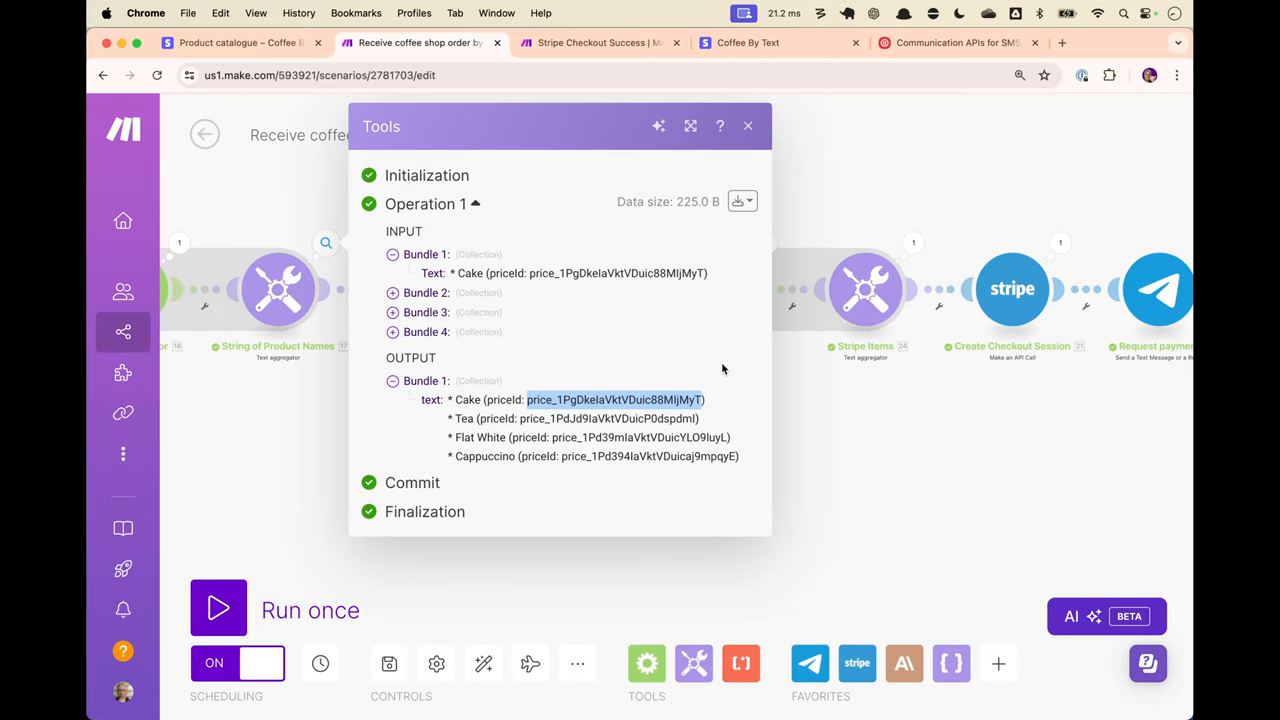
left_click(748, 124)
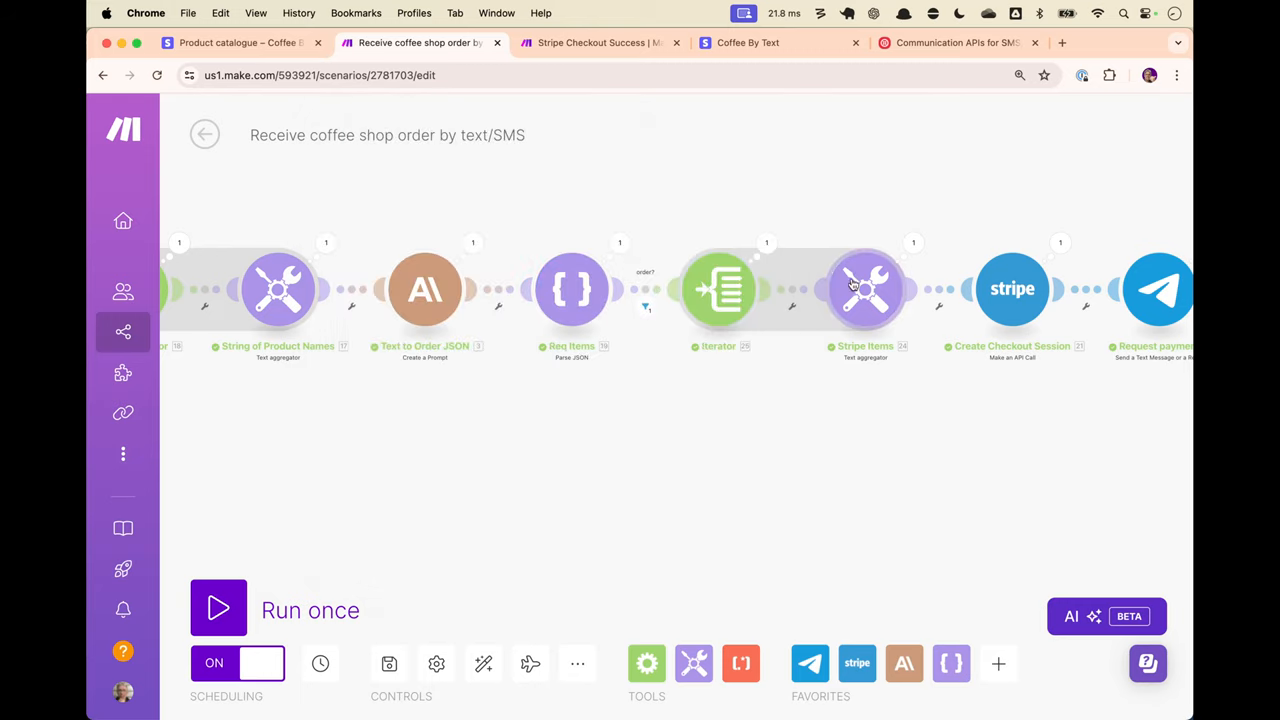
mouse_move(928, 396)
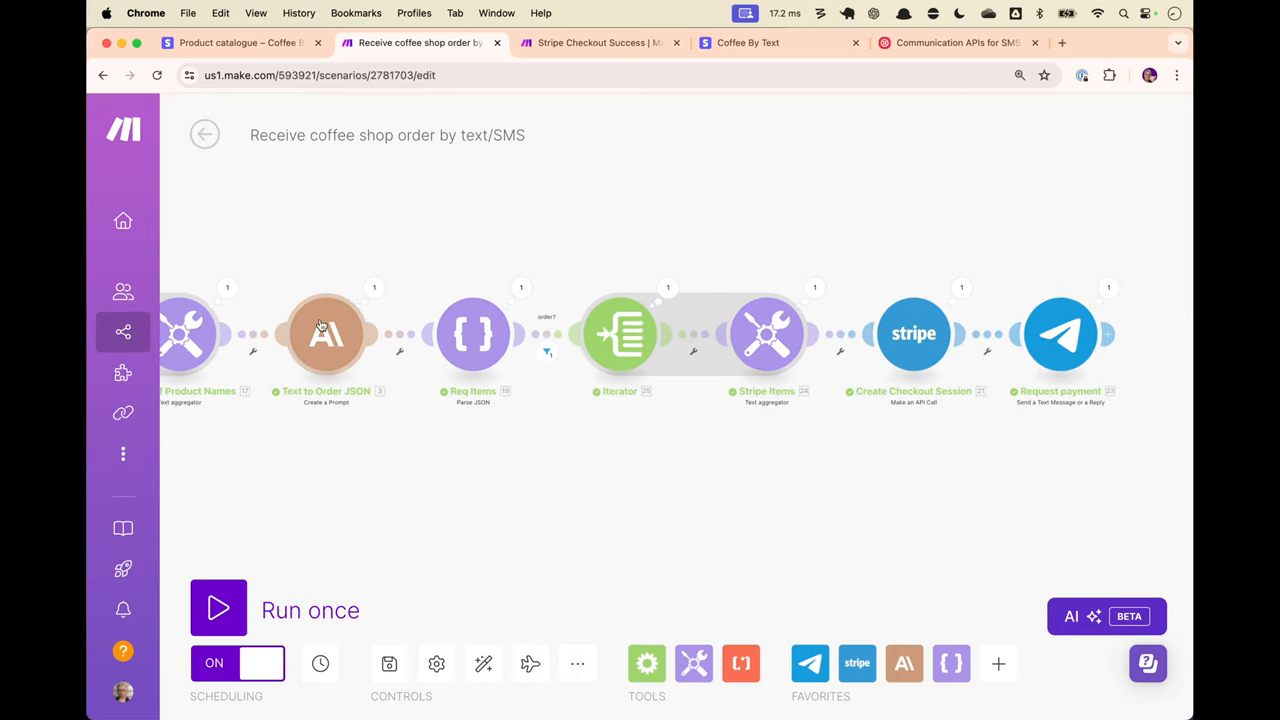
mouse_move(520, 290)
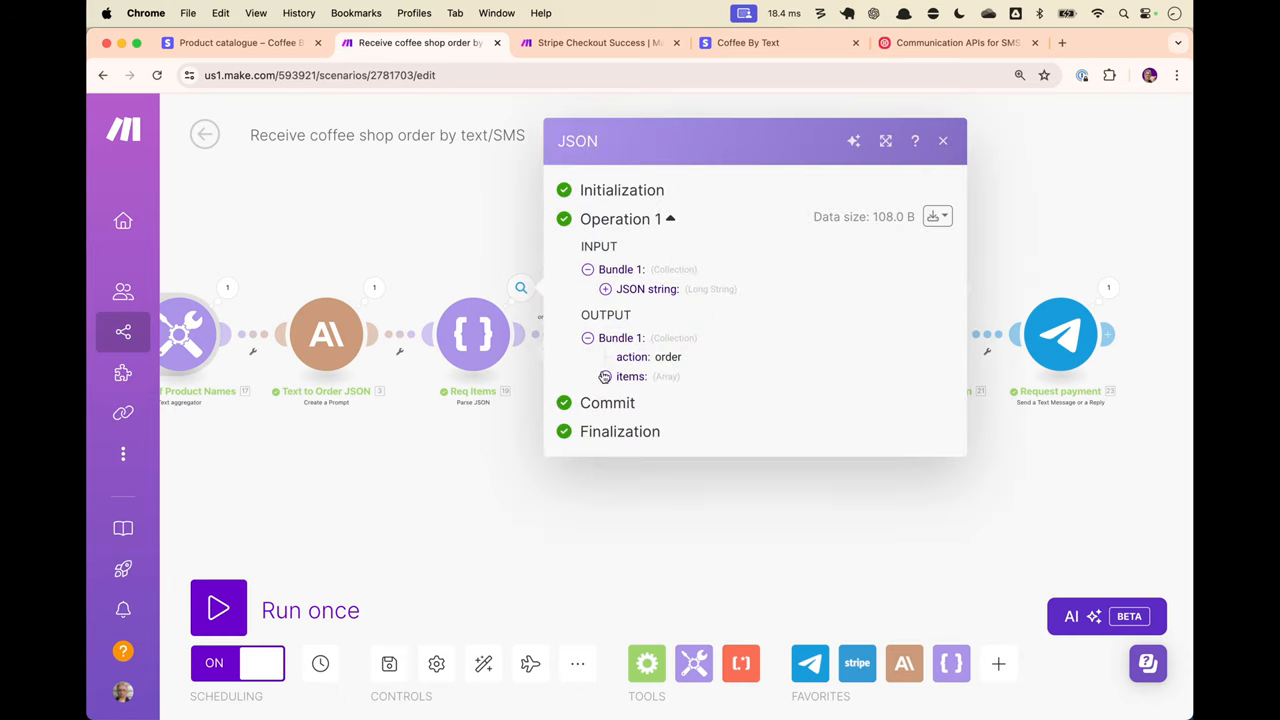
left_click(604, 376)
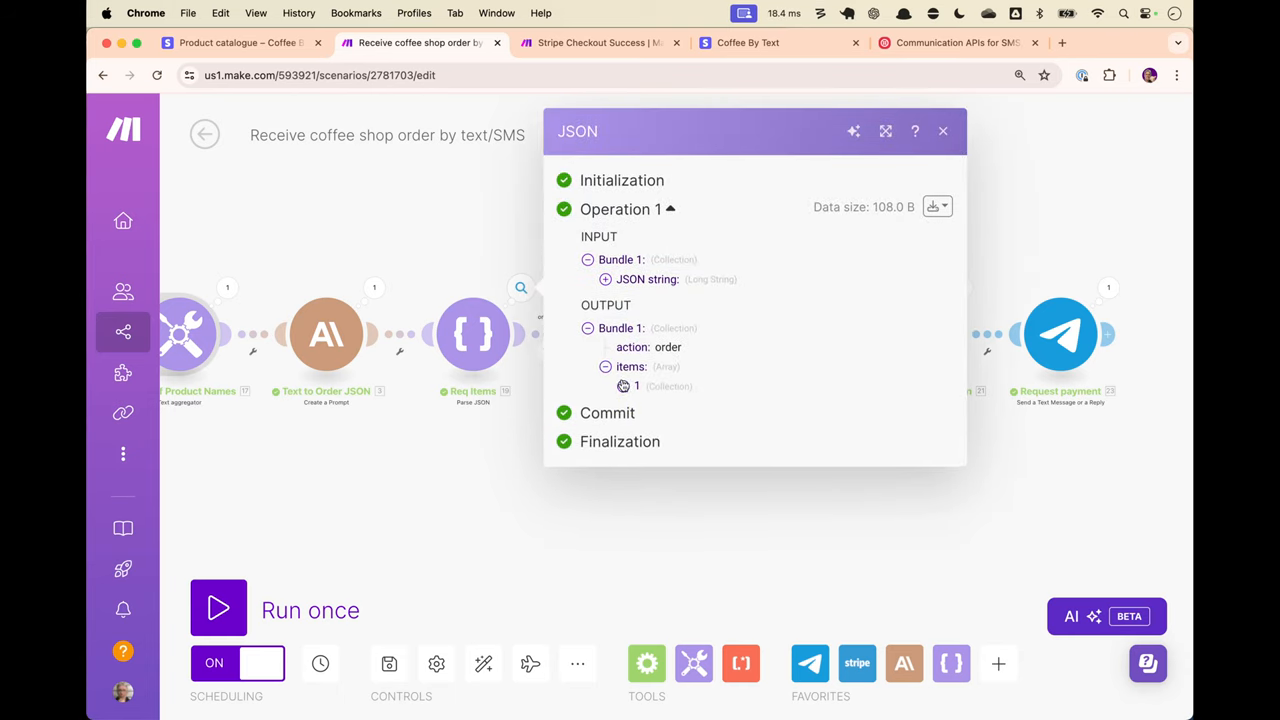
left_click(622, 386)
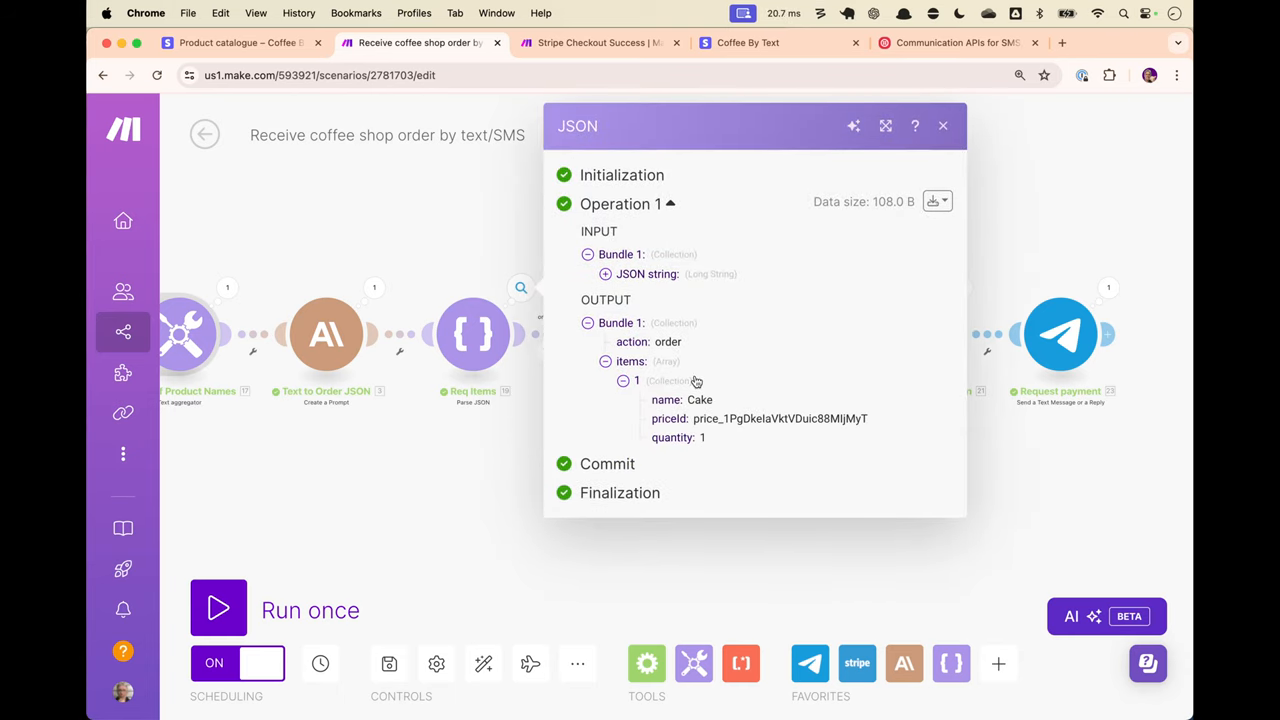
mouse_move(804, 294)
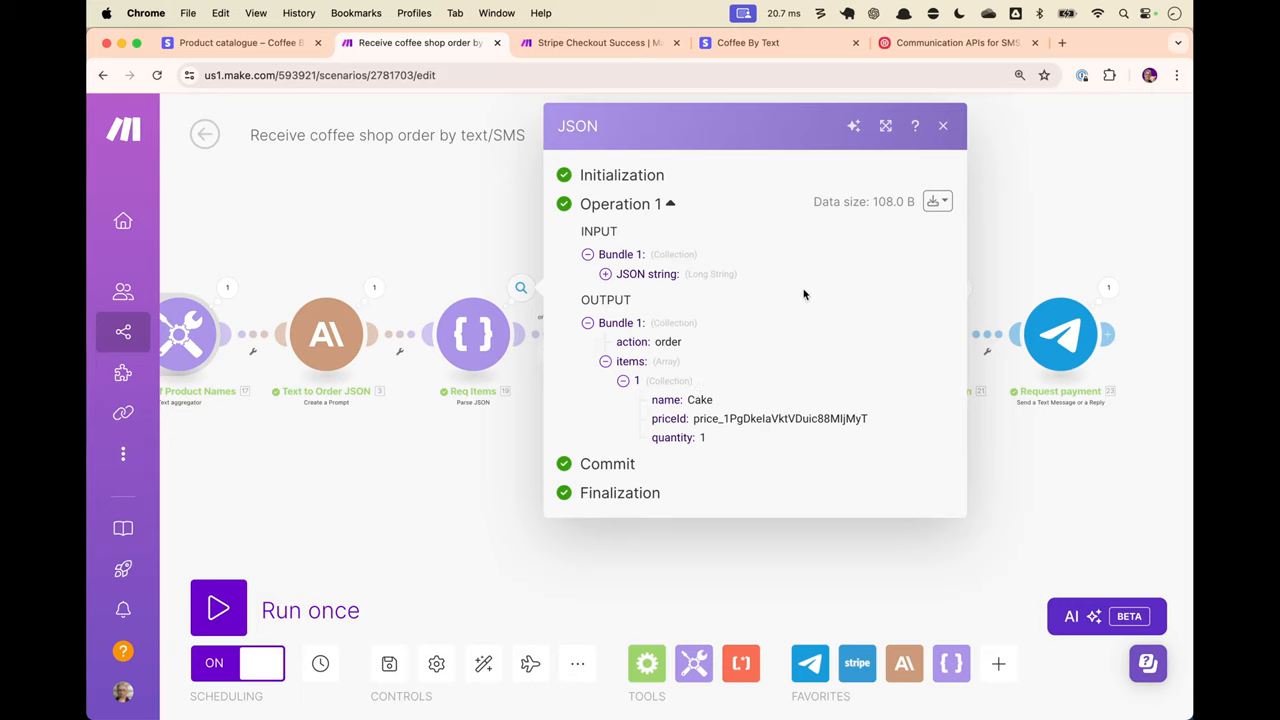
left_click(942, 124)
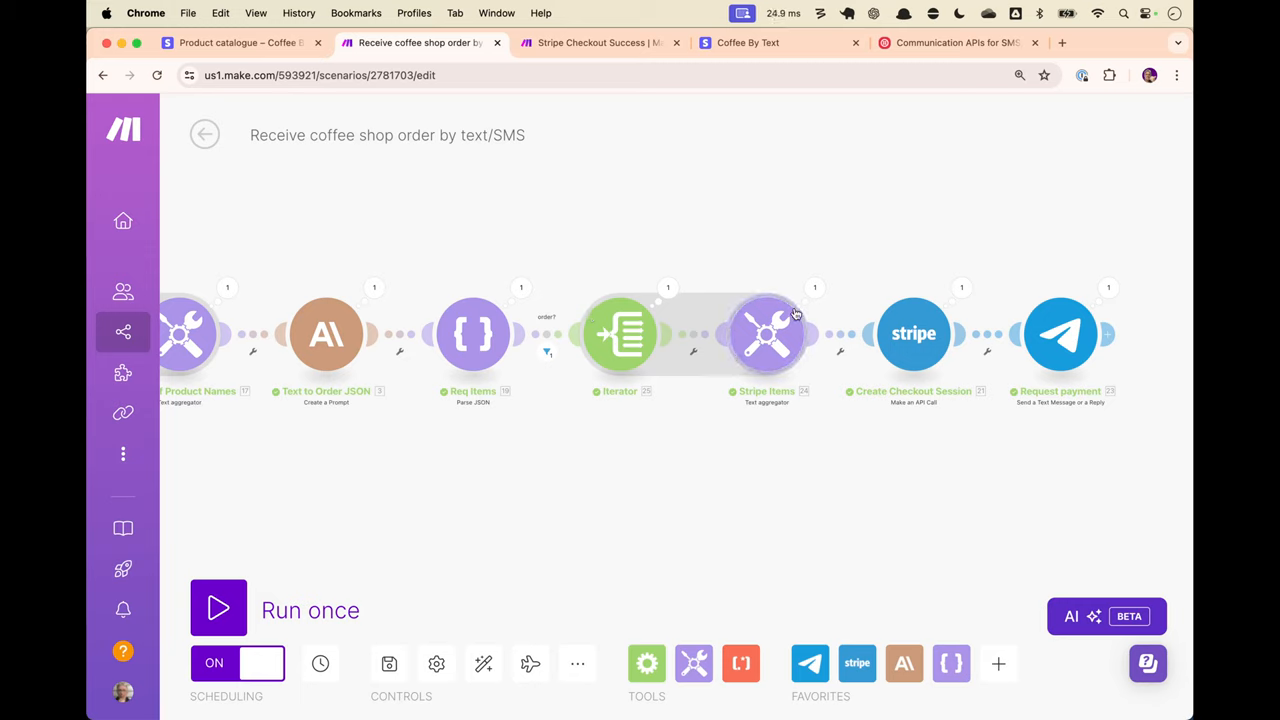
mouse_move(796, 330)
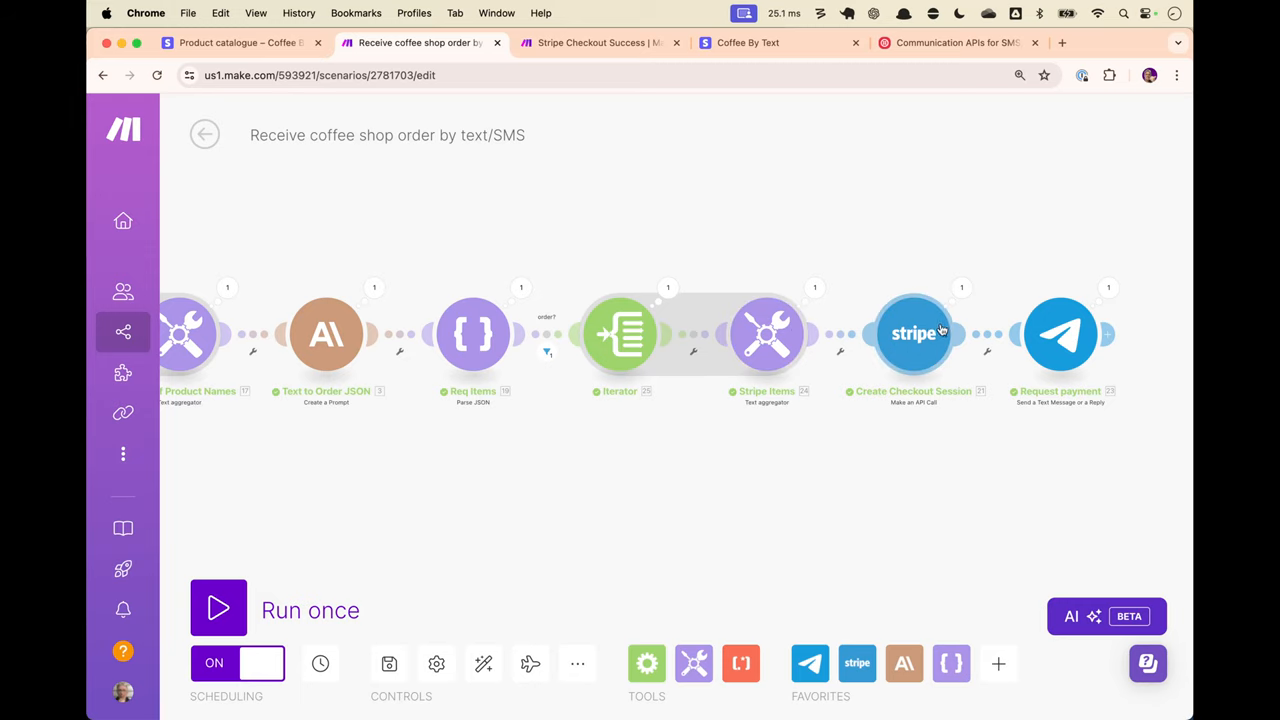
Review the Create Checkout Session request's URL, method, headers and body settings
left_click(912, 334)
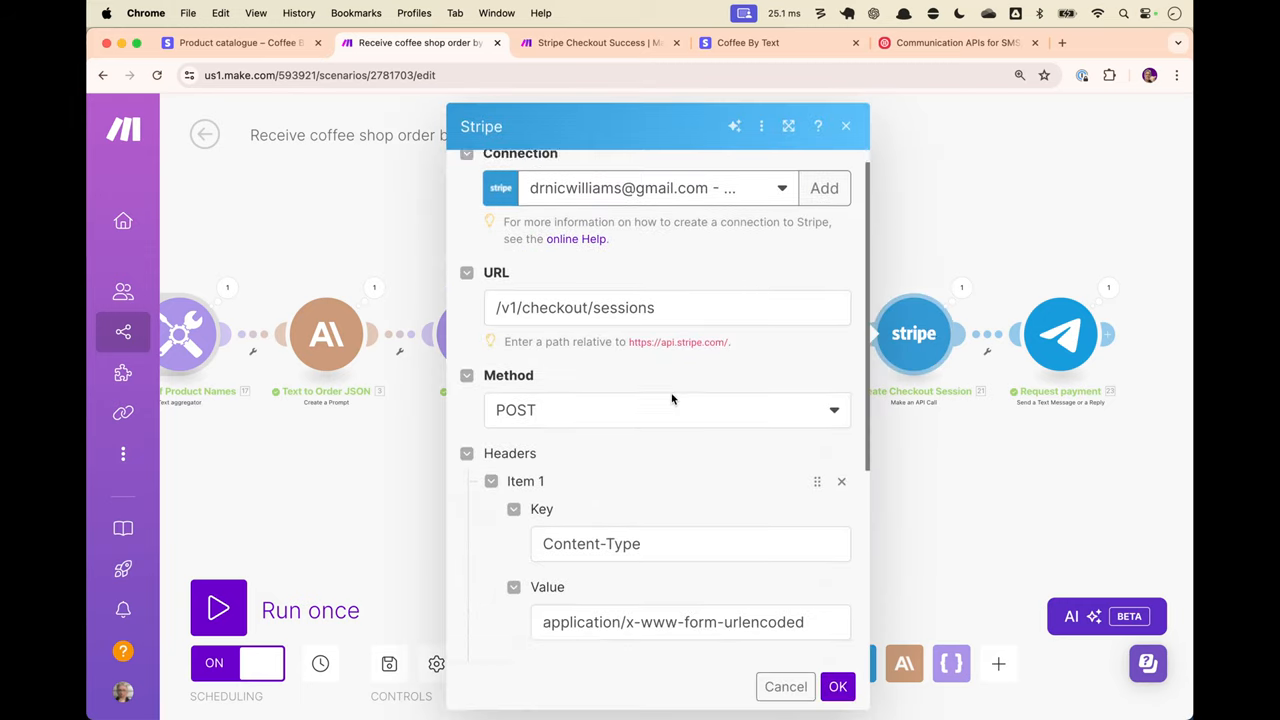
scroll("down", 3)
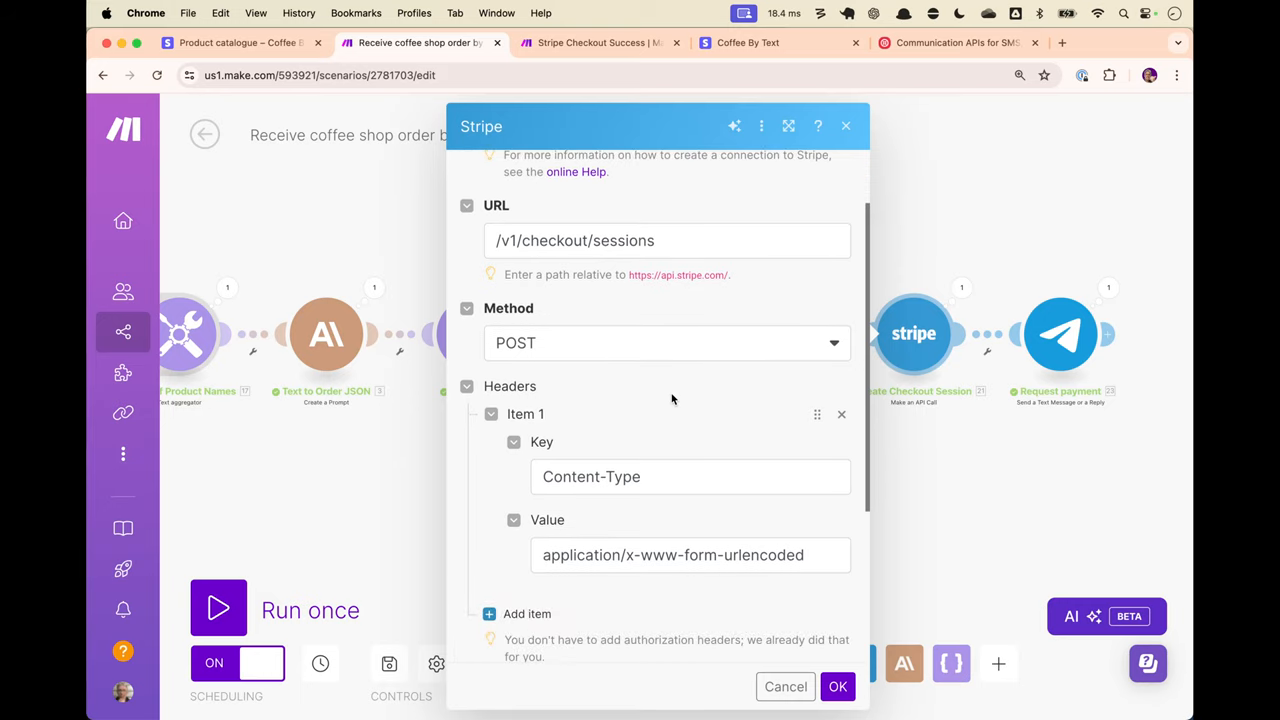
scroll("down", 3)
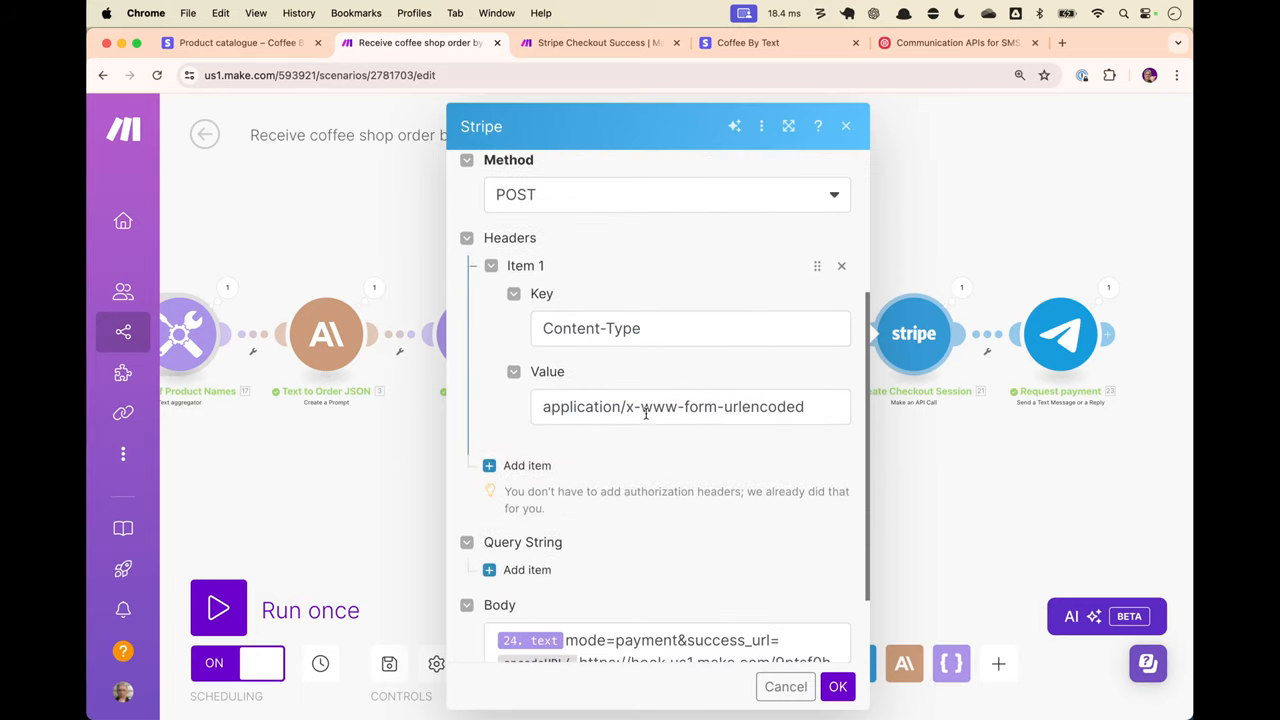
scroll("down", 3)
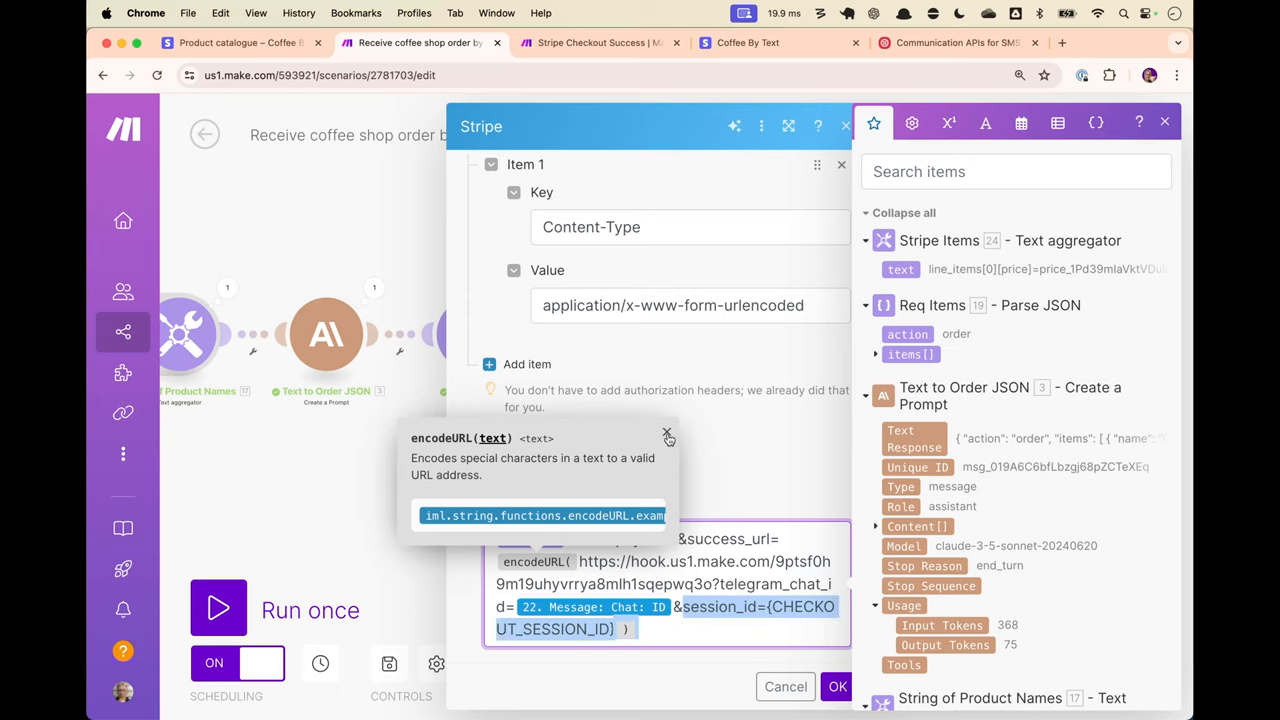
left_click(668, 432)
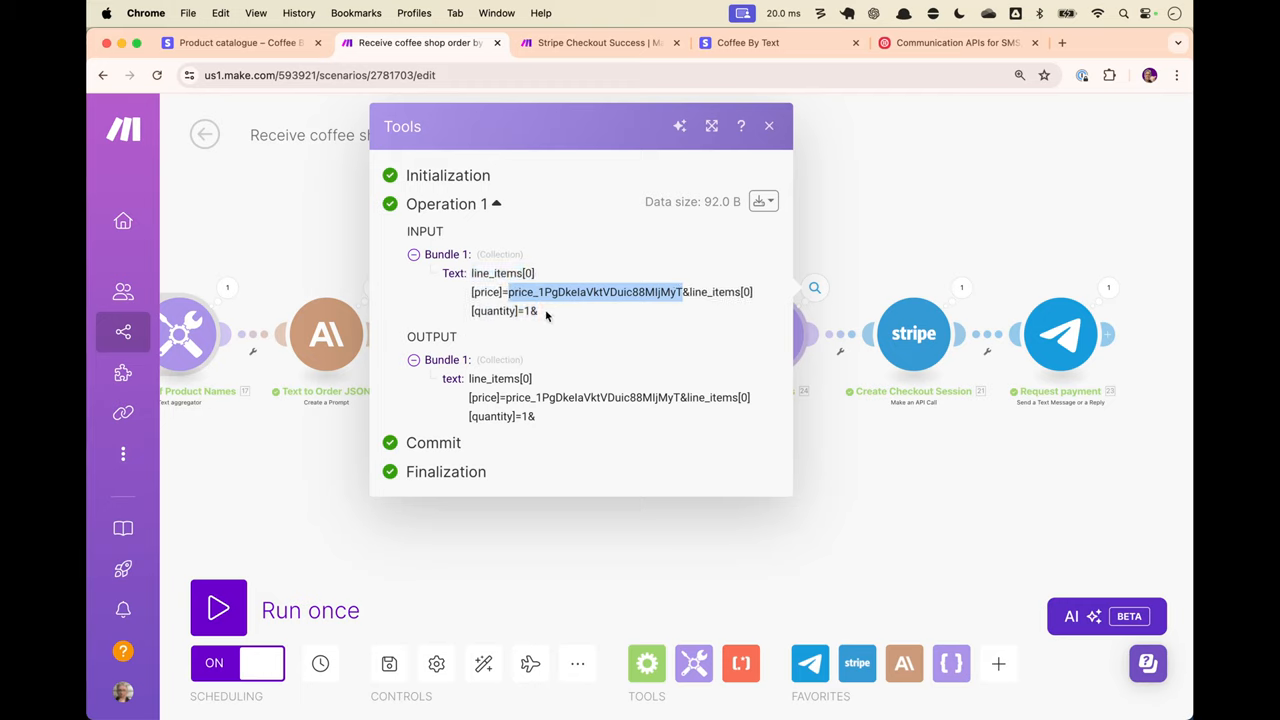
Bring up the checkout session module's run output showing line items sent to Stripe
left_click(768, 124)
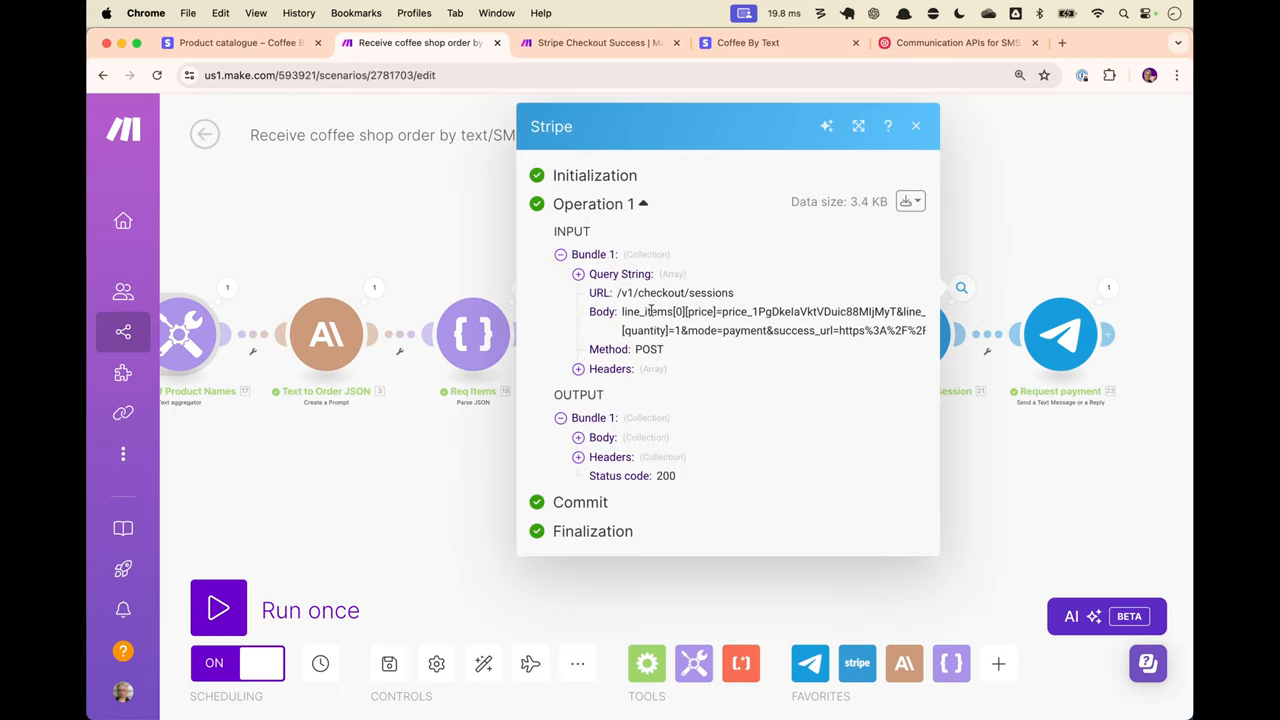
scroll("down", 3)
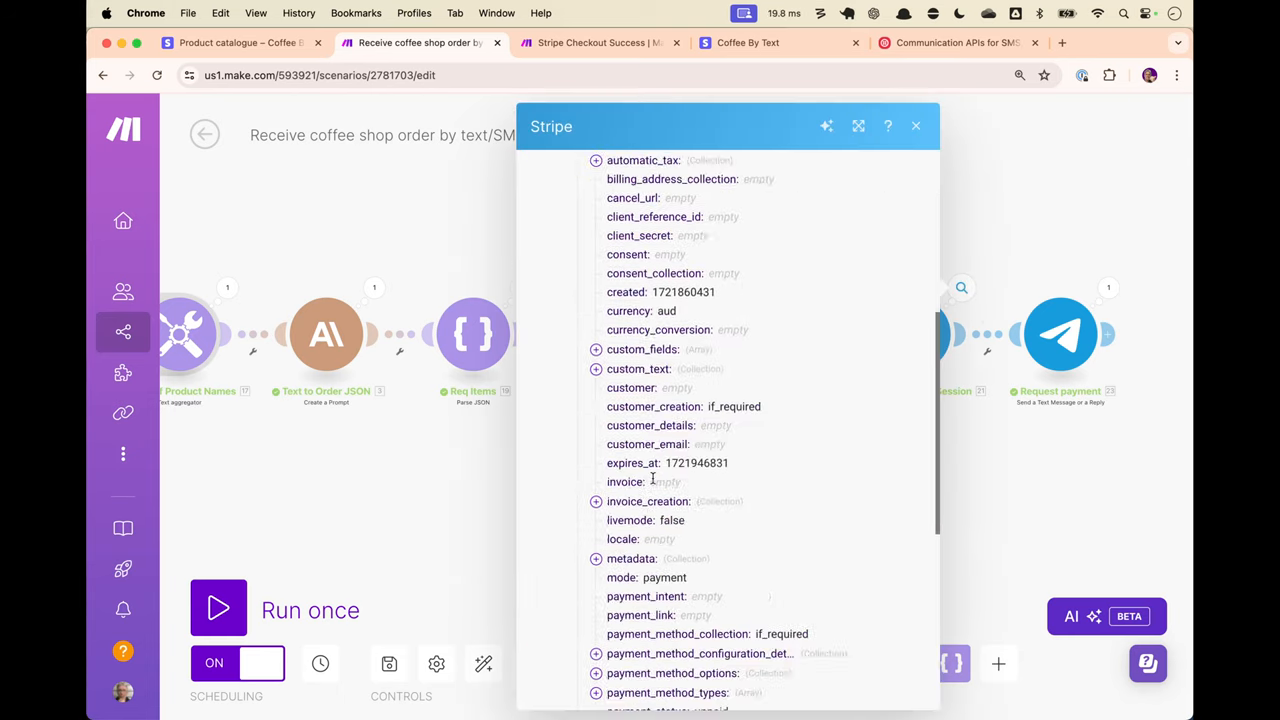
scroll("down", 3)
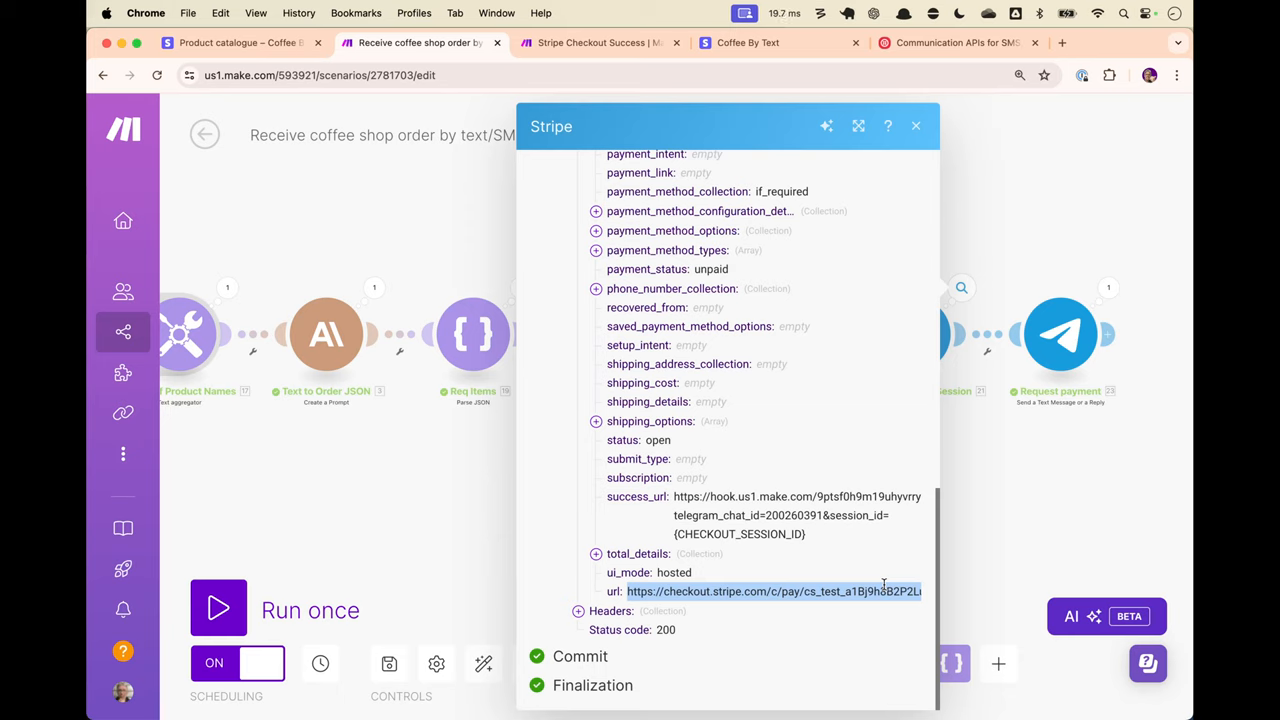
mouse_move(952, 162)
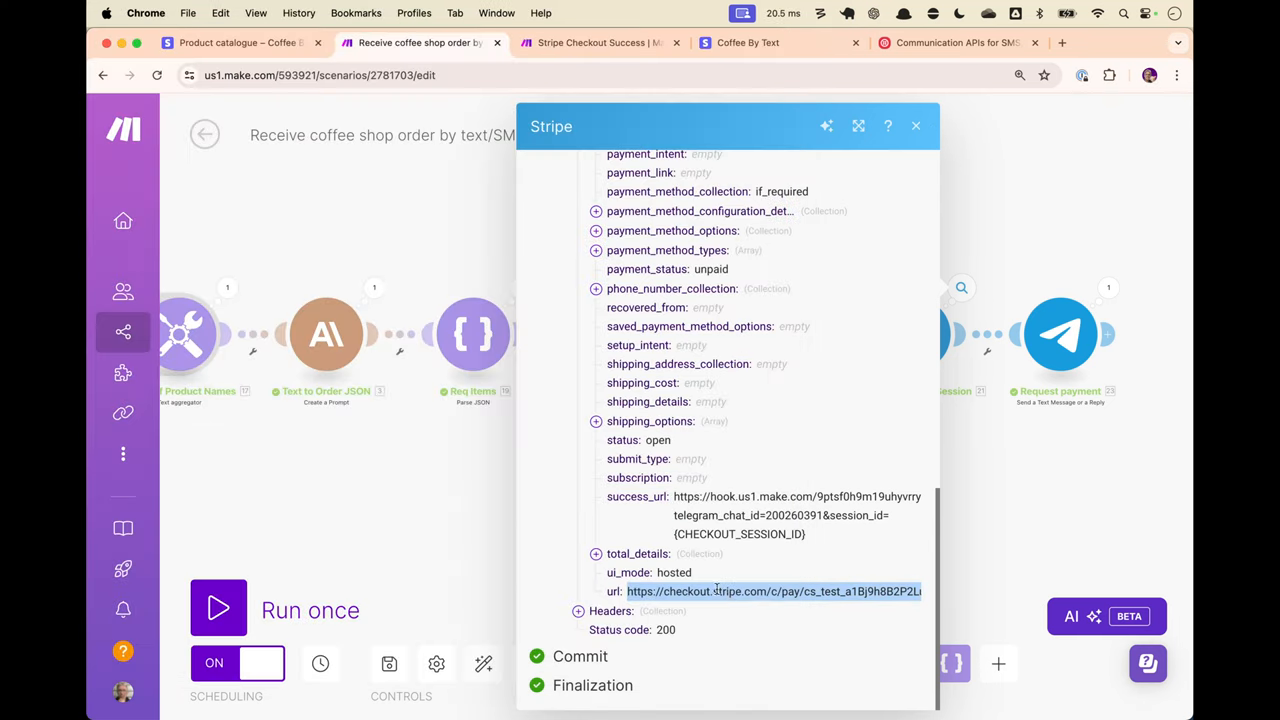
left_click(916, 124)
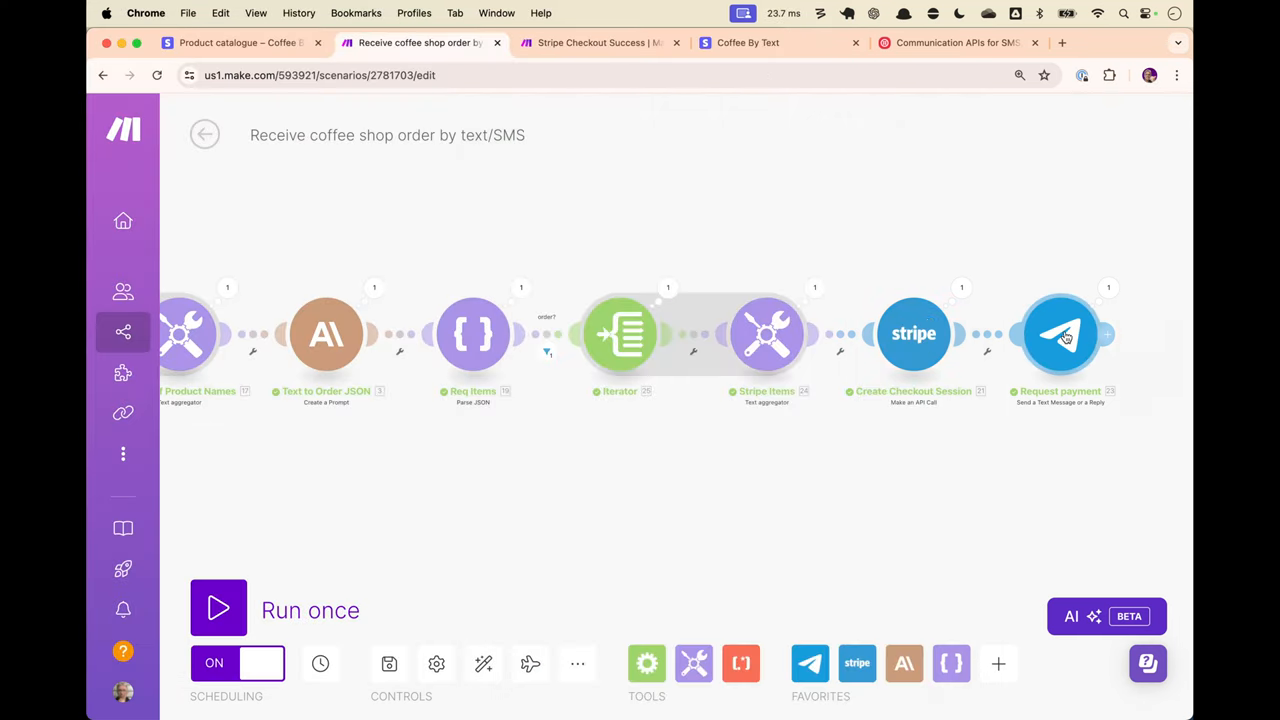
left_click(1060, 334)
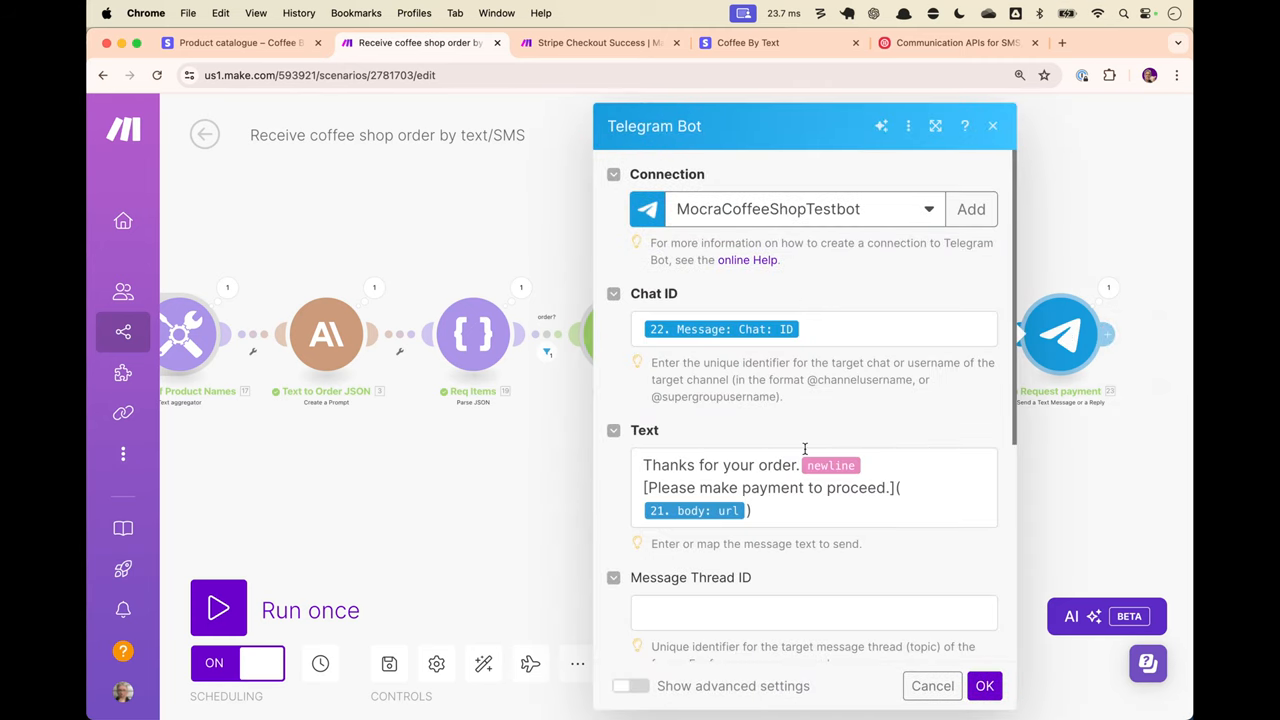
mouse_move(860, 422)
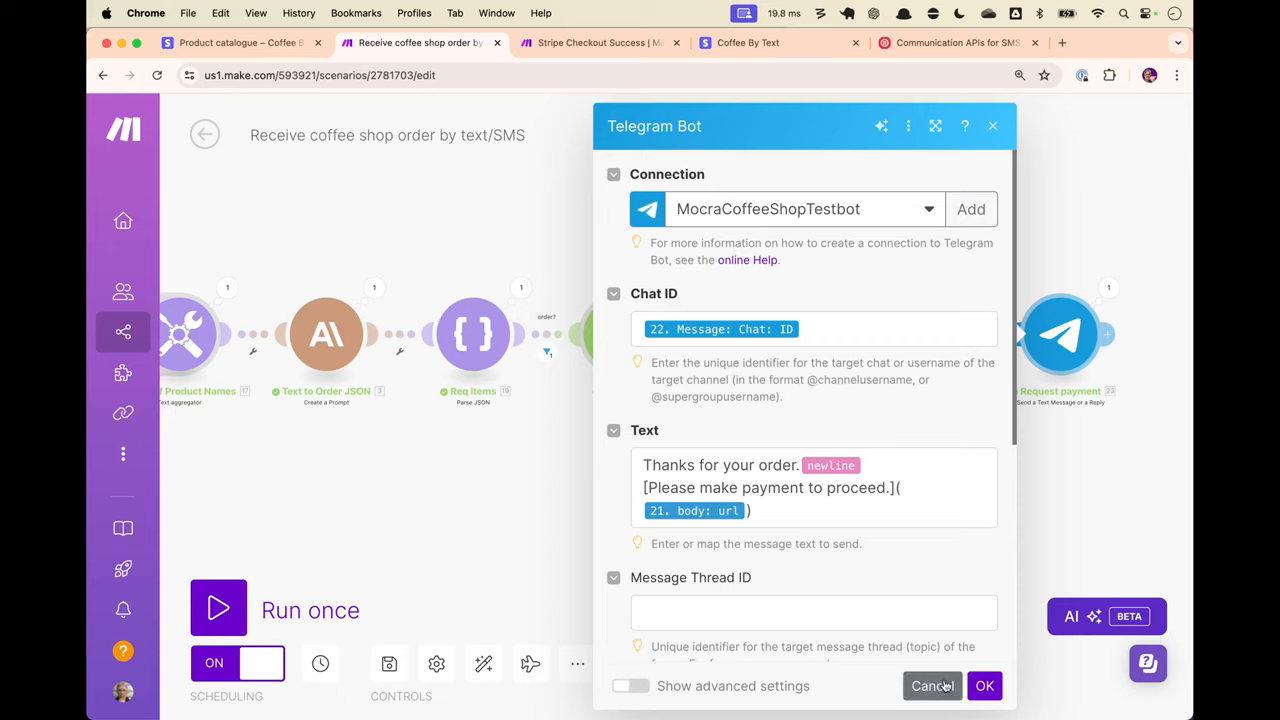
left_click(932, 686)
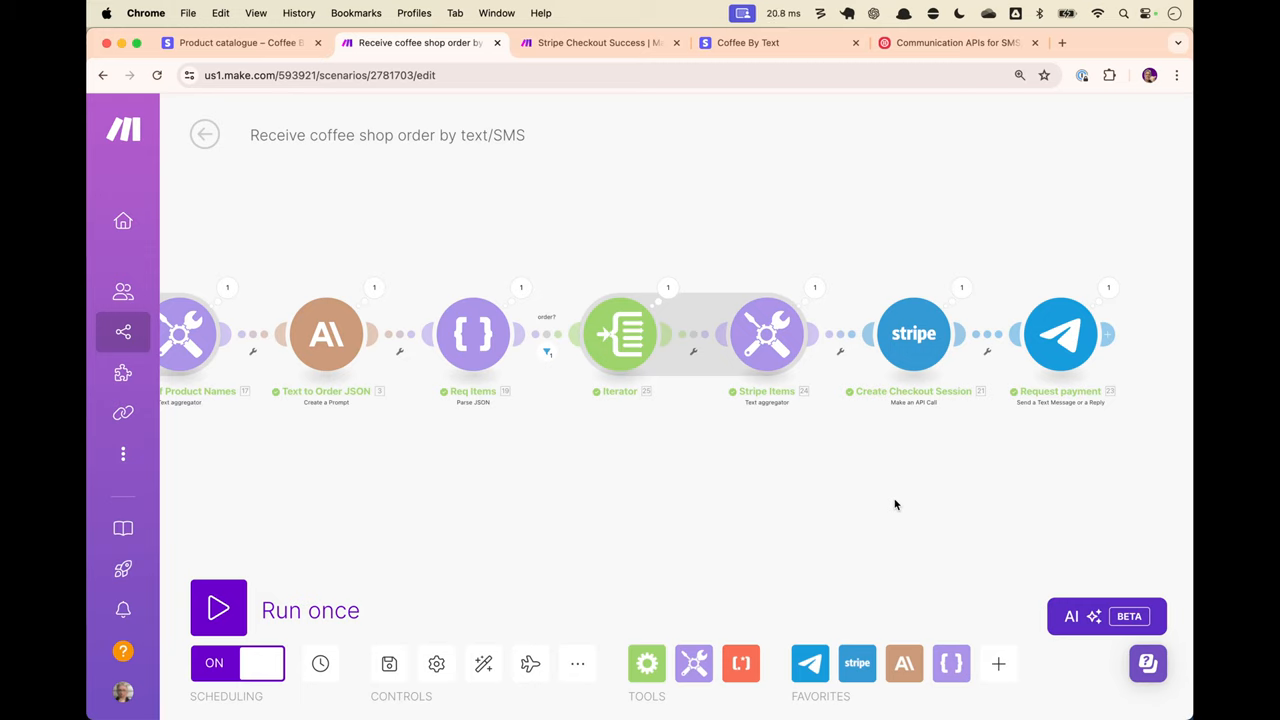
mouse_move(718, 384)
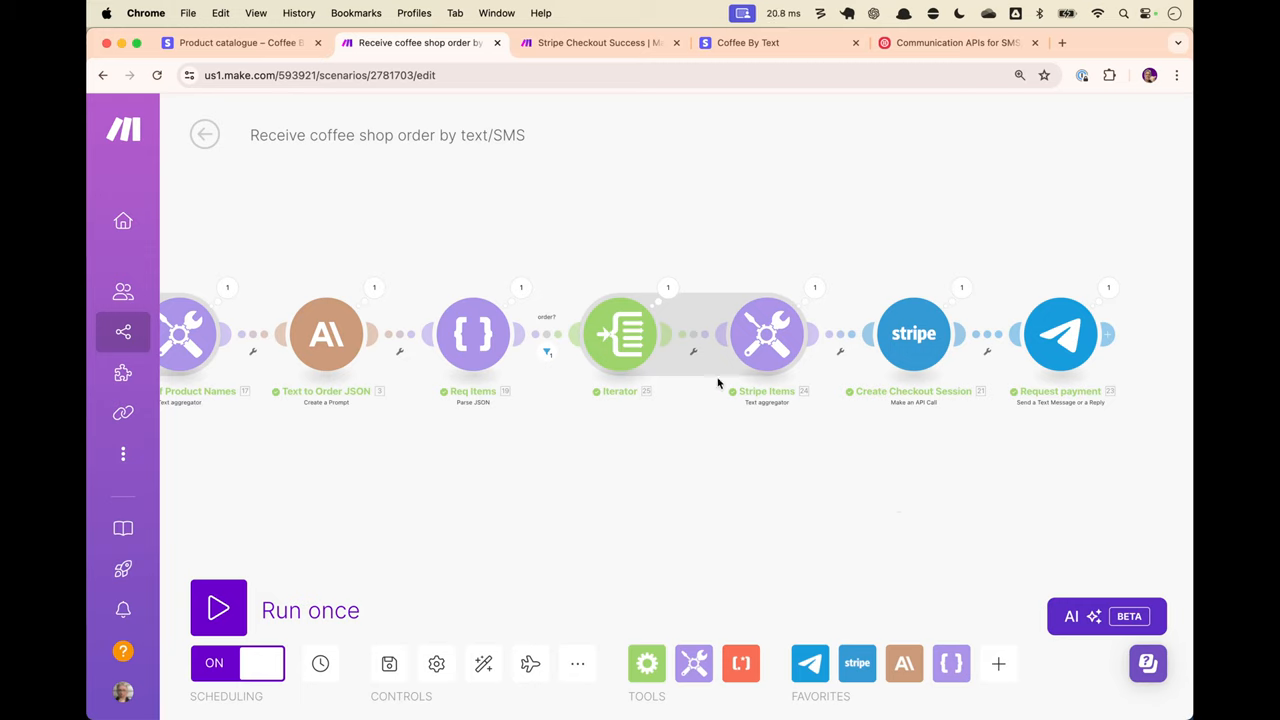
mouse_move(650, 144)
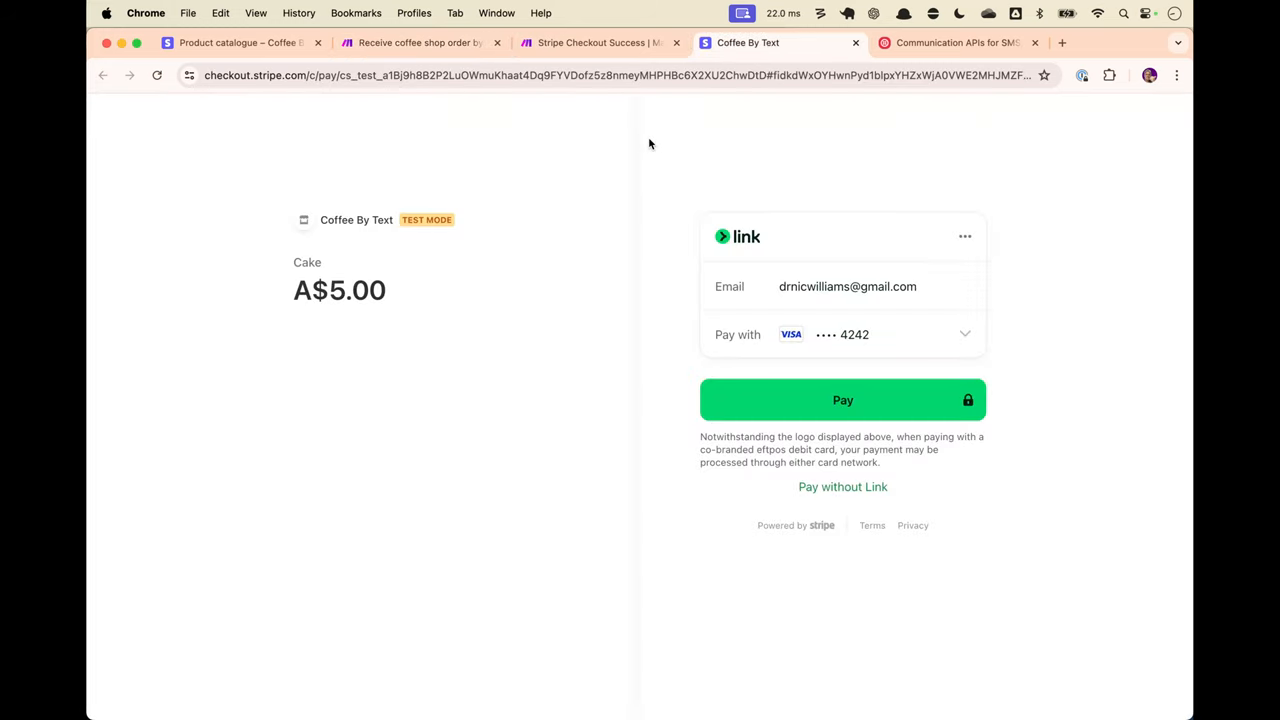
mouse_move(436, 206)
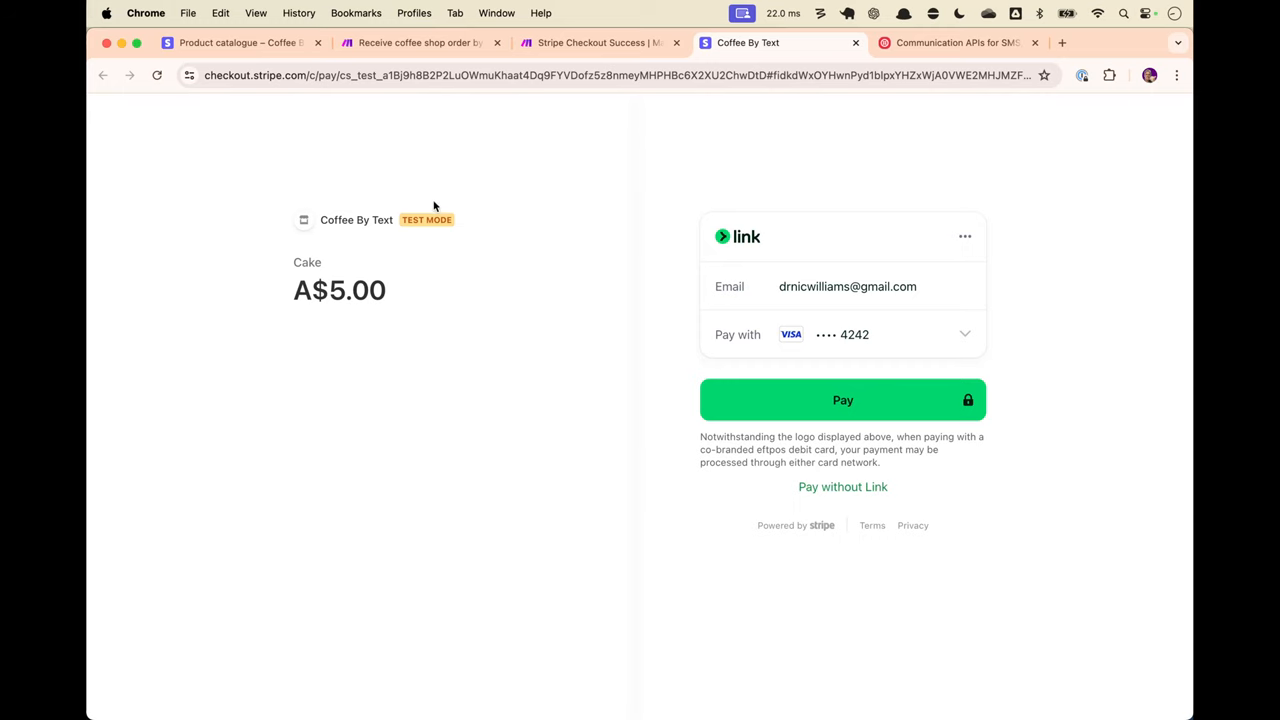
Show the Stripe test-mode product catalogue listing Cake, Tea, Flat White and Cappuccino
left_click(244, 44)
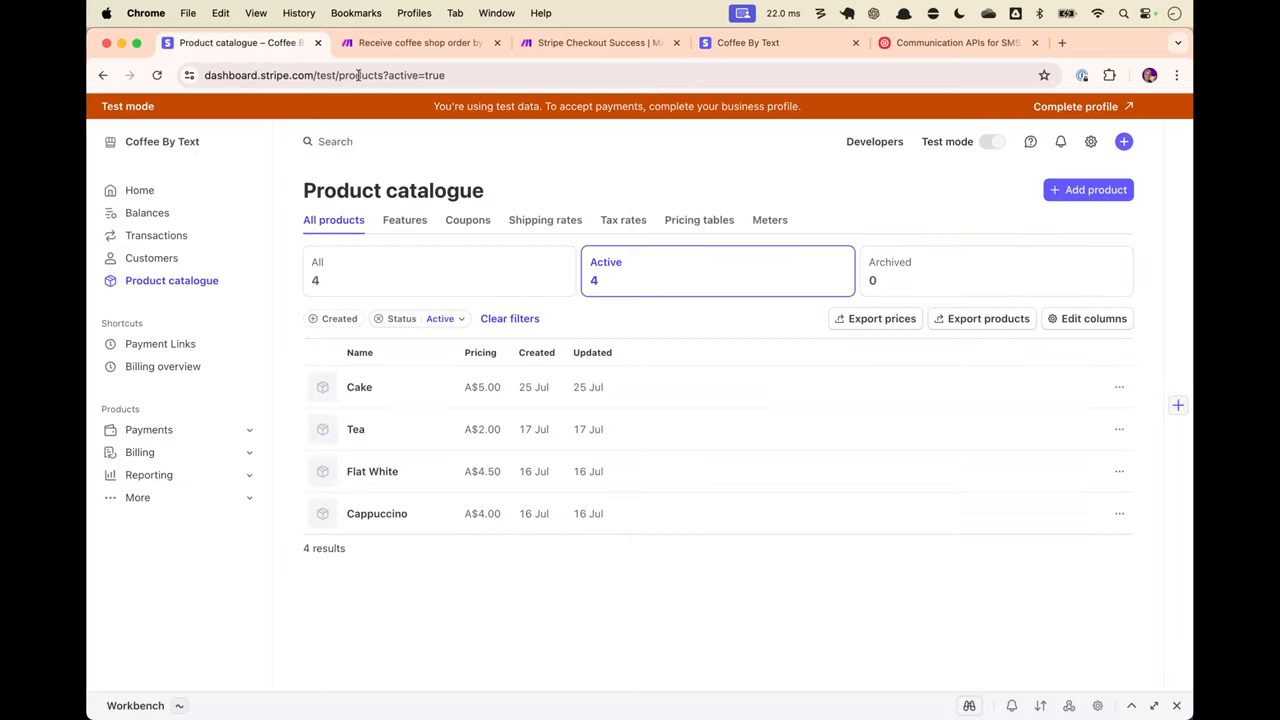
mouse_move(920, 128)
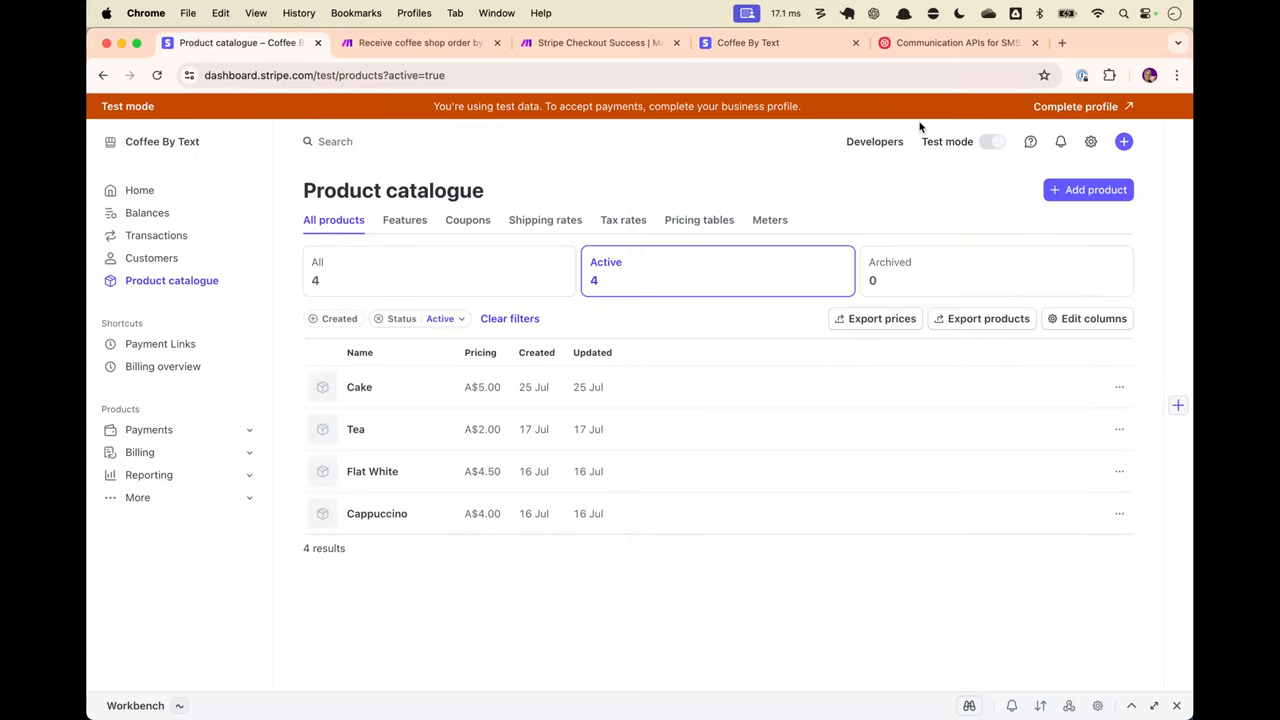
left_click(370, 140)
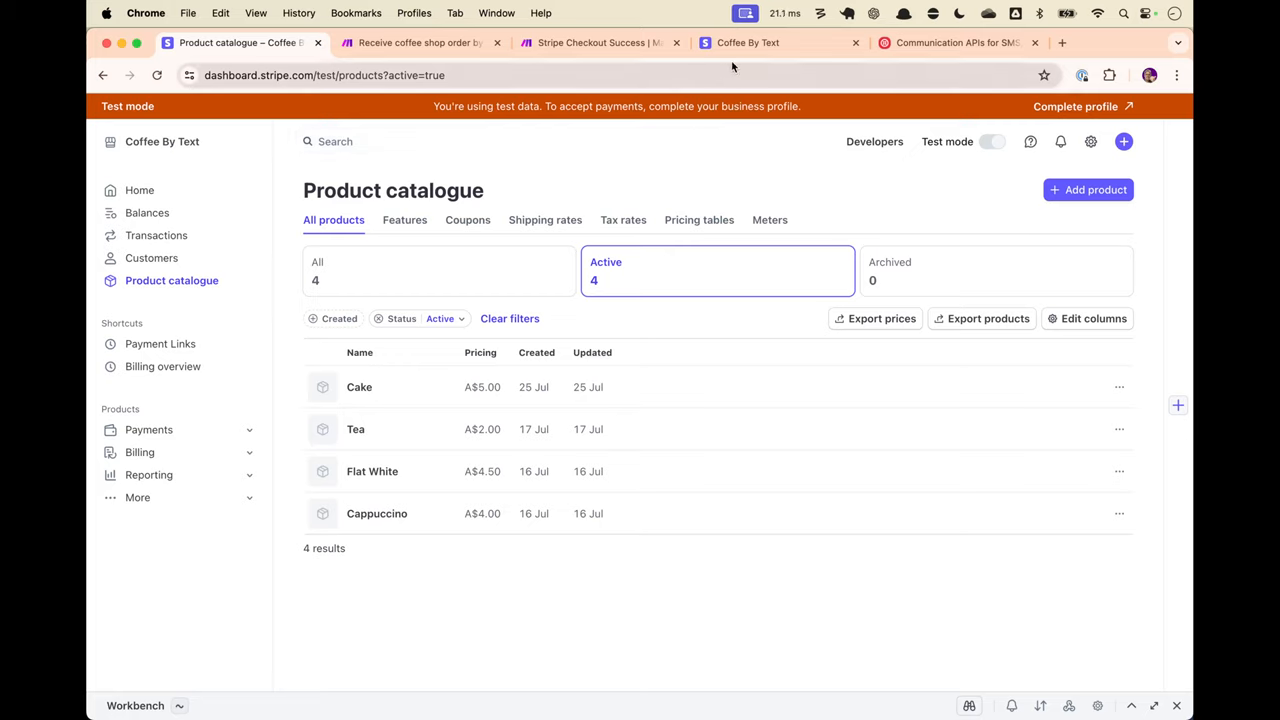
mouse_move(778, 42)
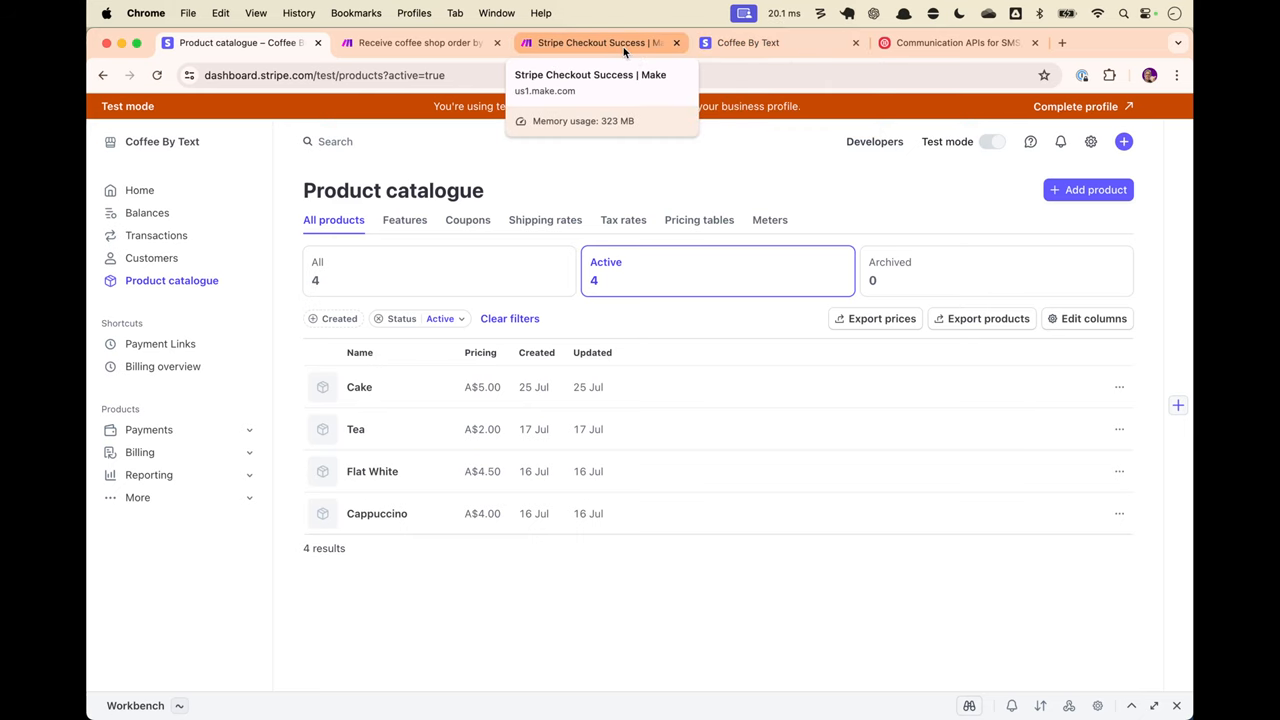
Show the Checkout Success webhook's received chat id and session id, selecting the session_id
left_click(600, 44)
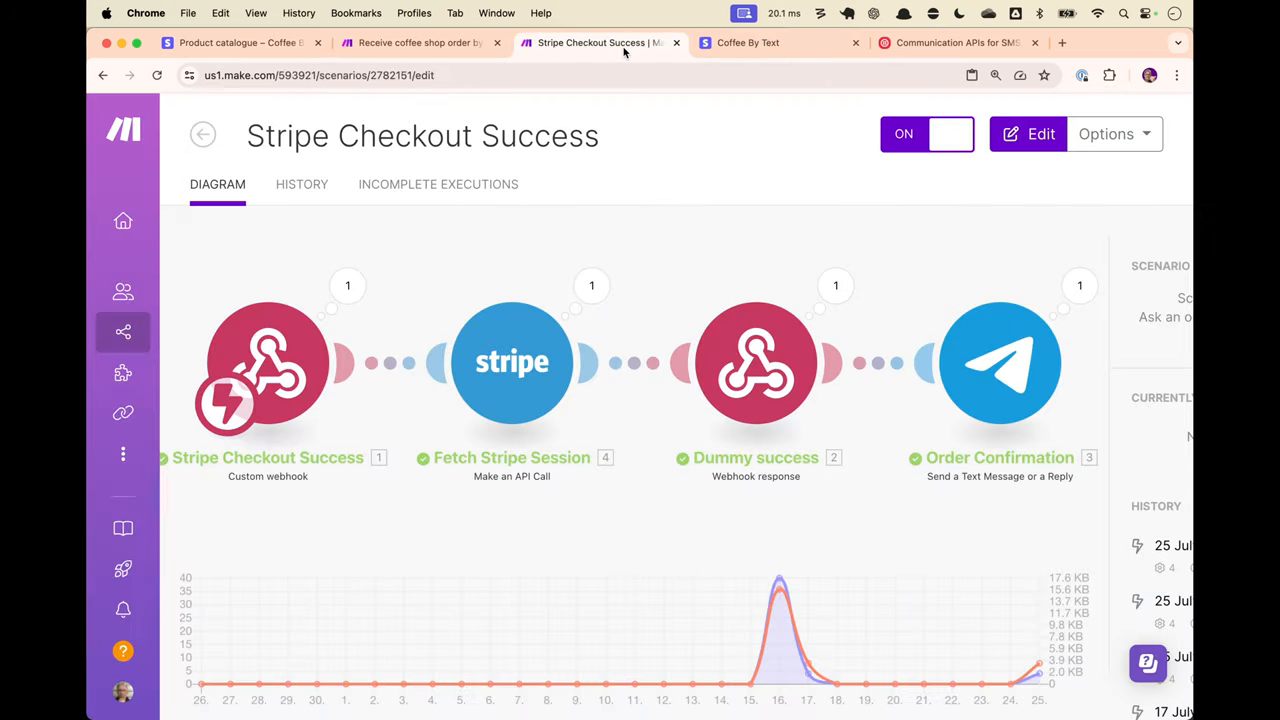
mouse_move(438, 216)
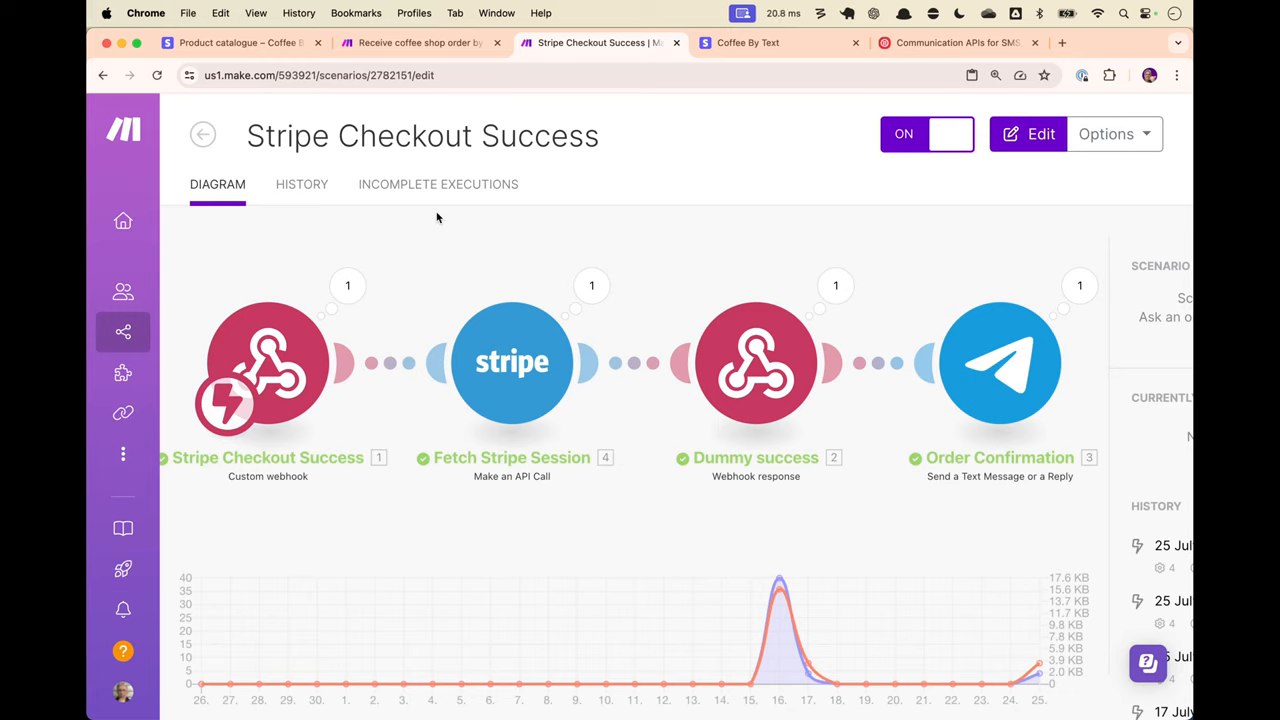
mouse_move(450, 228)
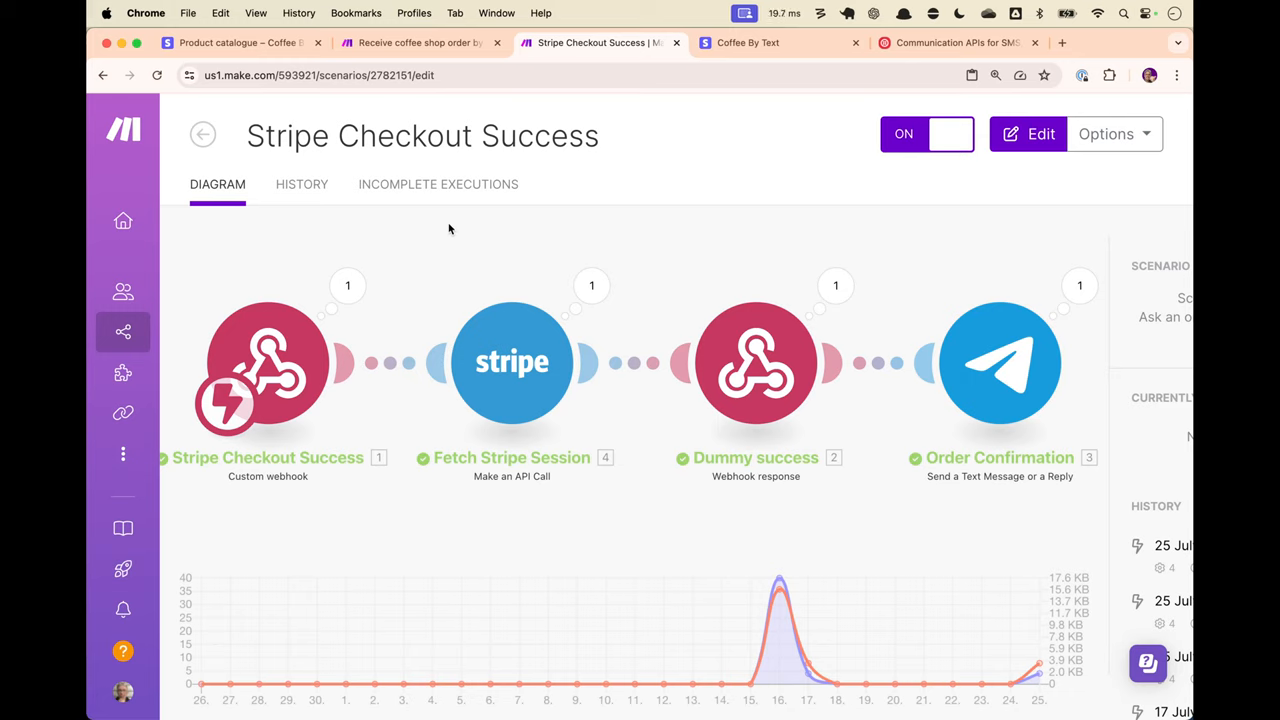
mouse_move(344, 244)
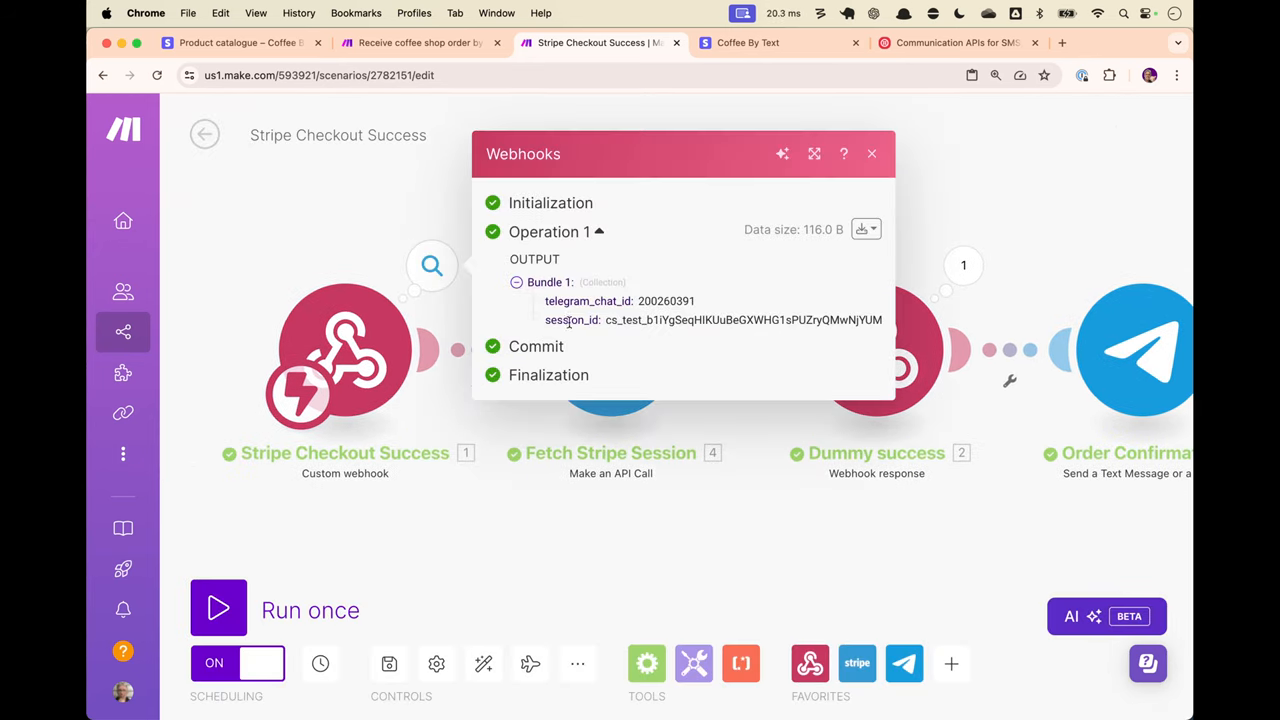
mouse_move(616, 320)
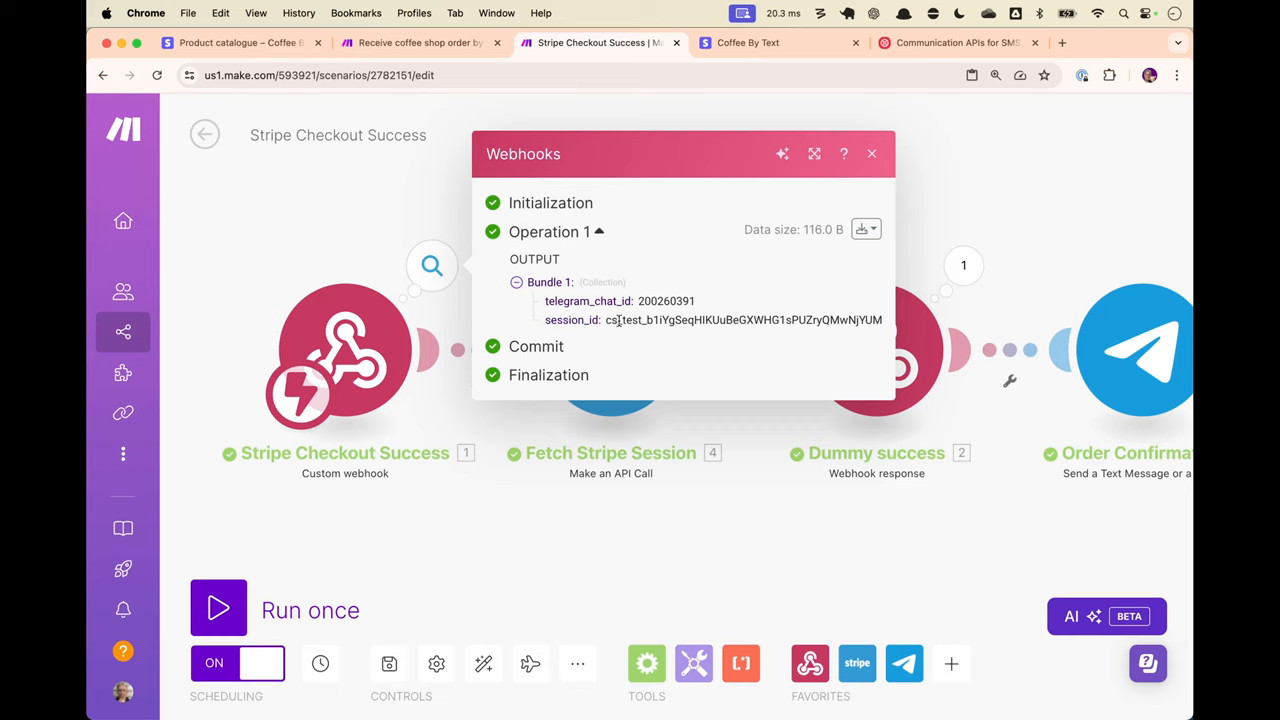
double_click(738, 320)
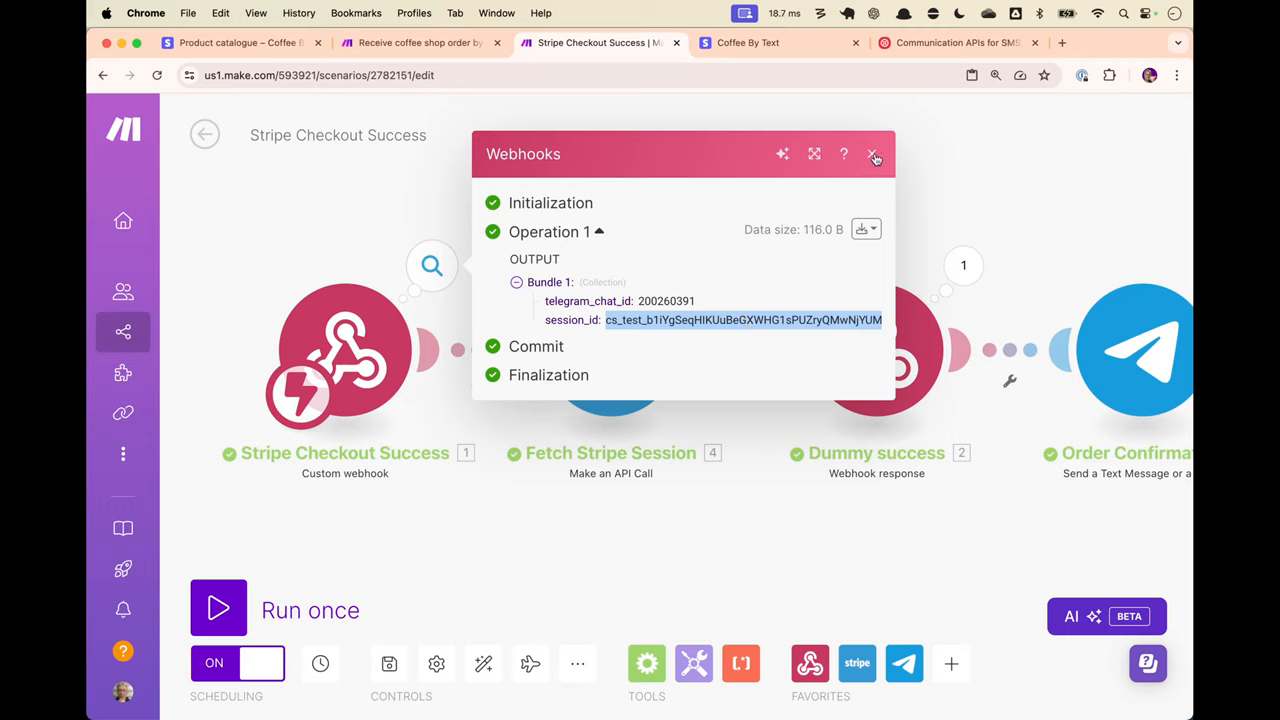
left_click(612, 348)
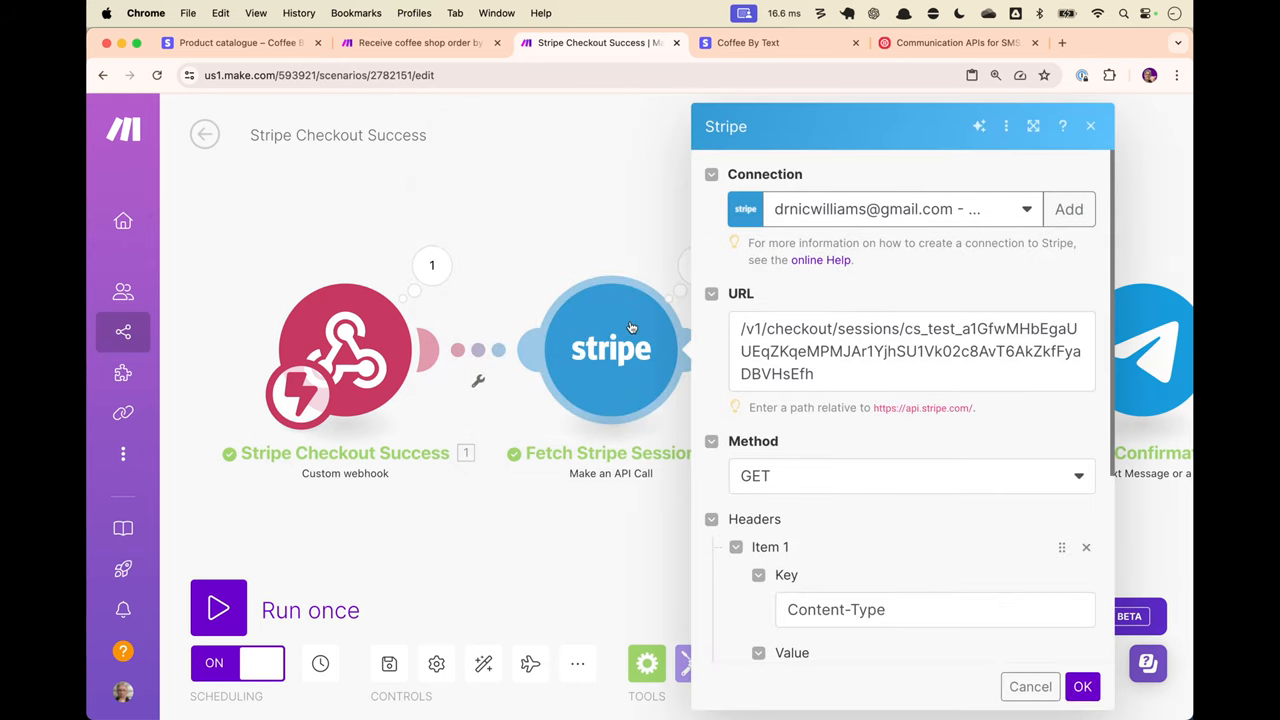
mouse_move(700, 368)
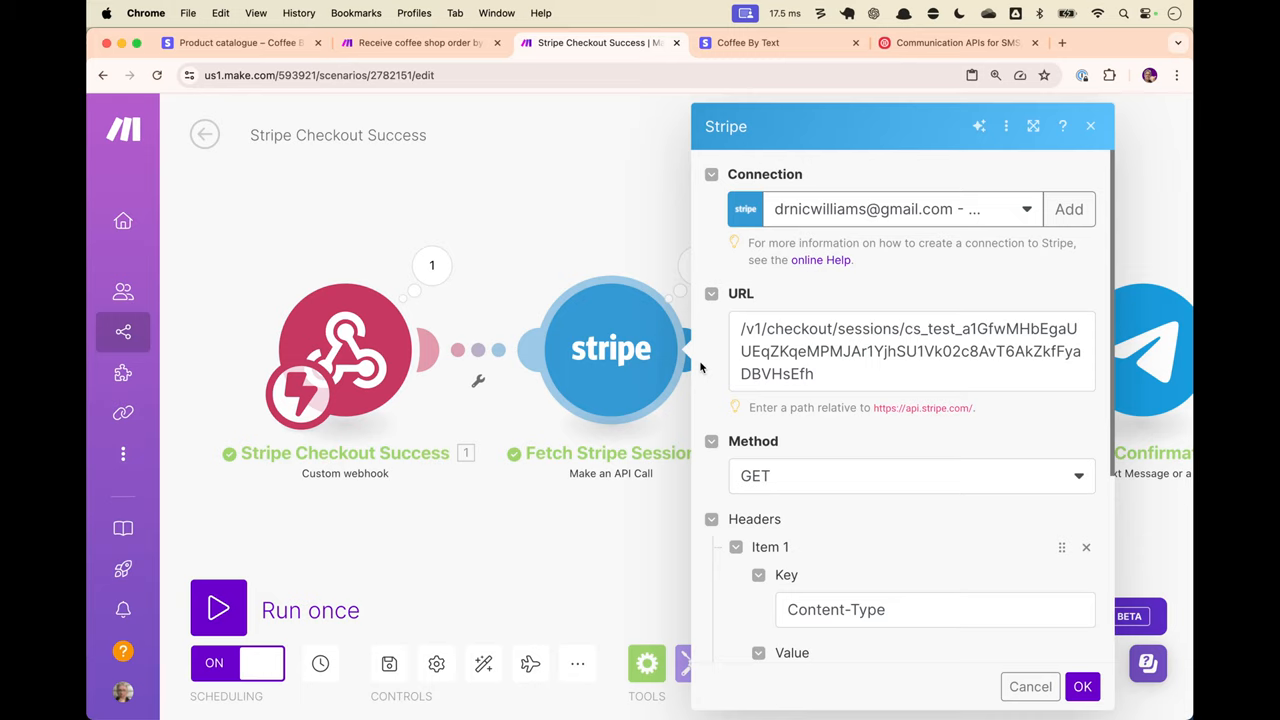
scroll("down", 3)
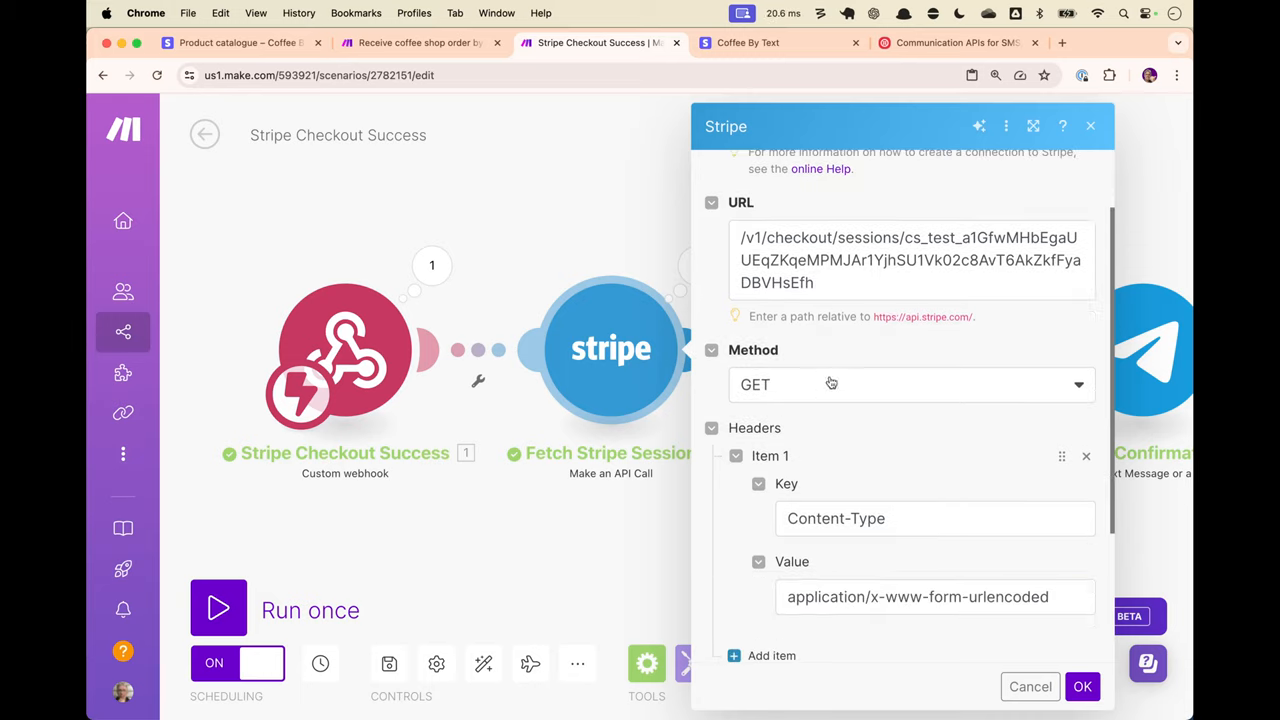
scroll("down", 3)
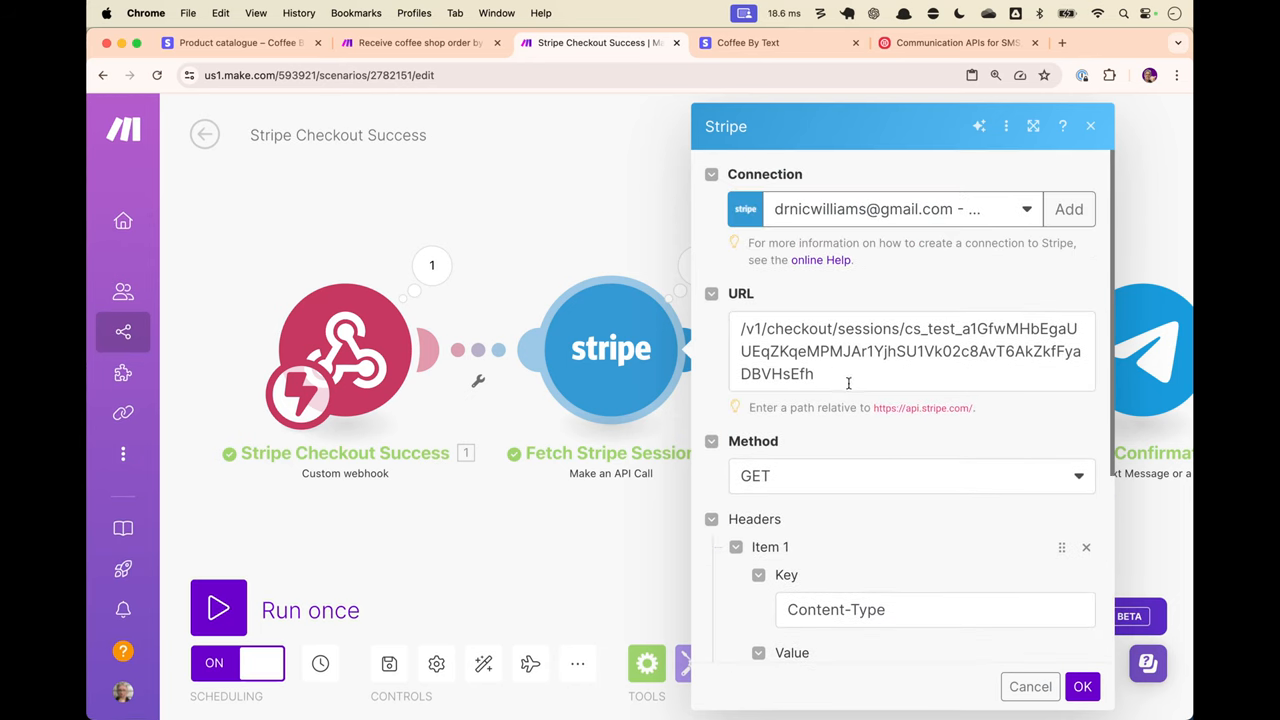
scroll("down", 3)
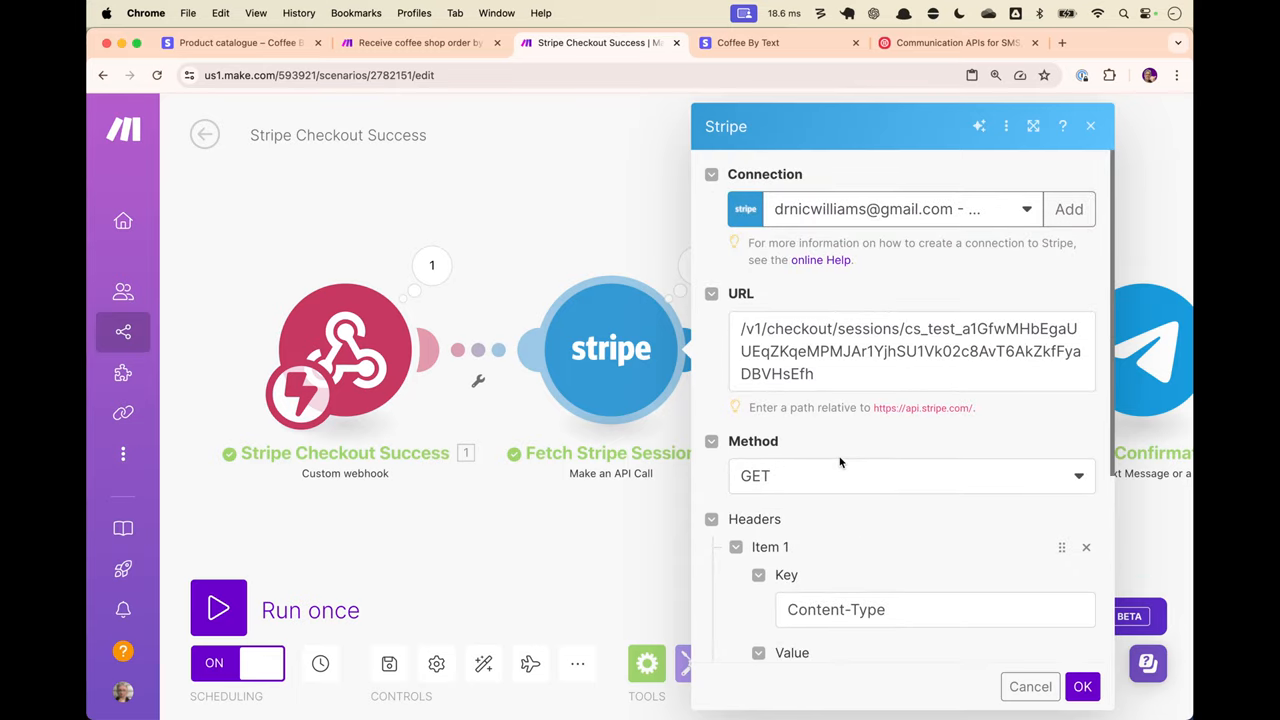
scroll("down", 3)
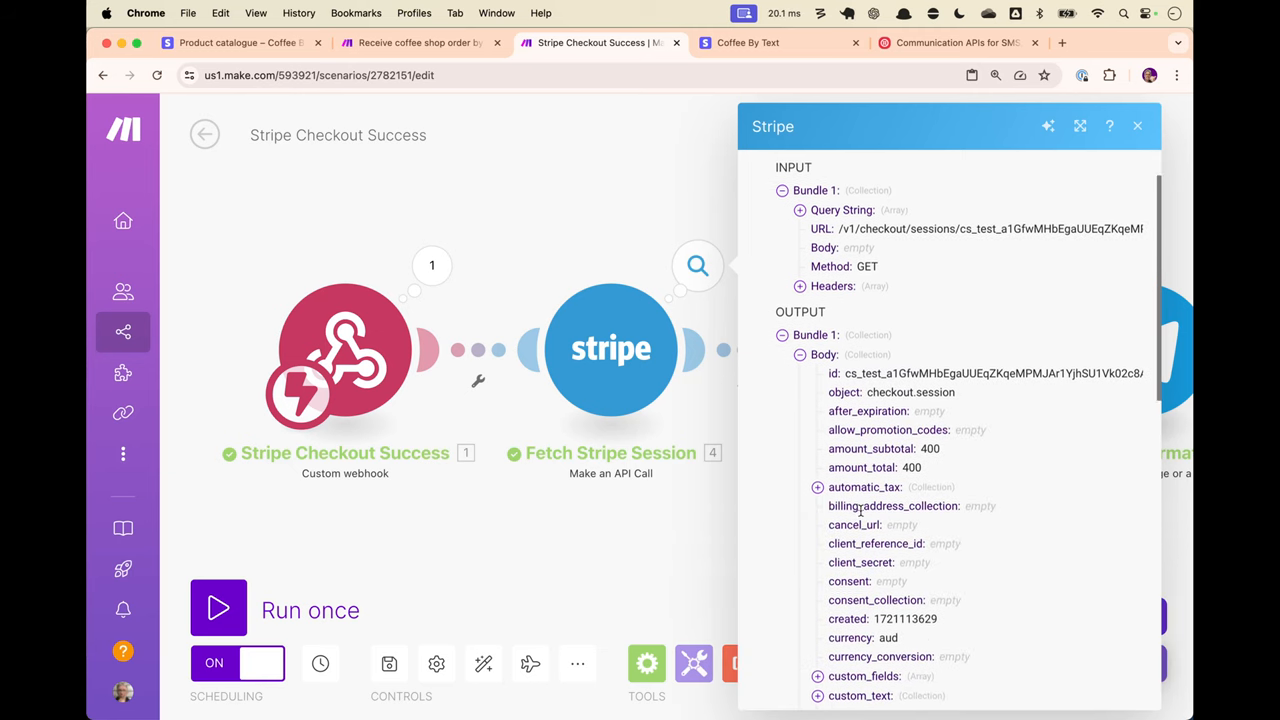
scroll("down", 3)
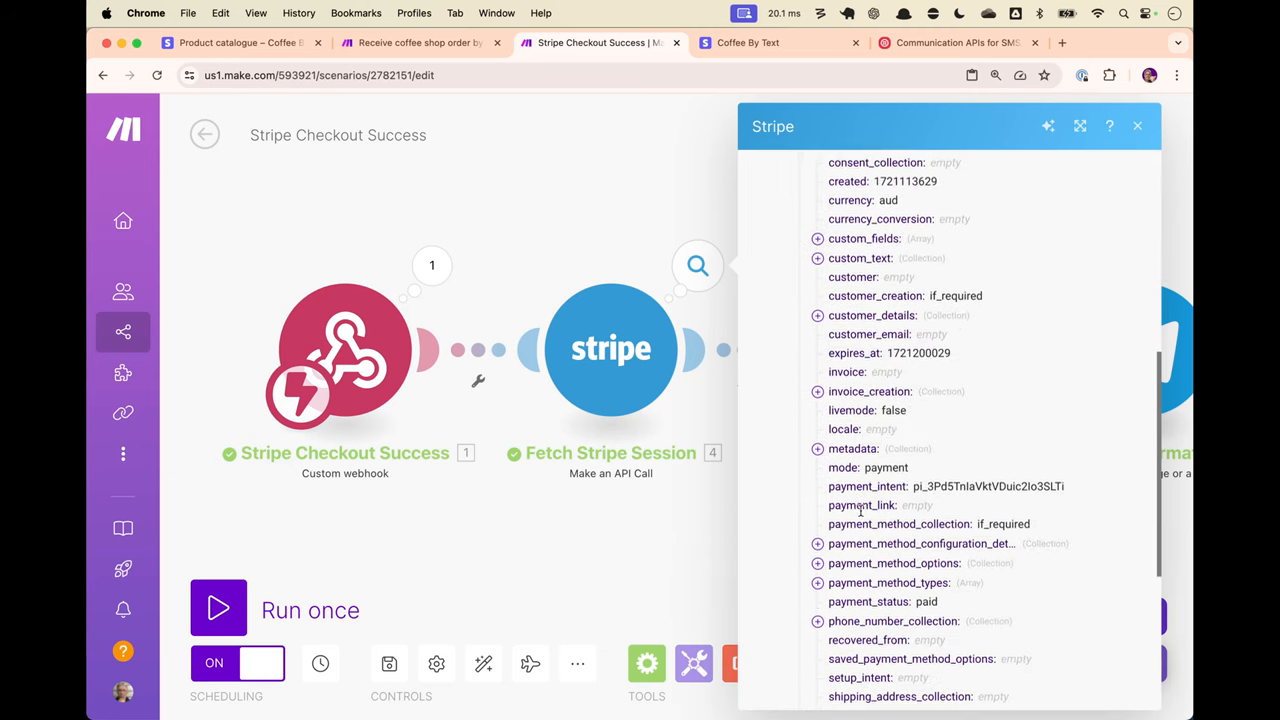
scroll("down", 3)
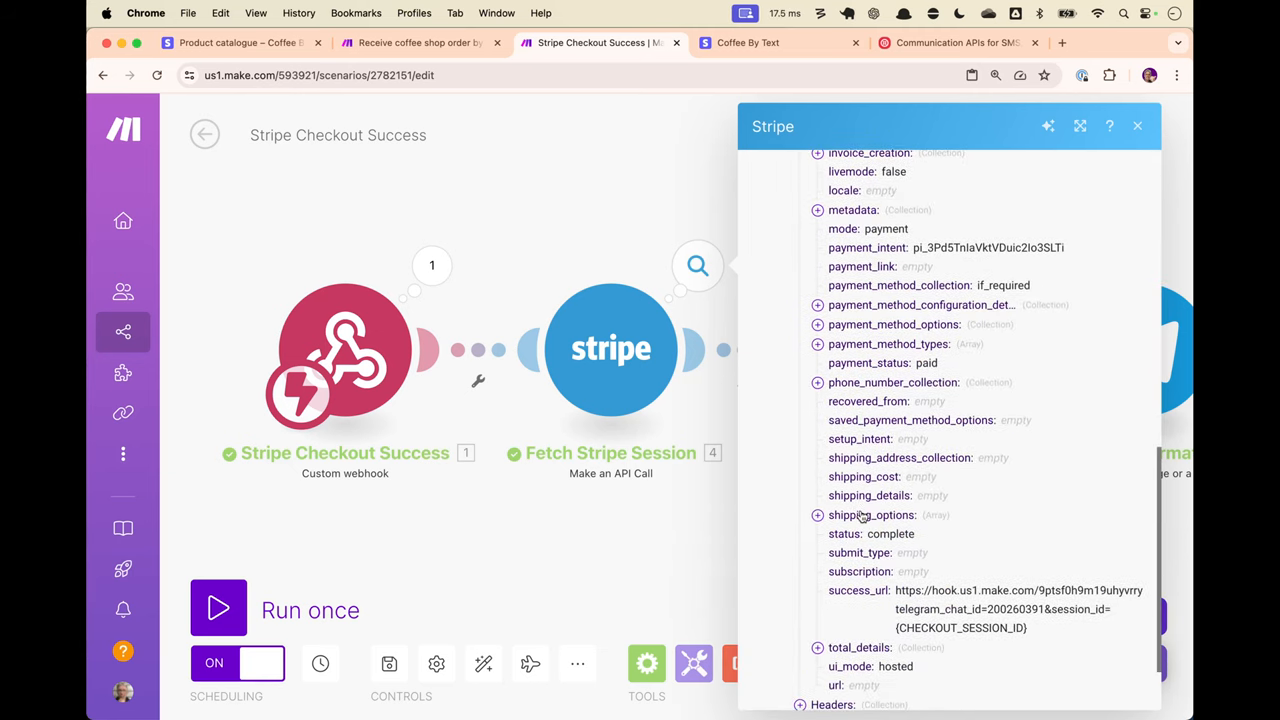
left_click(1136, 124)
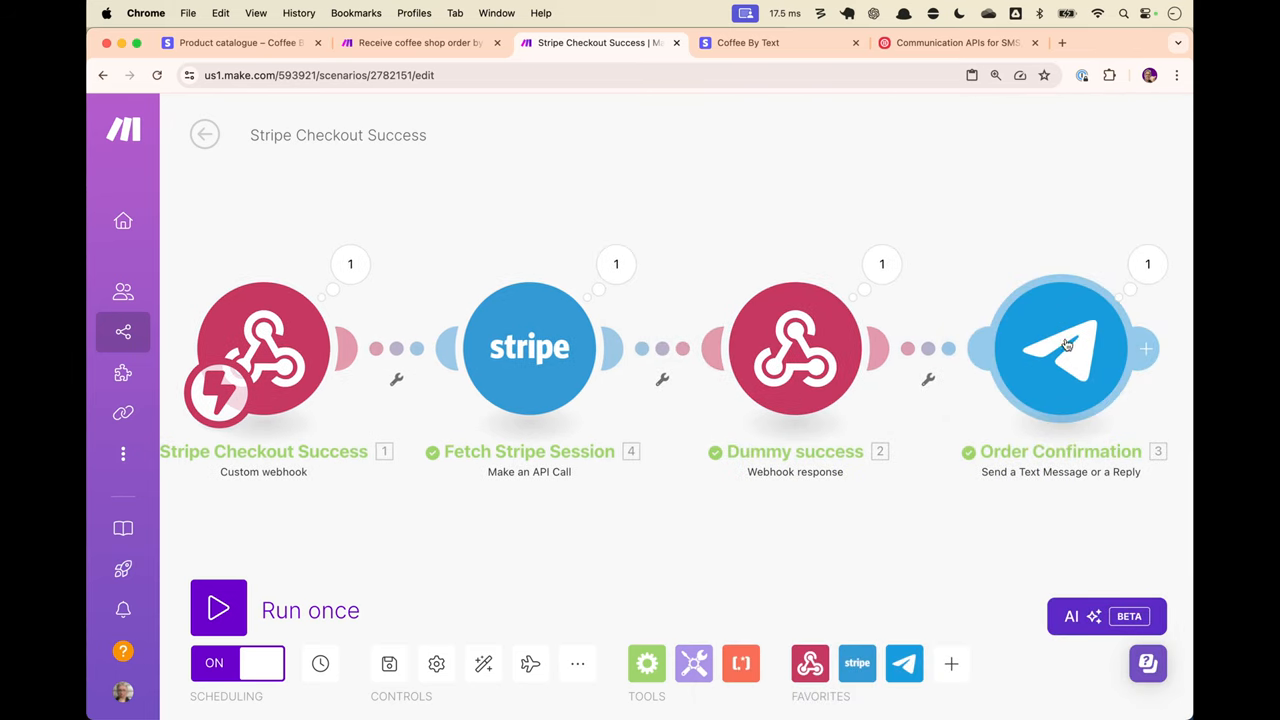
mouse_move(724, 300)
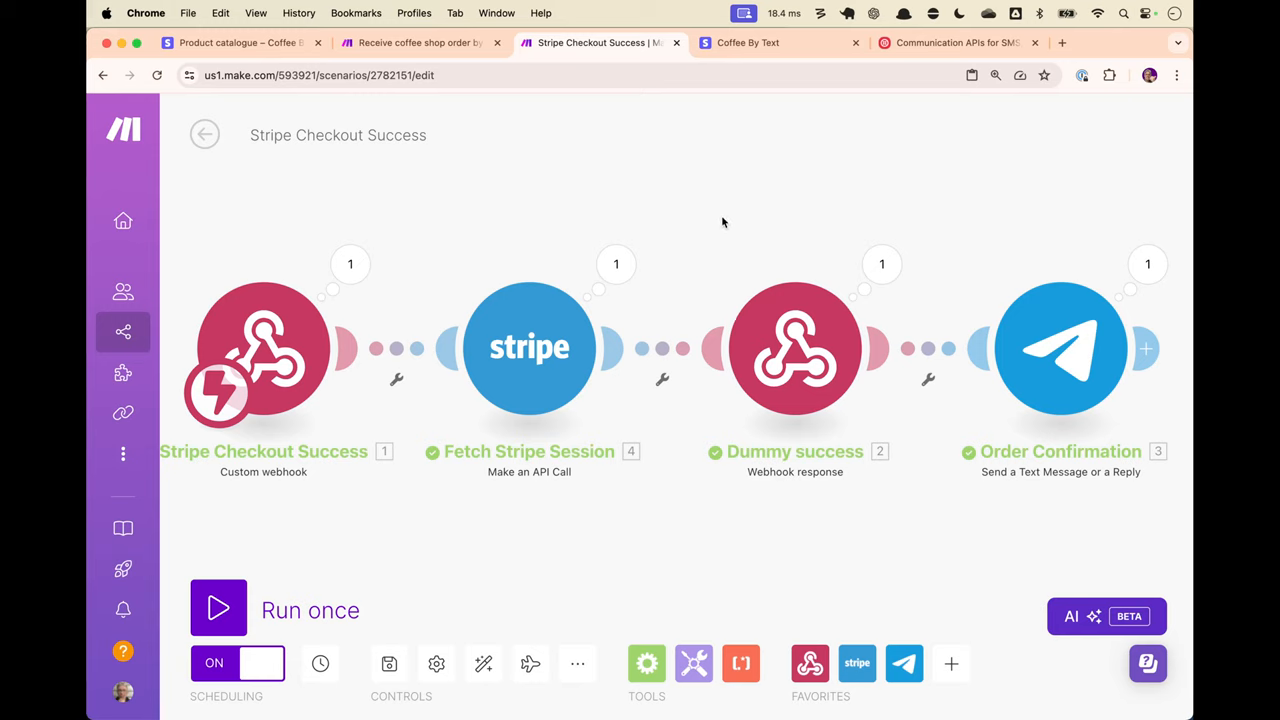
mouse_move(740, 204)
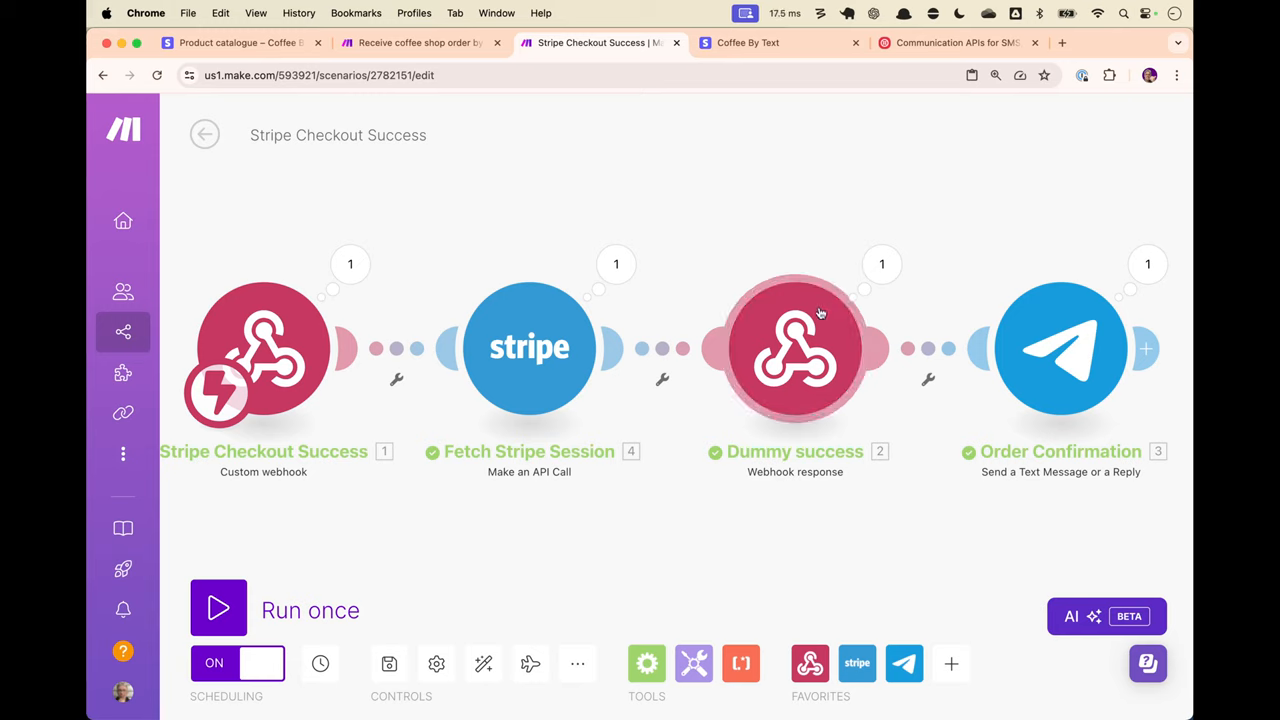
mouse_move(1068, 352)
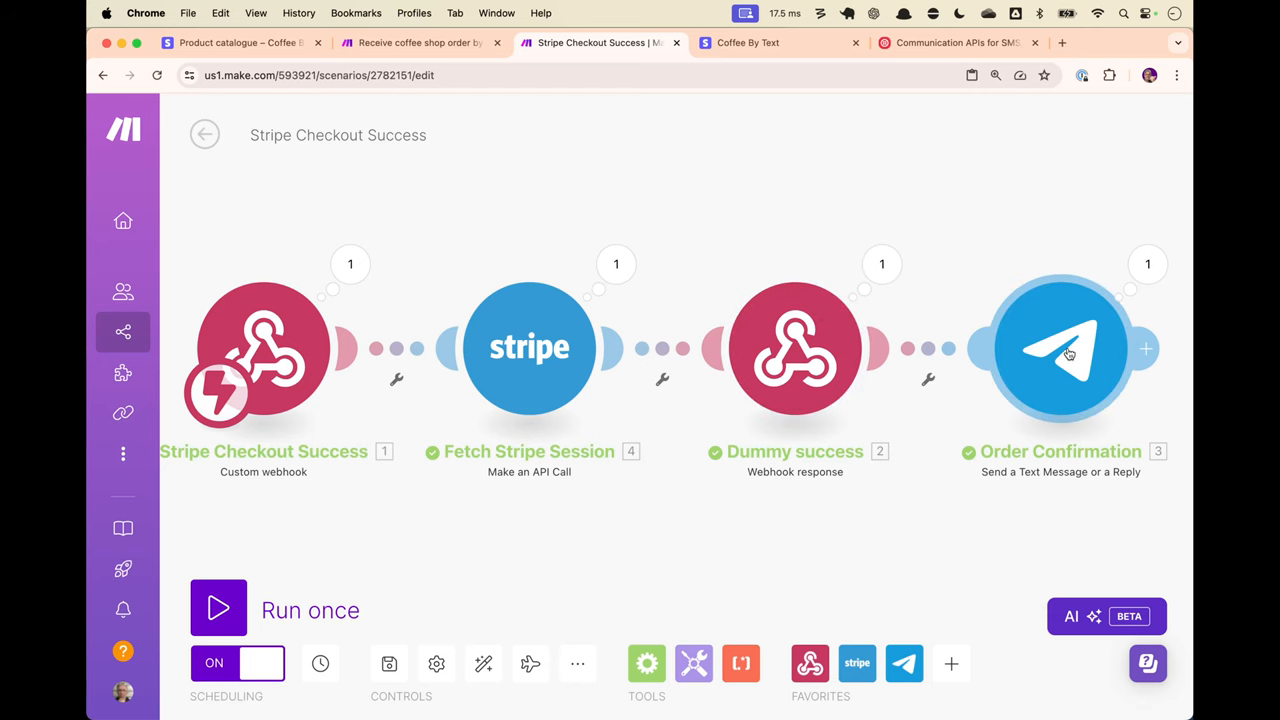
left_click(1062, 348)
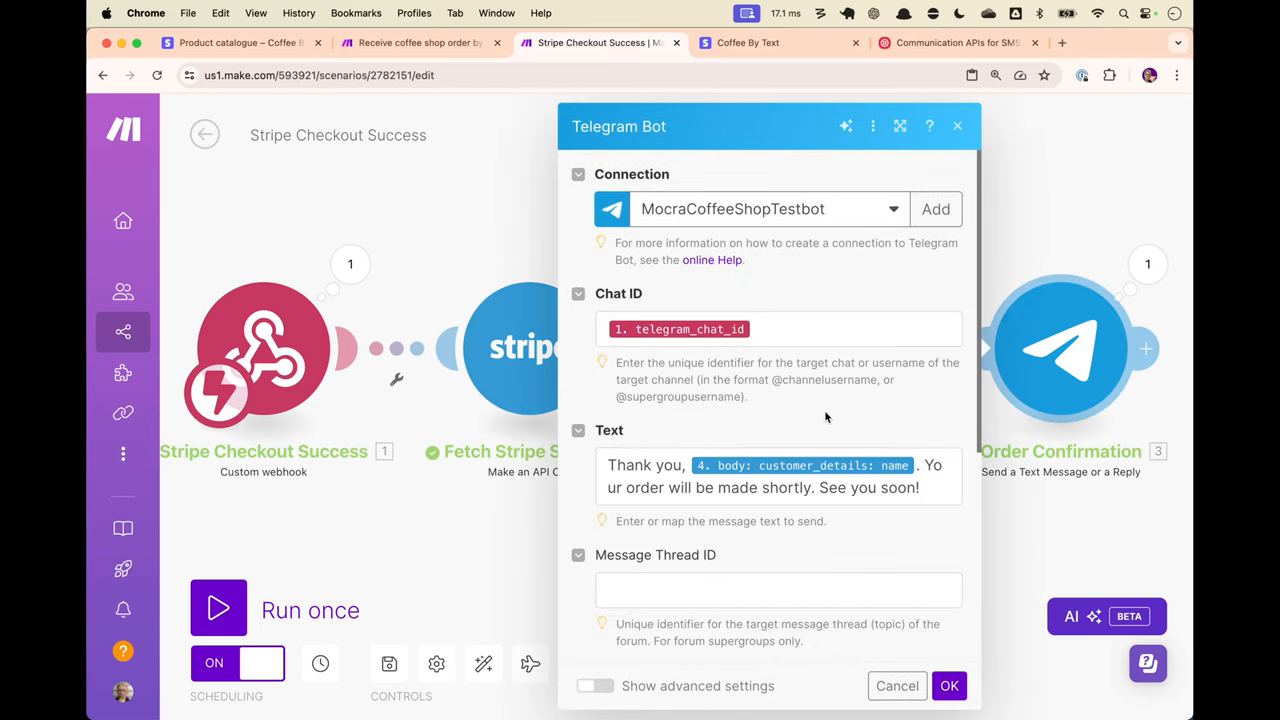
mouse_move(776, 464)
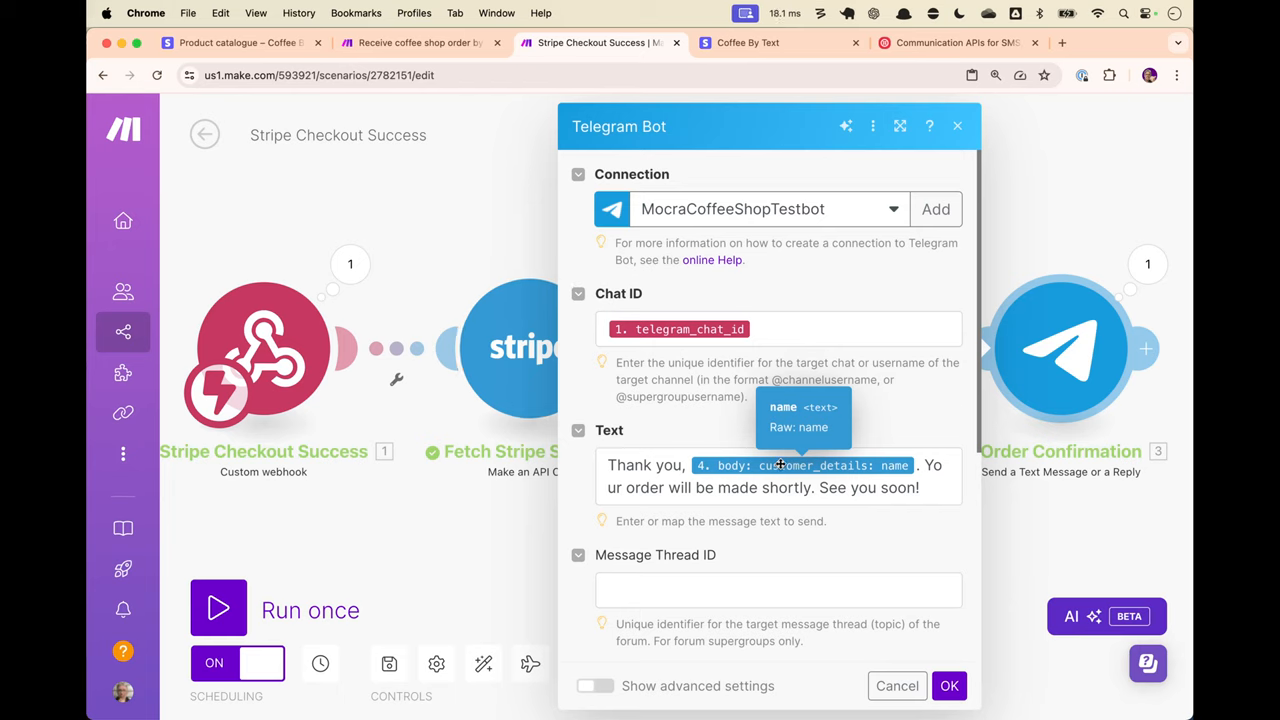
mouse_move(892, 412)
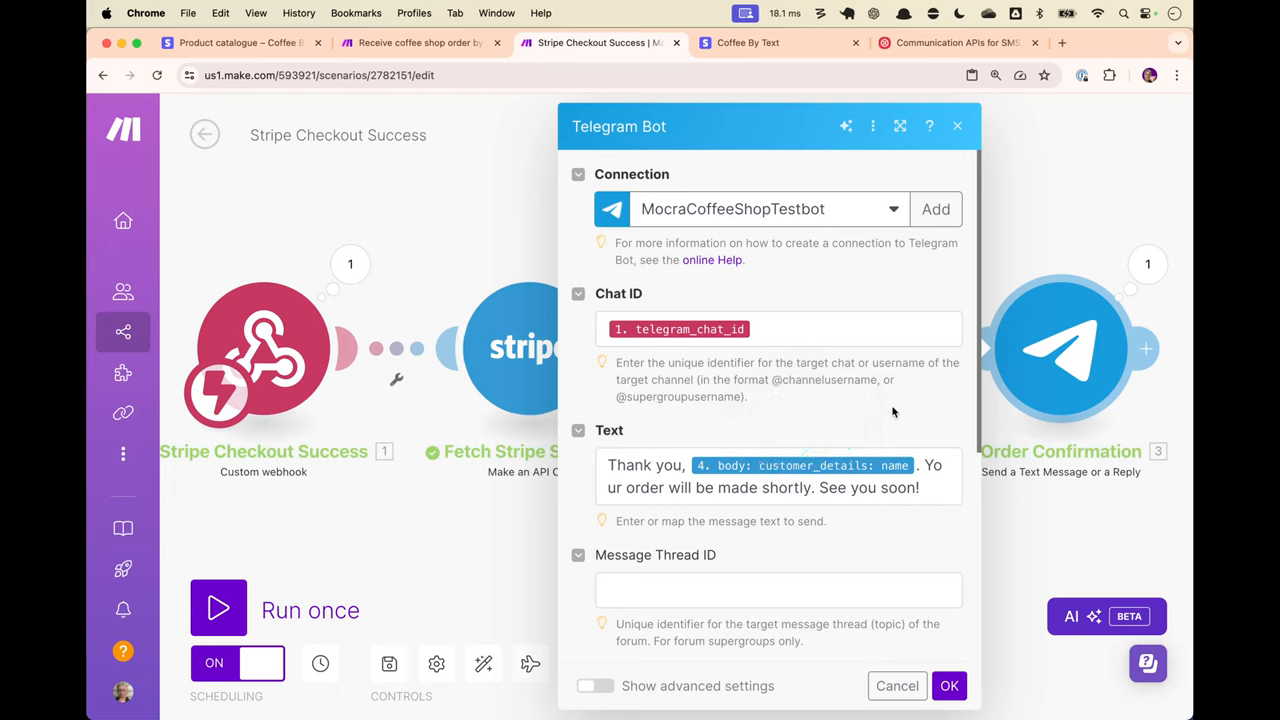
mouse_move(896, 408)
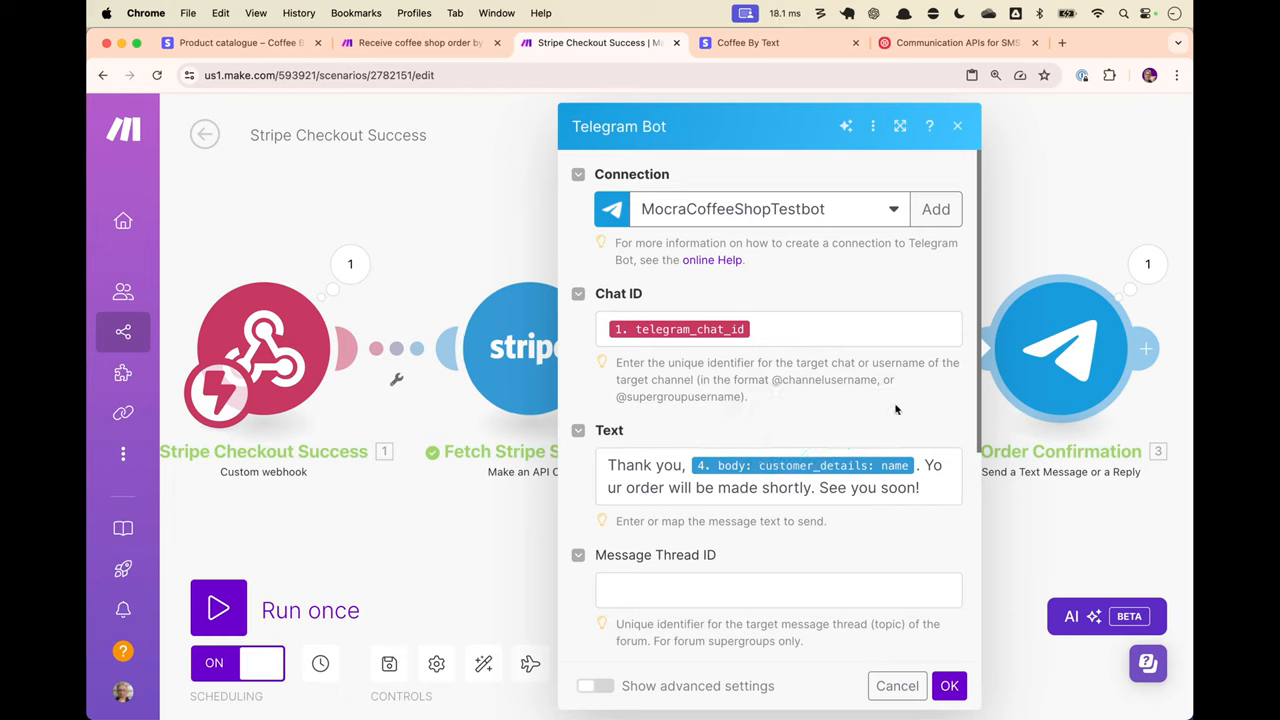
mouse_move(912, 584)
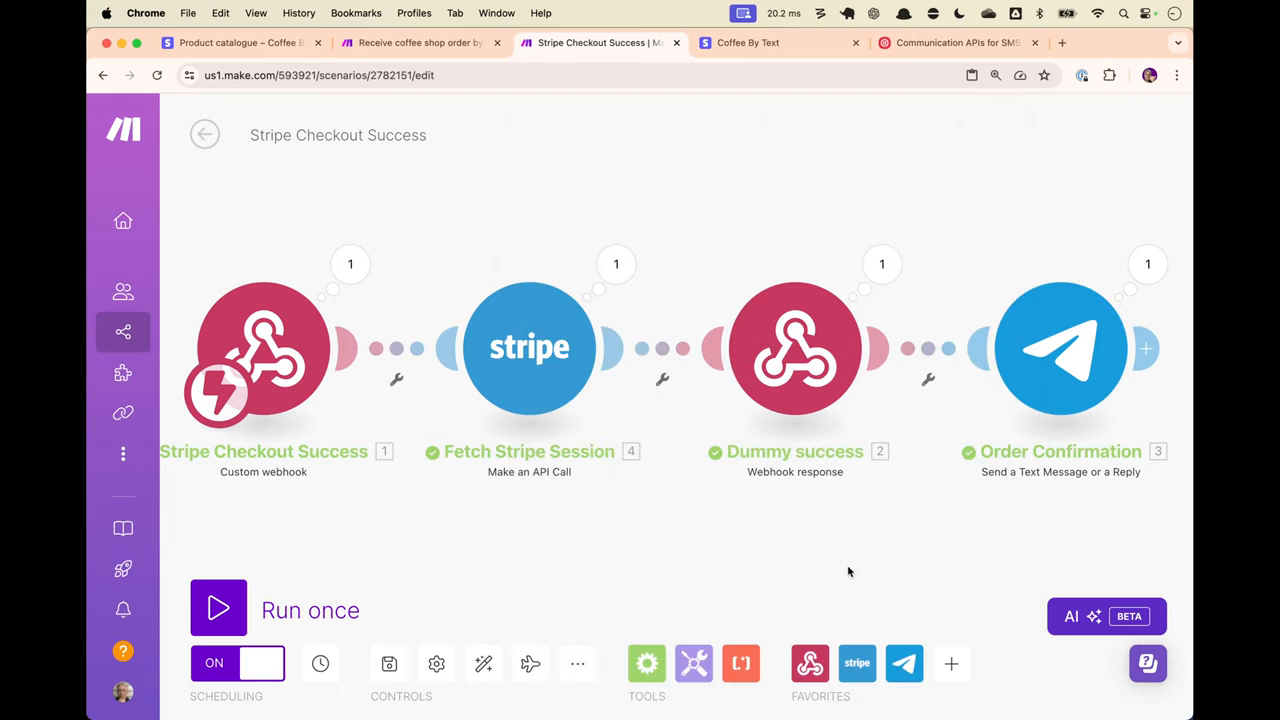
mouse_move(696, 192)
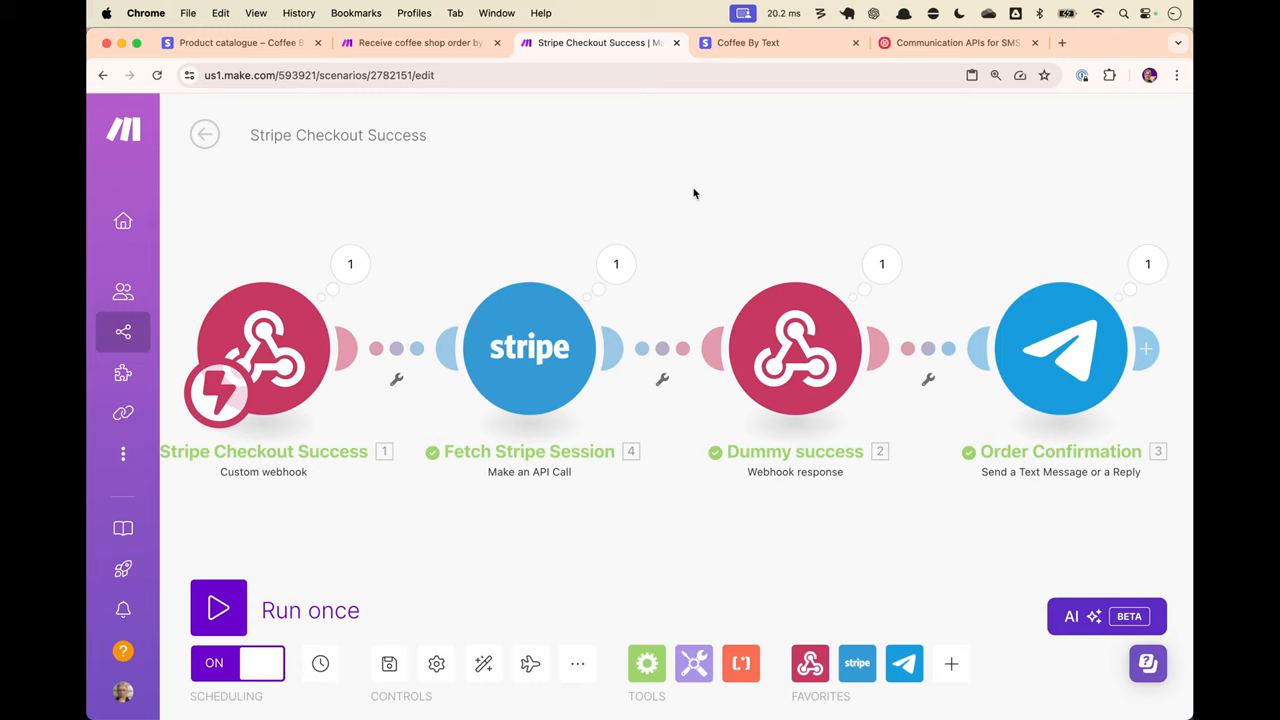
mouse_move(676, 164)
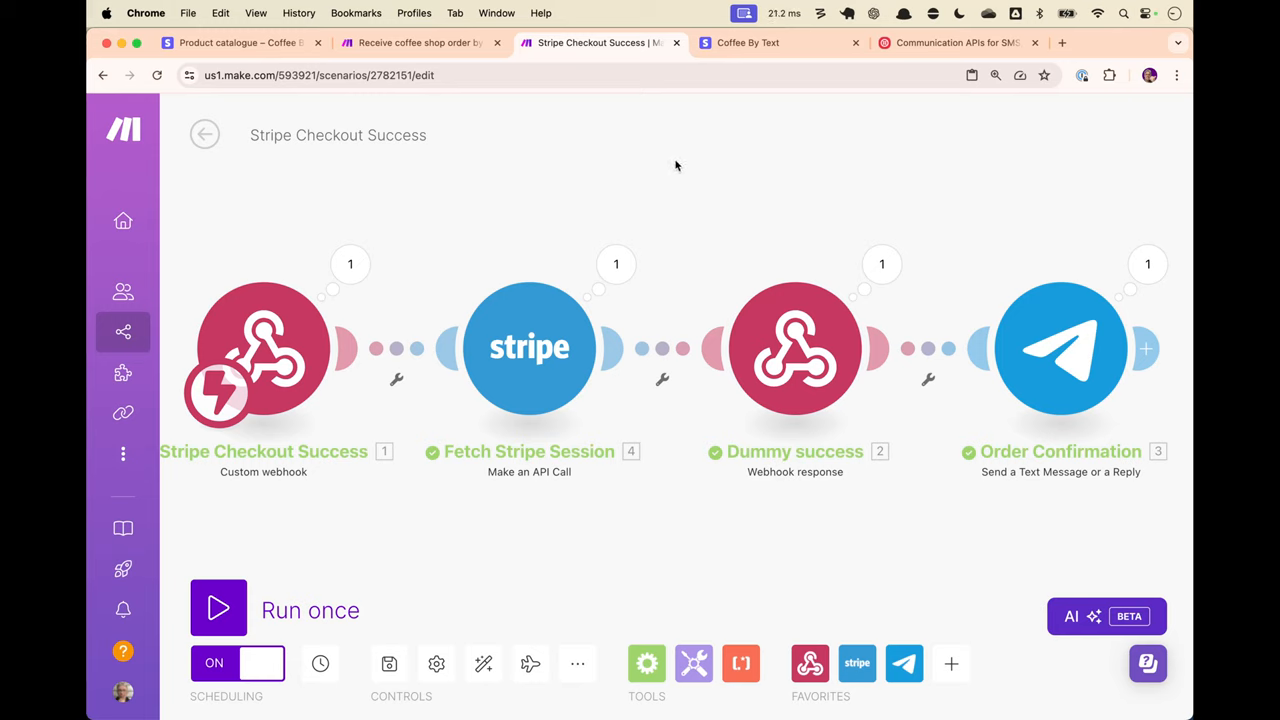
mouse_move(928, 404)
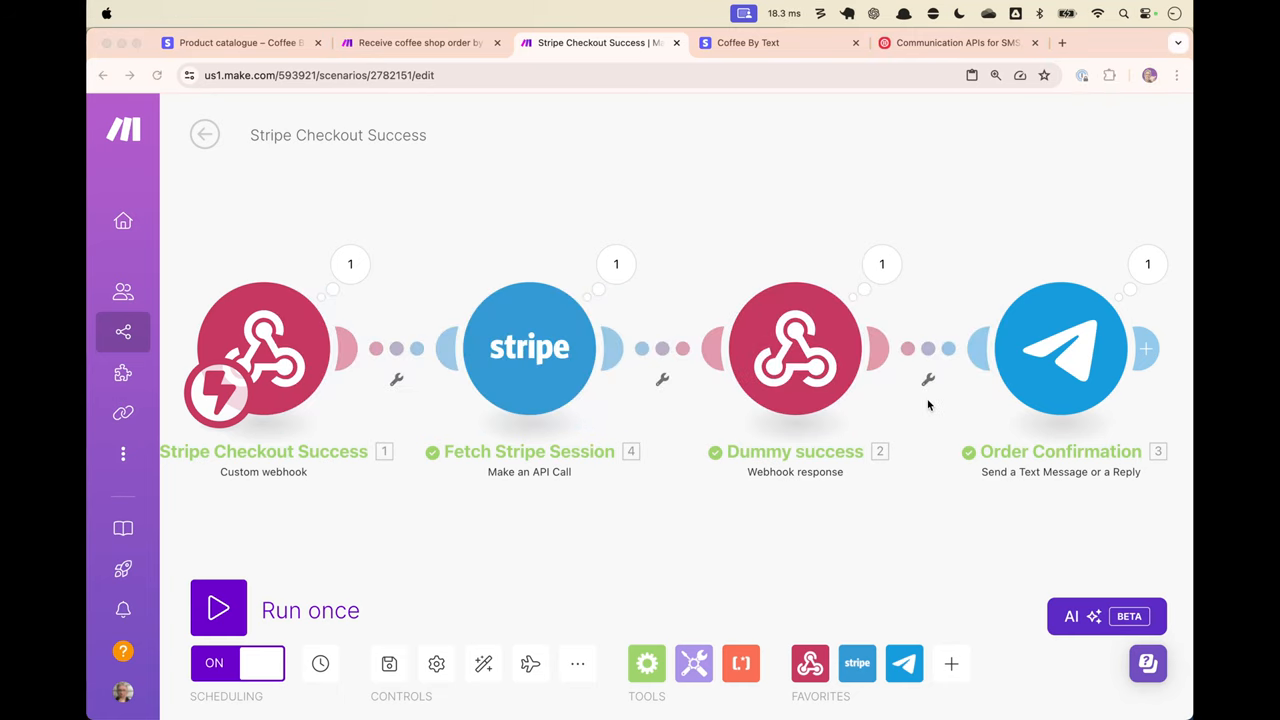